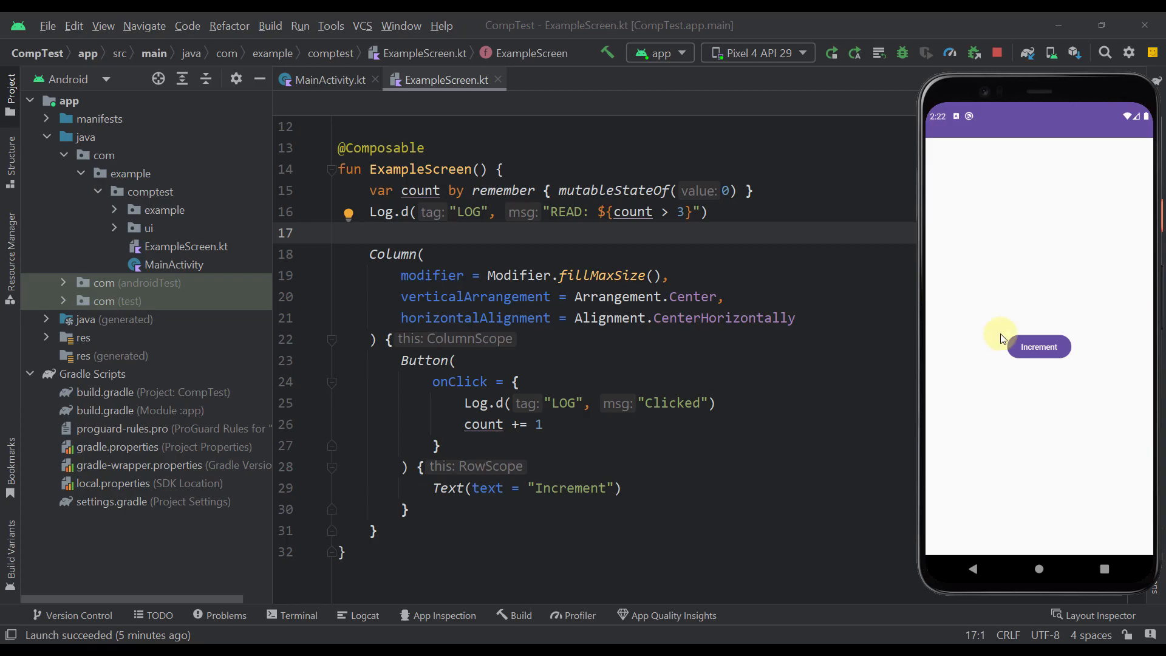
mouse_move(944, 356)
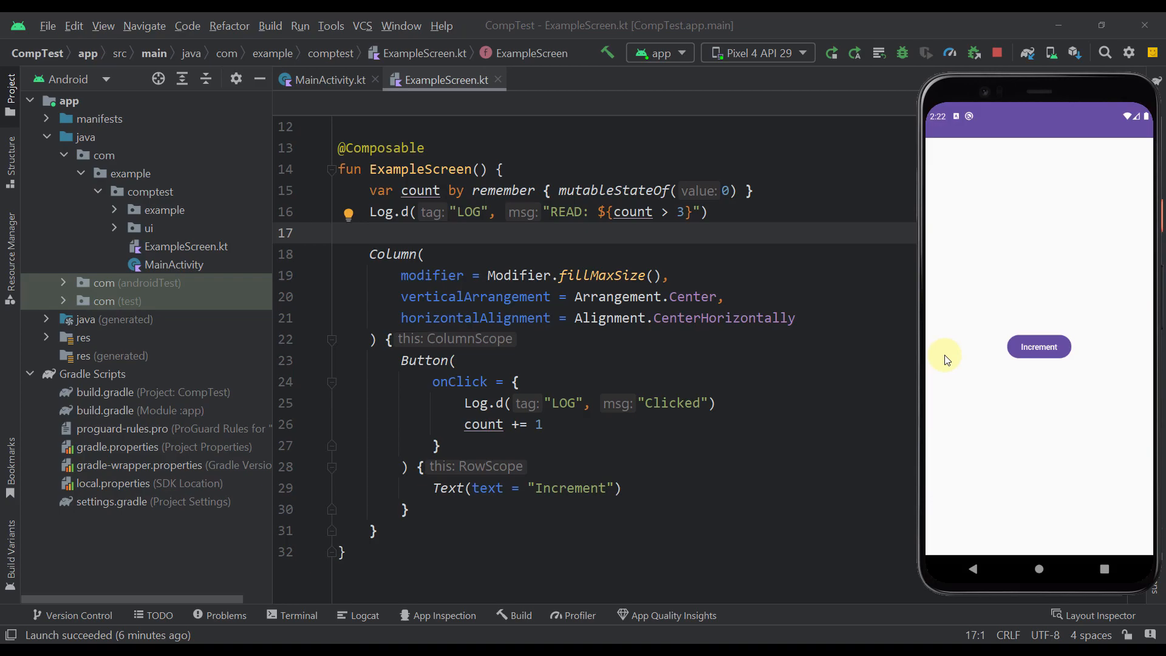
mouse_move(859, 368)
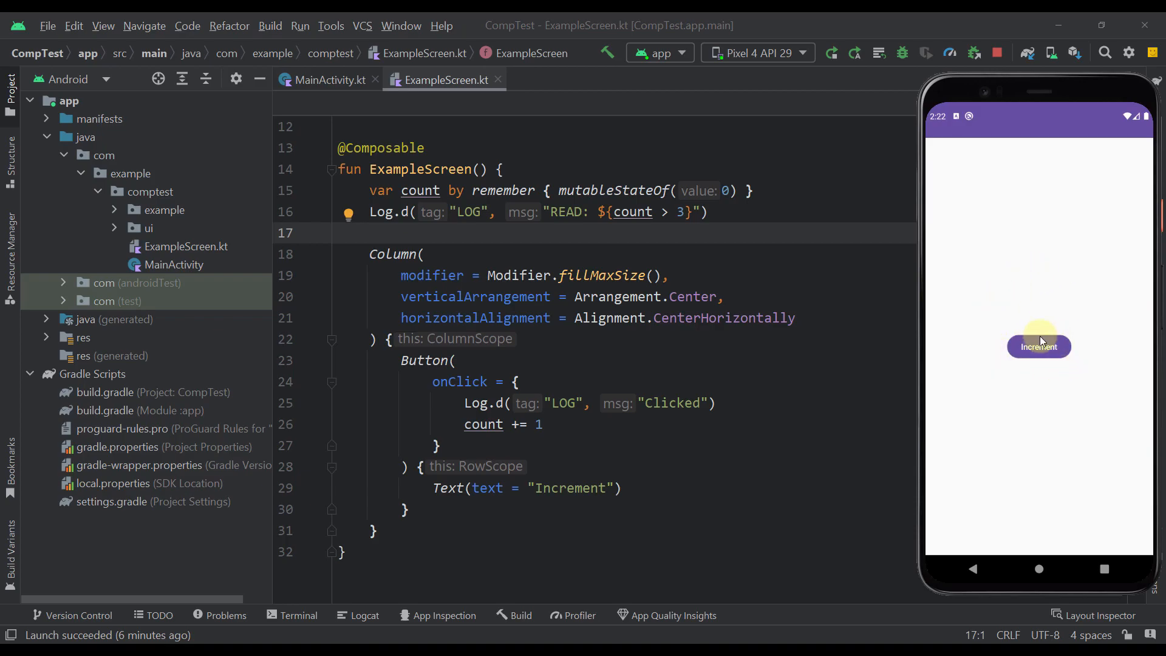
mouse_move(1013, 367)
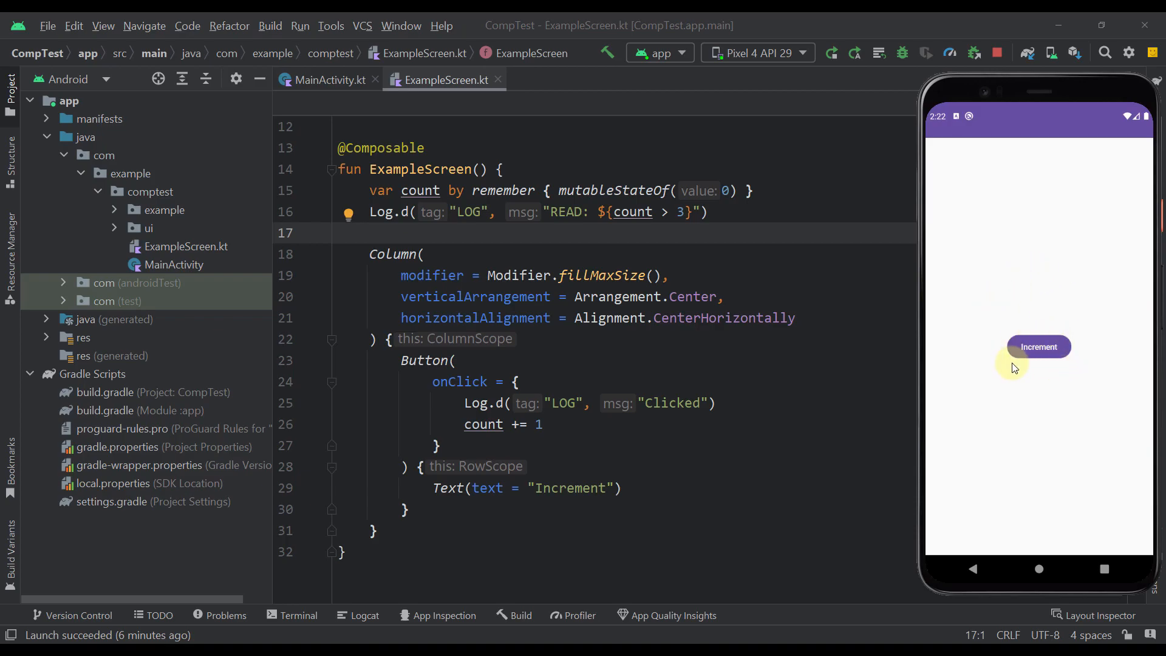
mouse_move(455, 190)
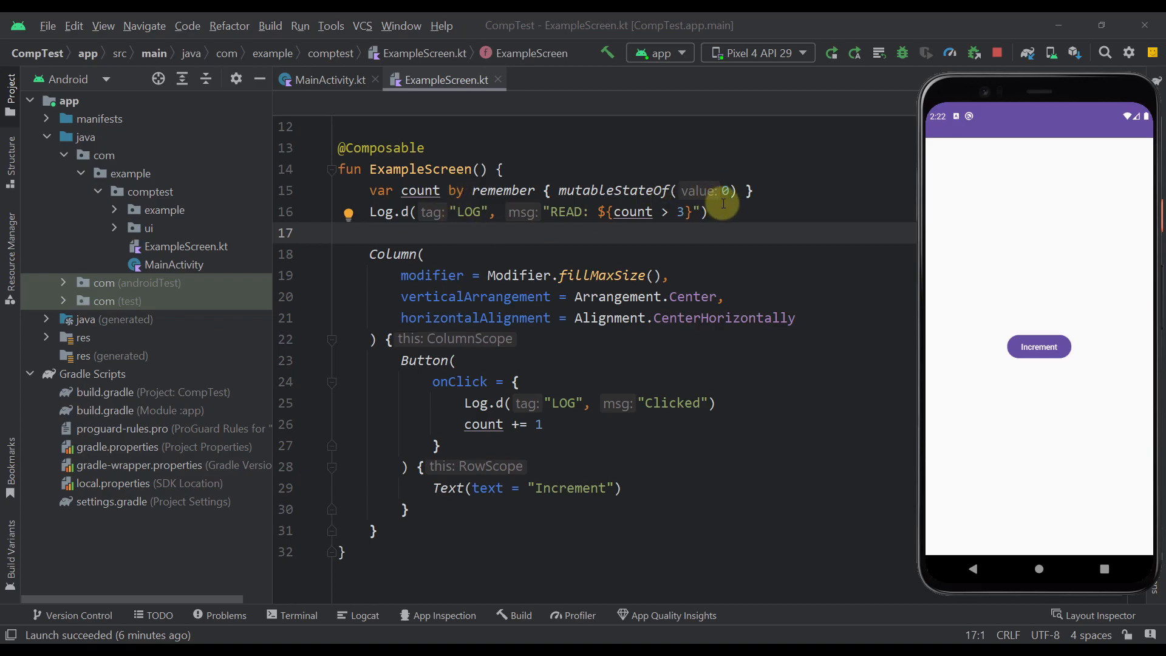
mouse_move(619, 291)
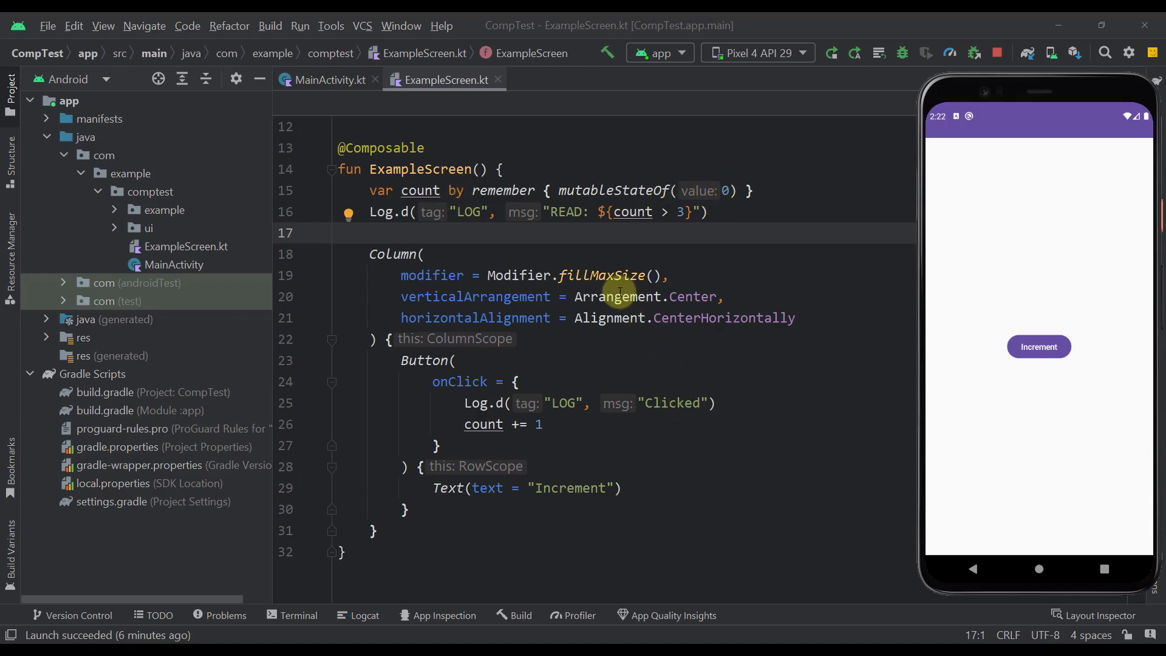
mouse_move(682, 402)
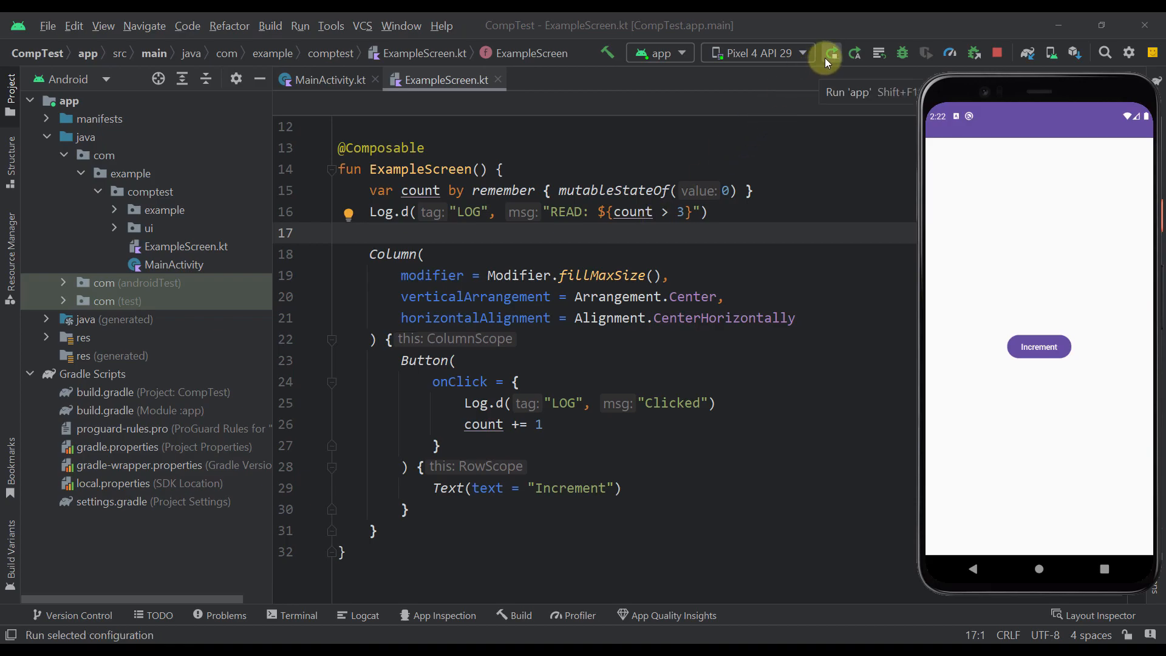
Relaunch the app and tap Increment four times, filling Logcat with Clicked and READ entries.
left_click(828, 53)
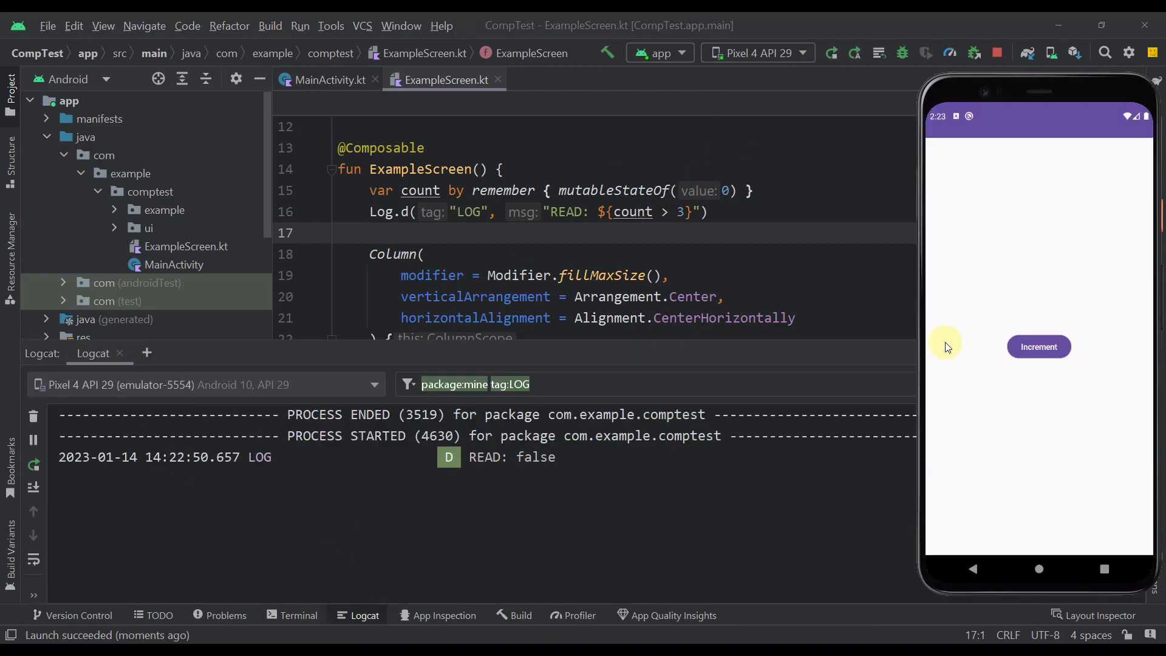
mouse_move(467, 304)
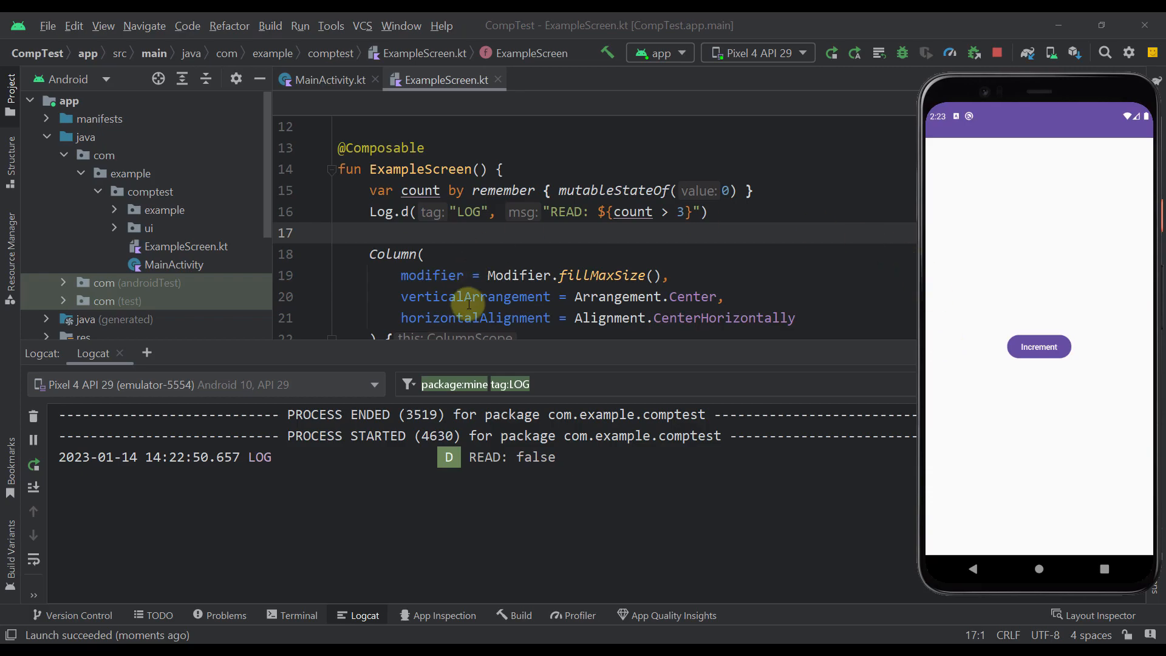
mouse_move(571, 331)
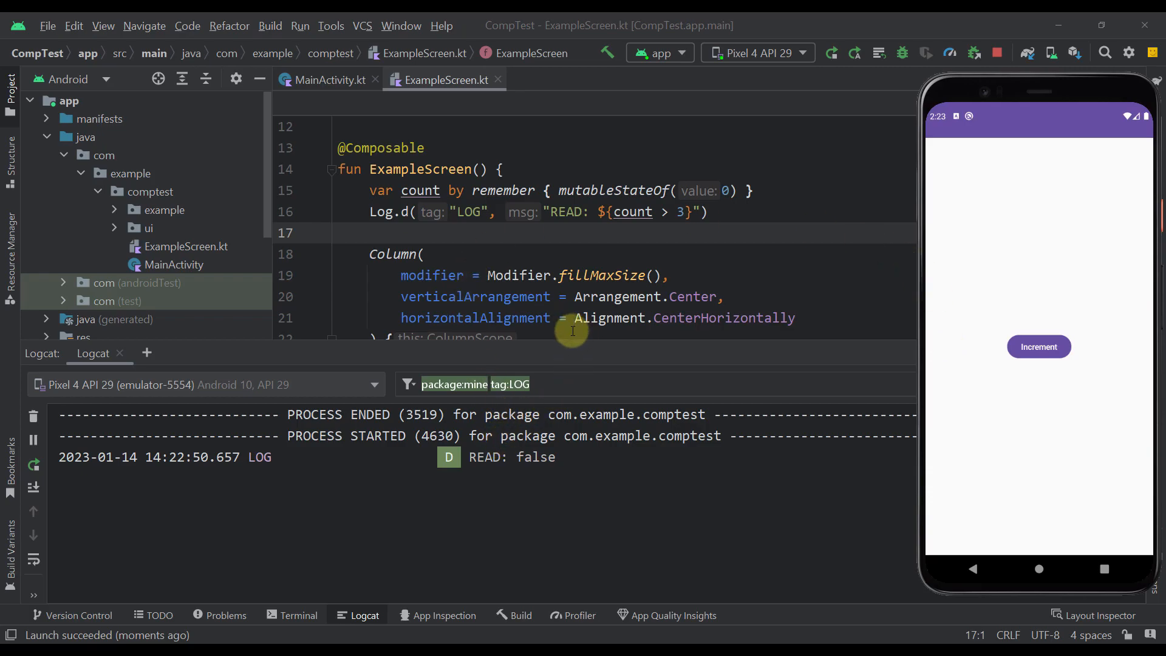
mouse_move(576, 208)
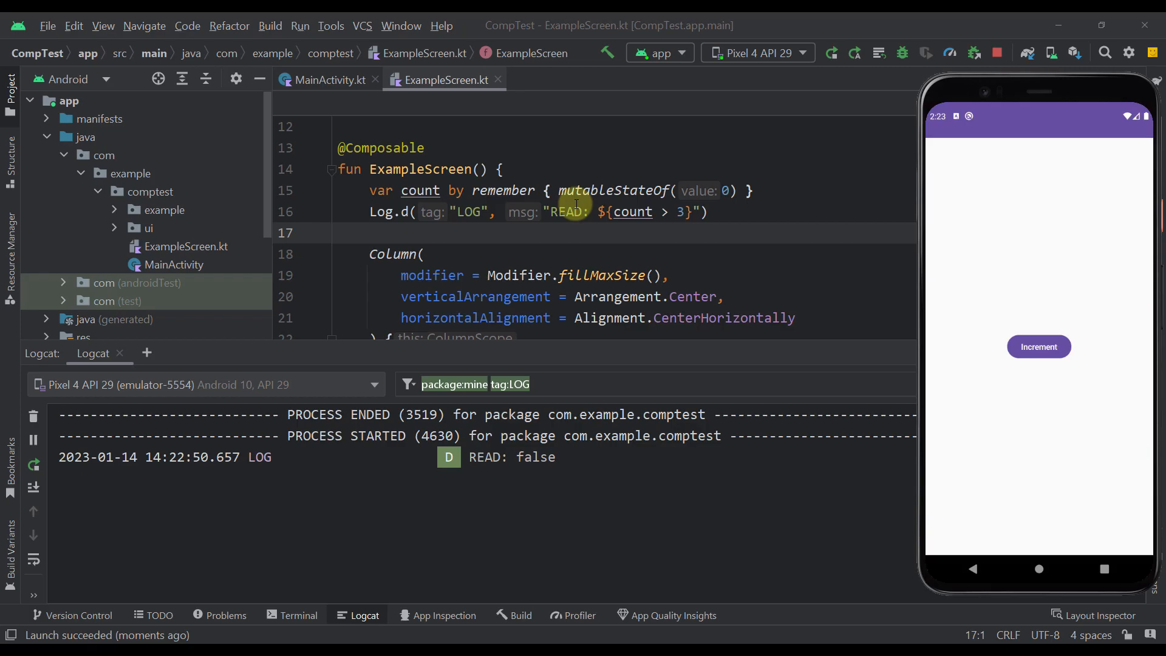
left_click(1038, 347)
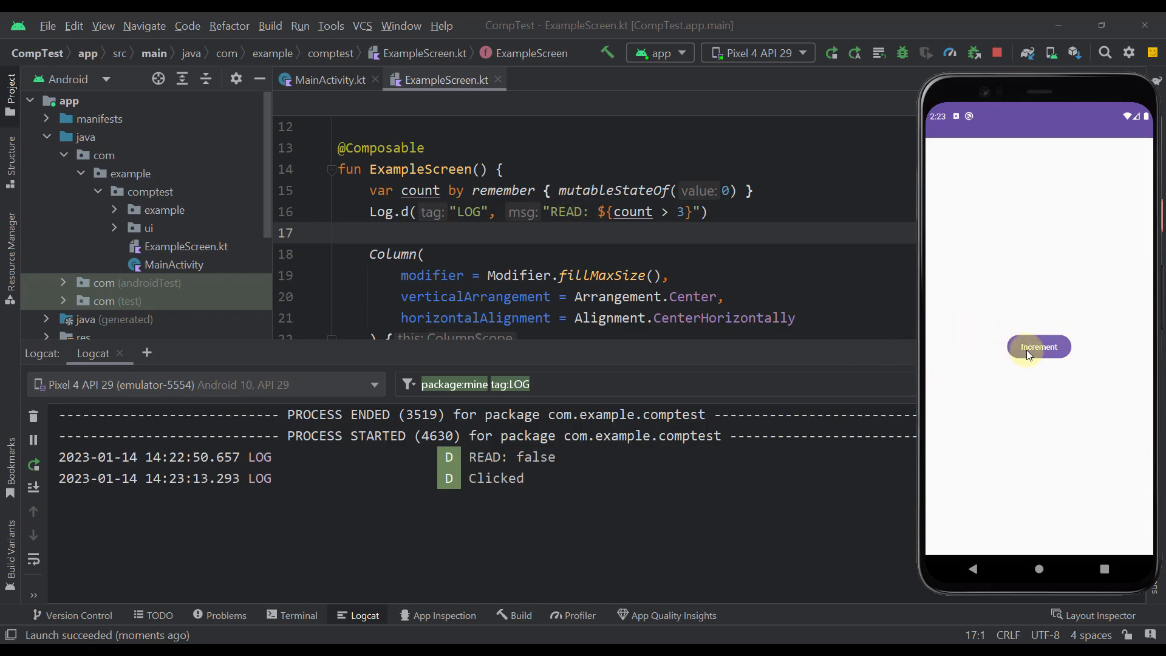
left_click(1037, 347)
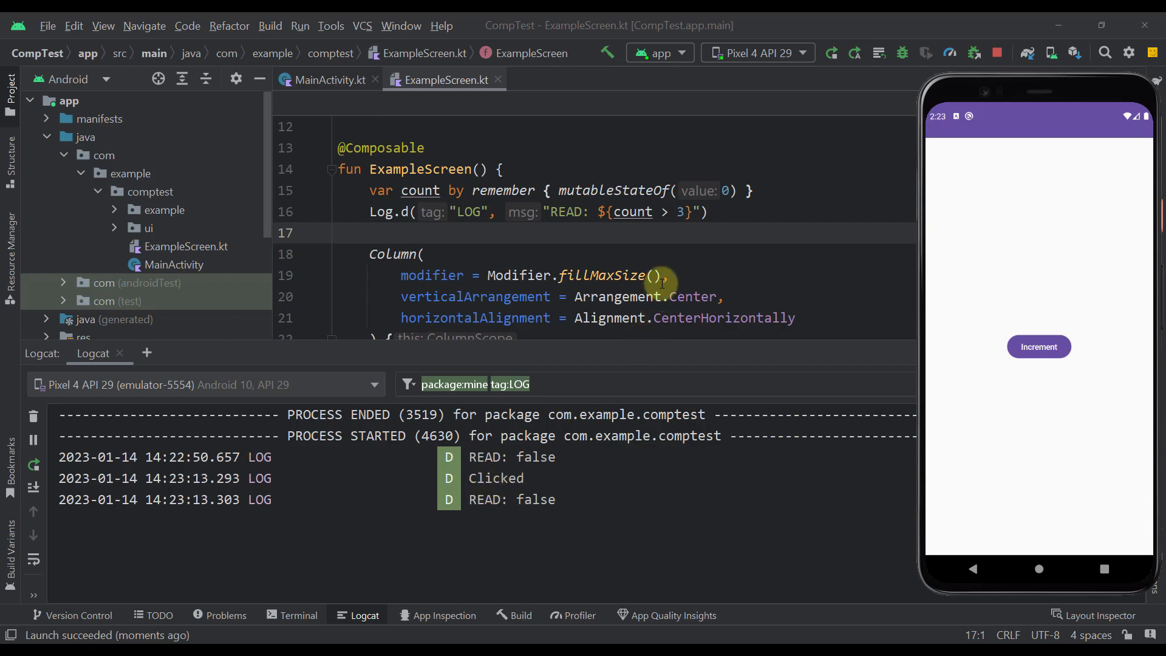
mouse_move(554, 212)
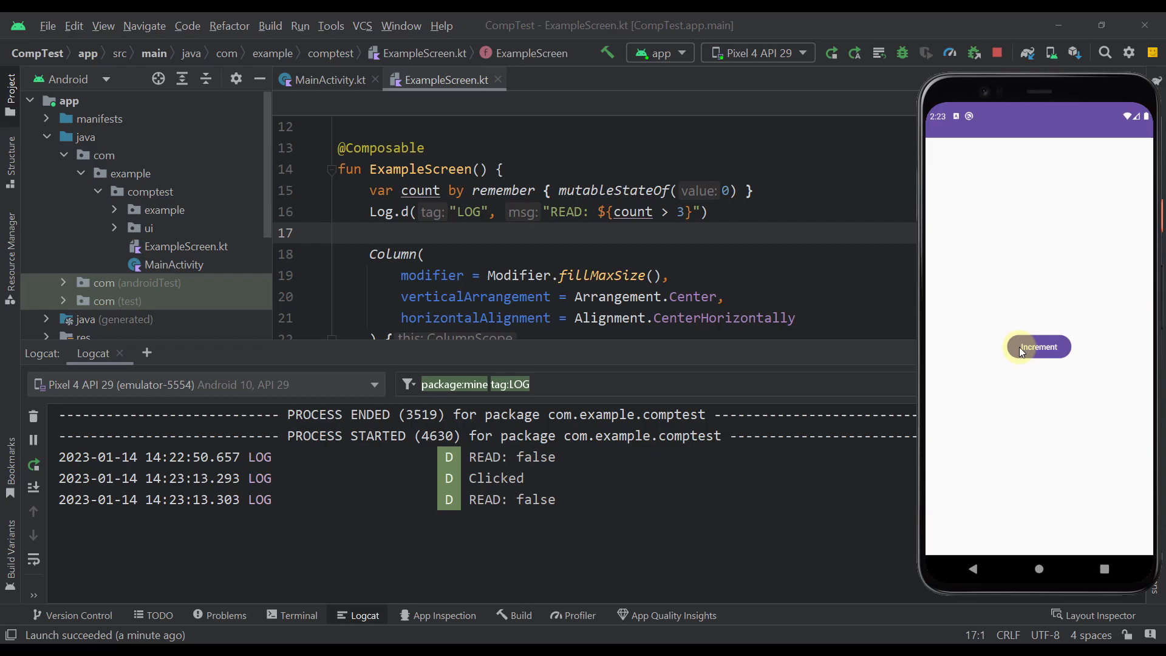
left_click(1037, 347)
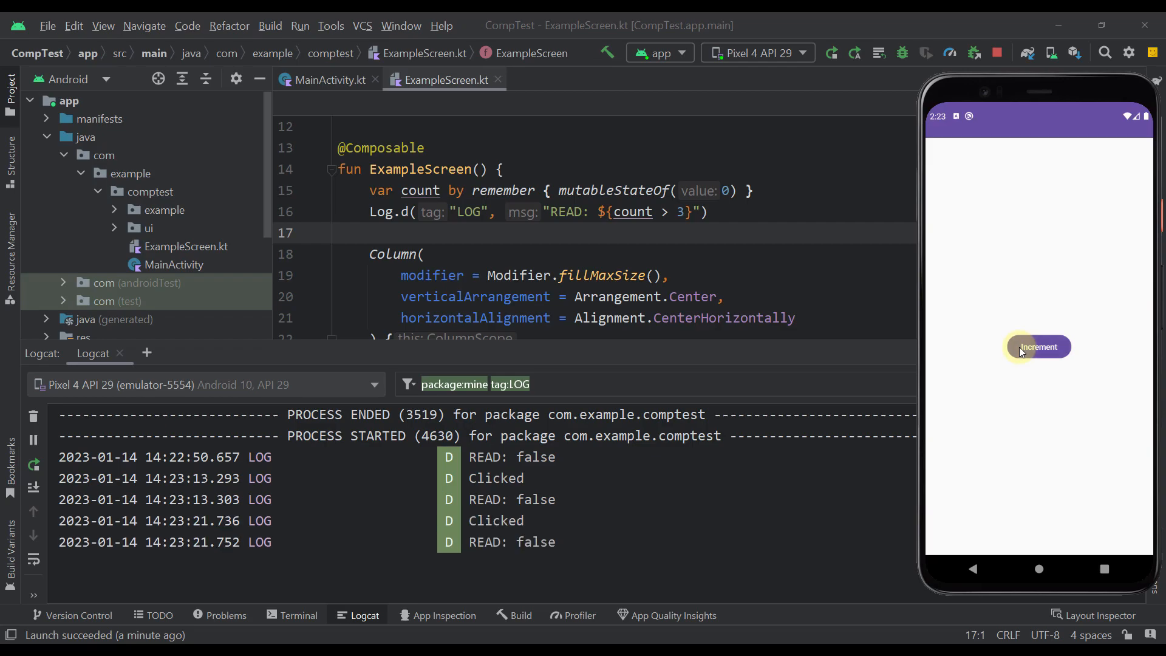
left_click(1038, 347)
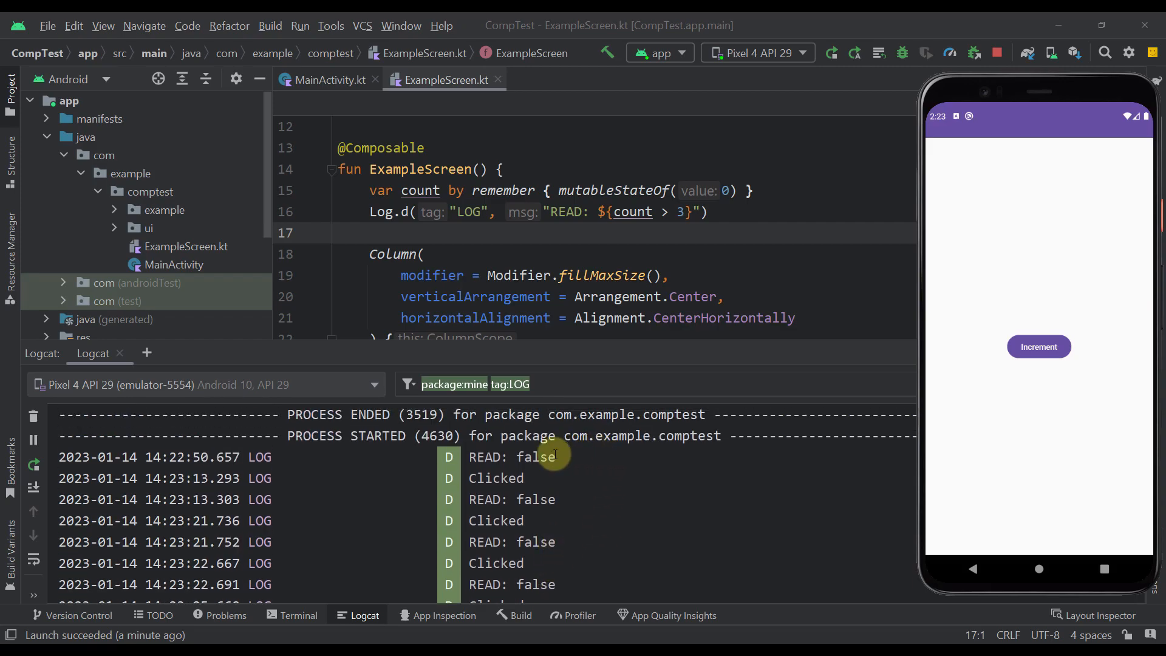
mouse_move(543, 468)
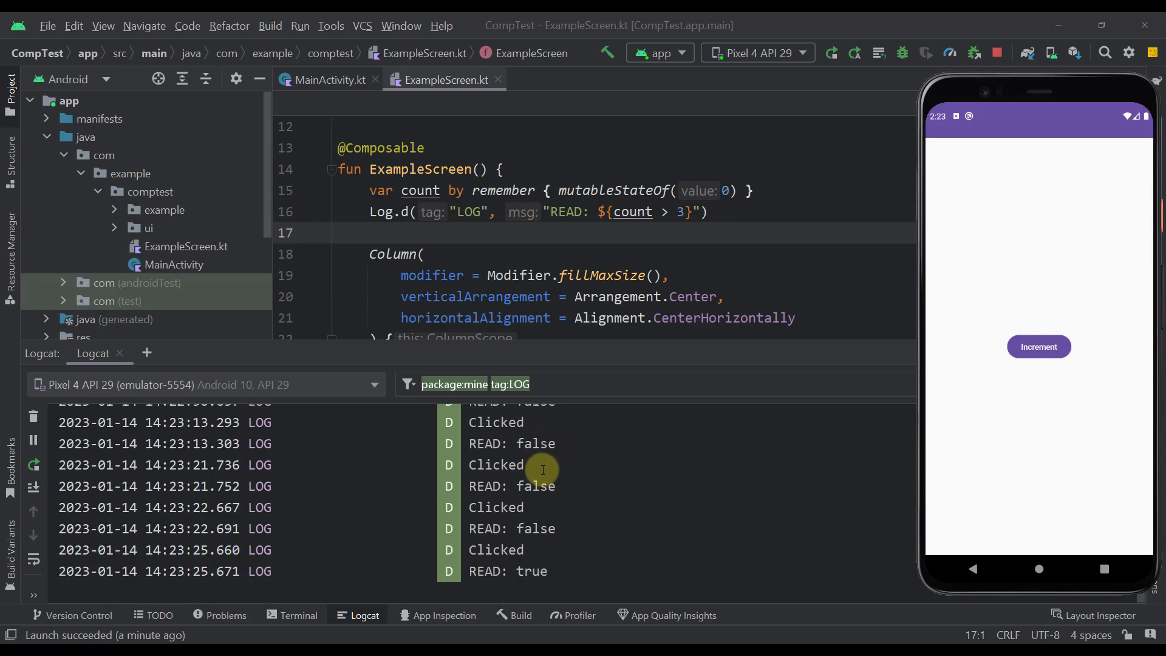
mouse_move(662, 235)
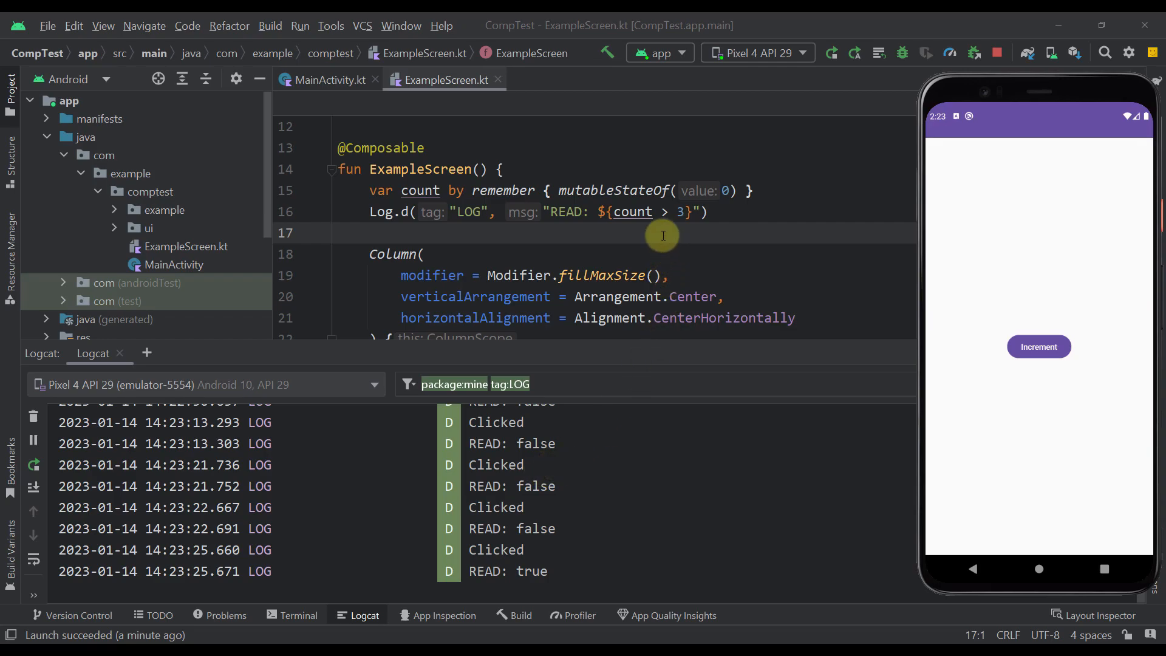
mouse_move(543, 501)
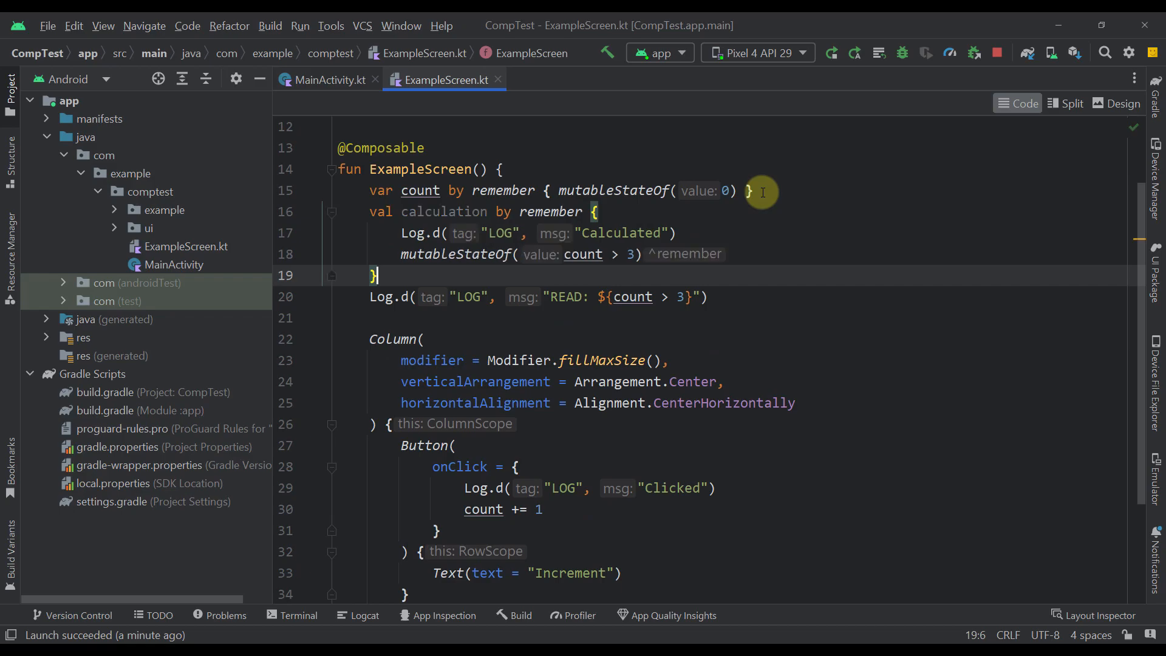
Add a line after the remembered calculation block and edit the READ log to print $calculation.
key("Return")
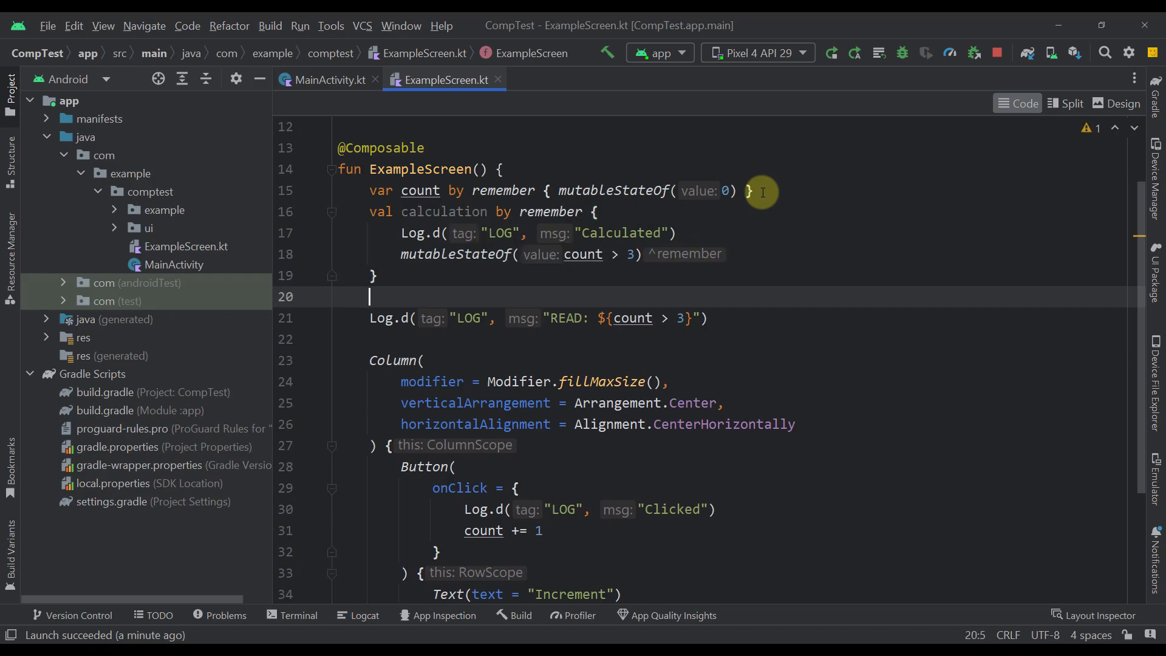
mouse_move(428, 216)
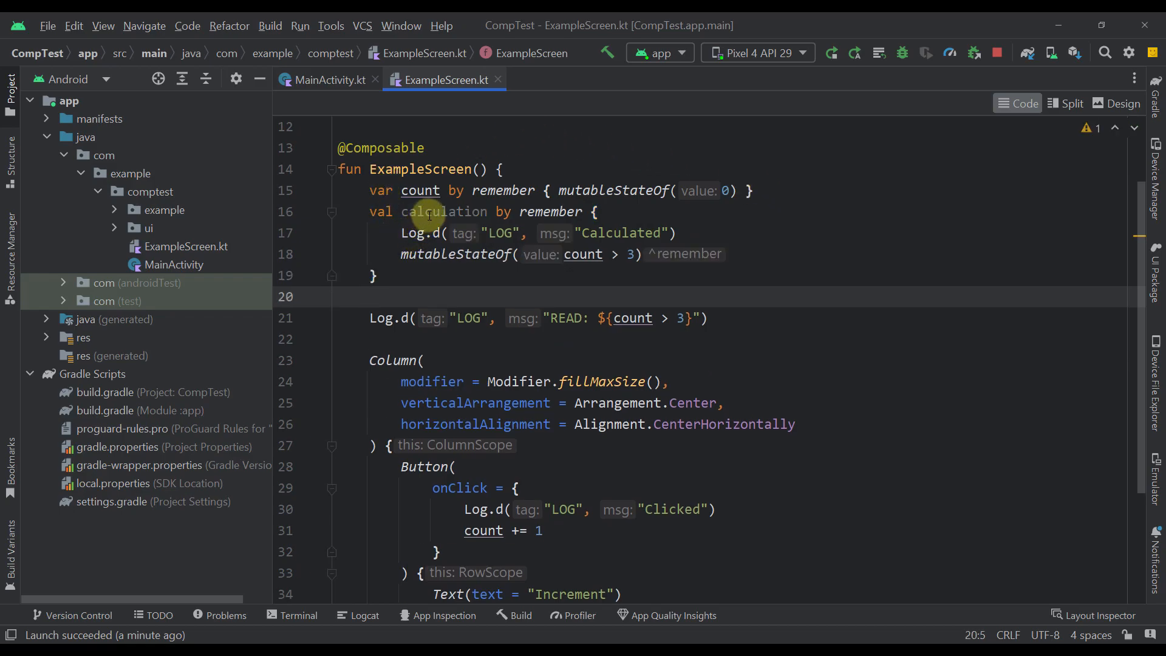
mouse_move(384, 253)
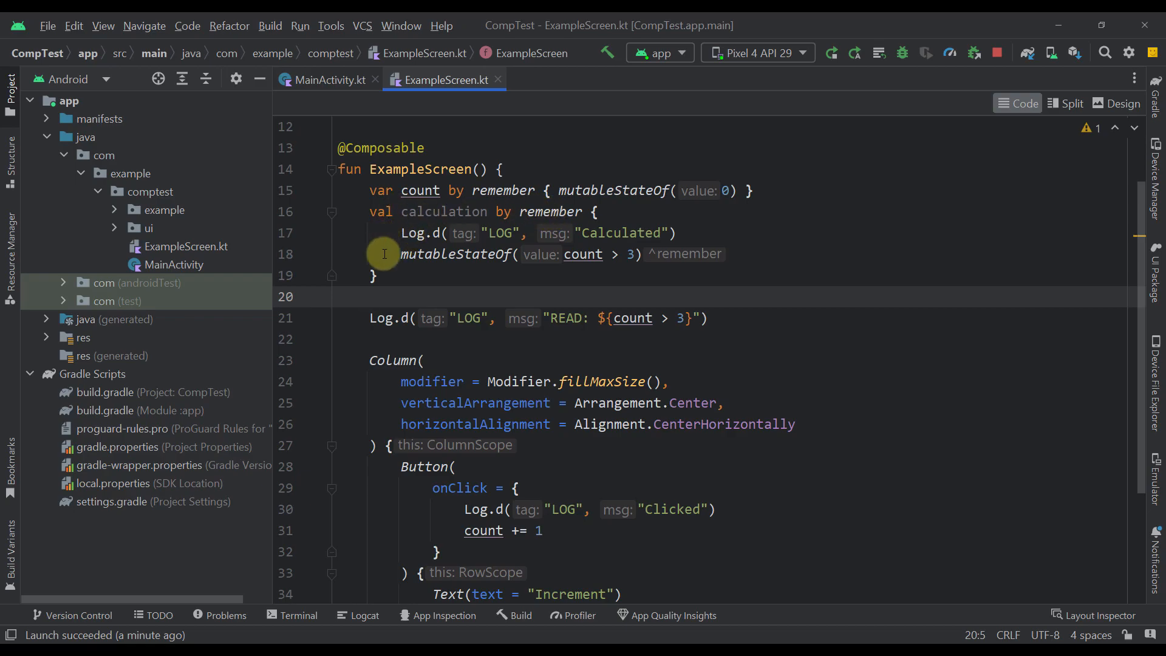
mouse_move(556, 339)
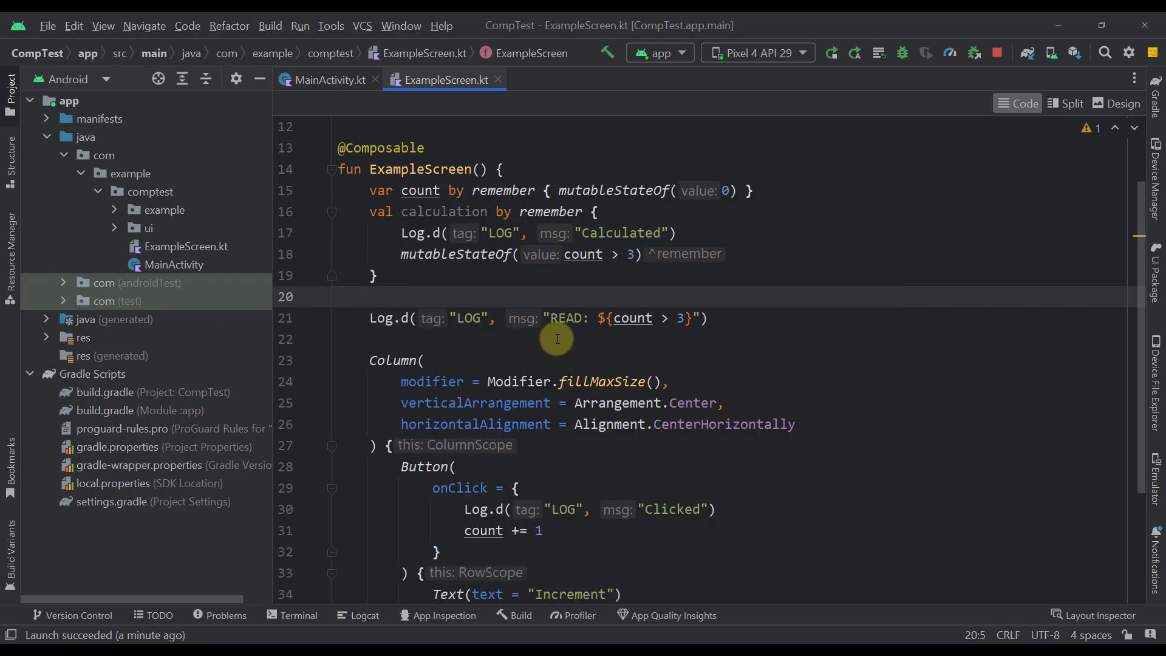
left_click(706, 317)
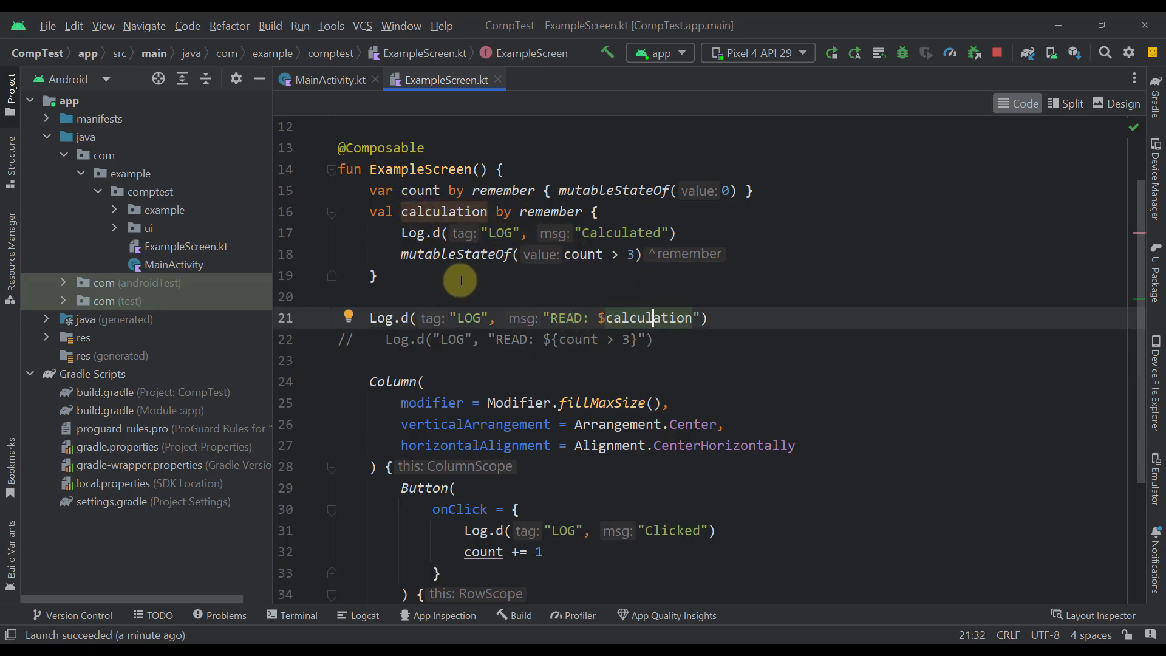
mouse_move(603, 282)
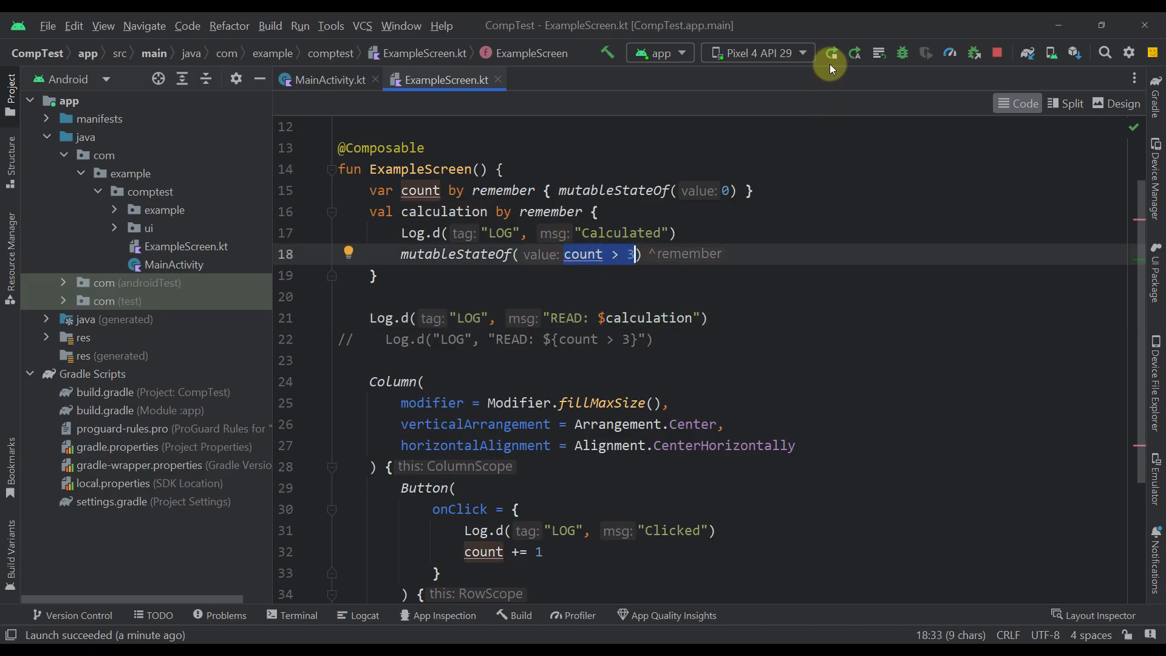
Relaunch the edited app, clear Logcat, and tap Increment six times; only Clicked entries appear.
left_click(831, 53)
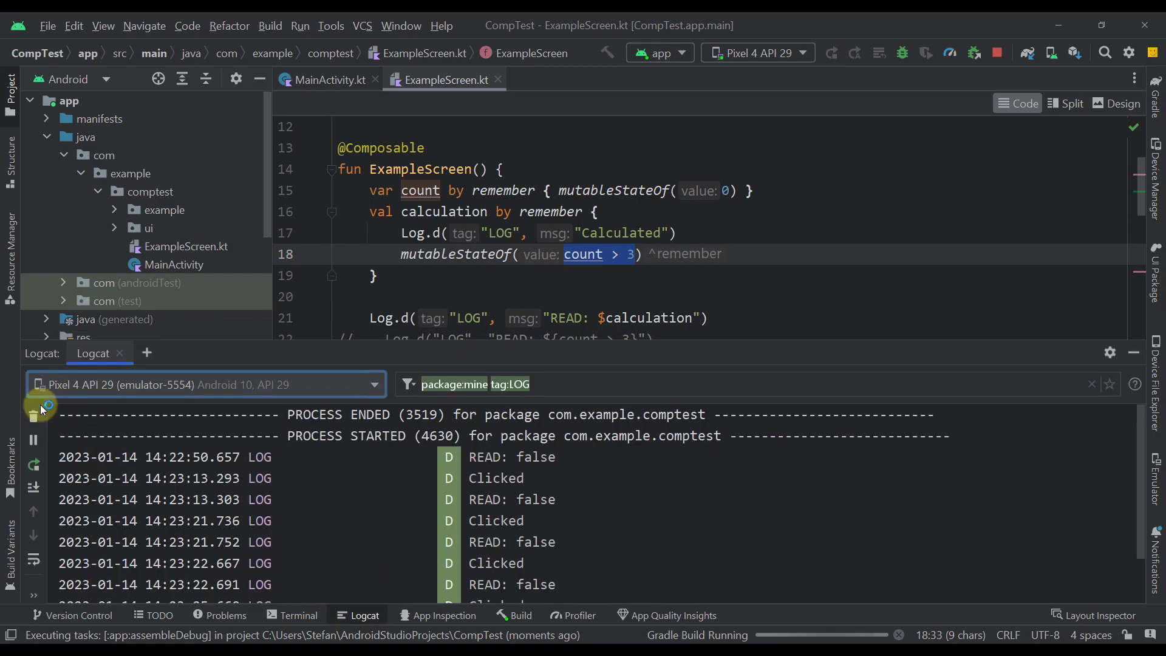
left_click(830, 53)
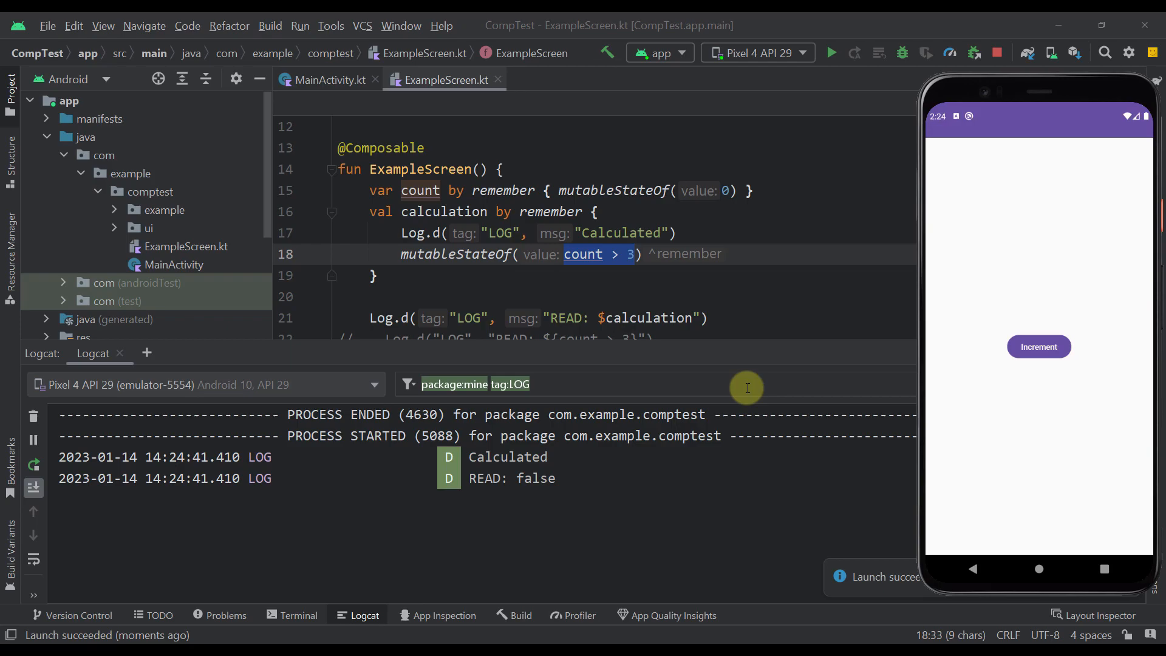
mouse_move(494, 518)
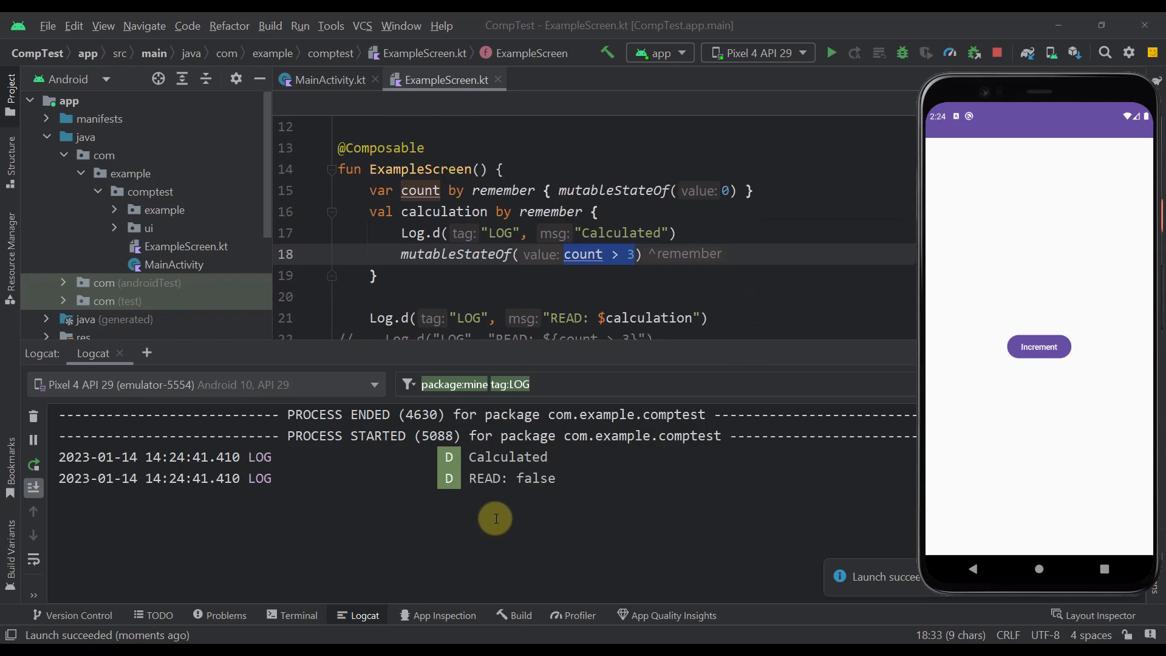
mouse_move(529, 499)
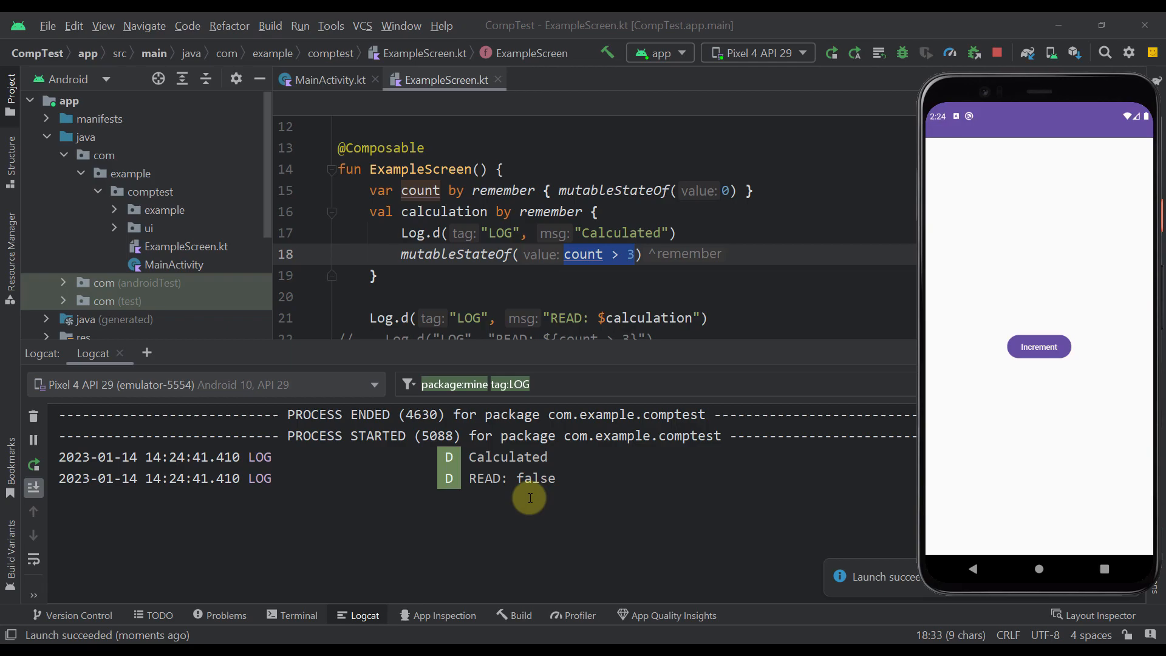
mouse_move(746, 335)
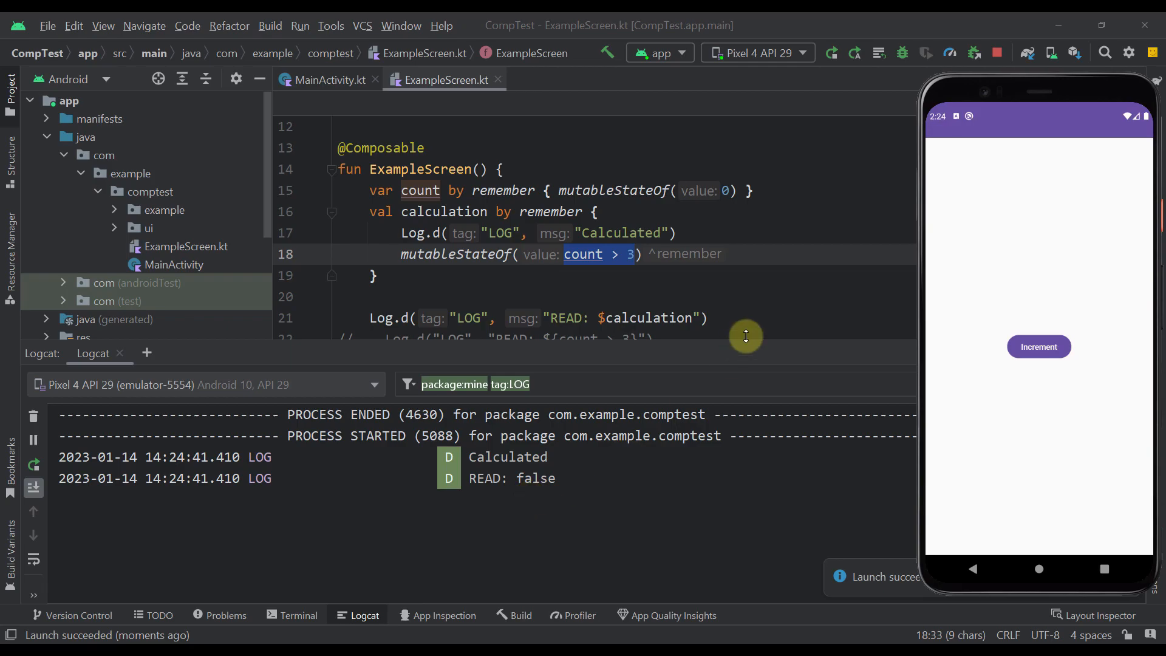
mouse_move(1053, 347)
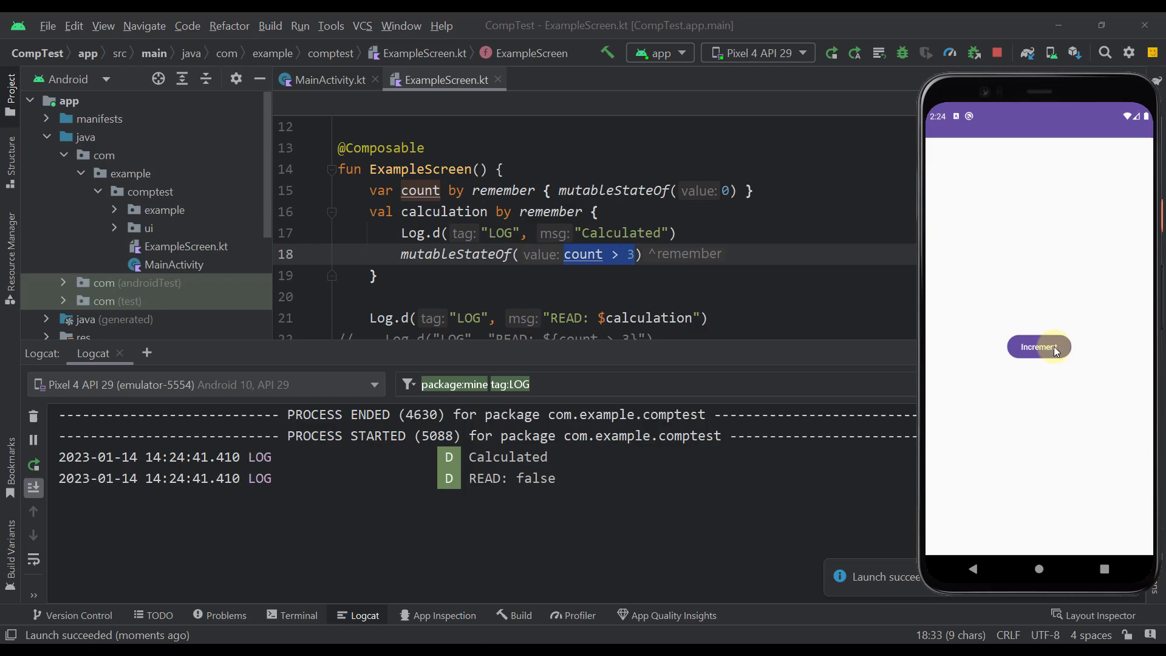
left_click(1038, 346)
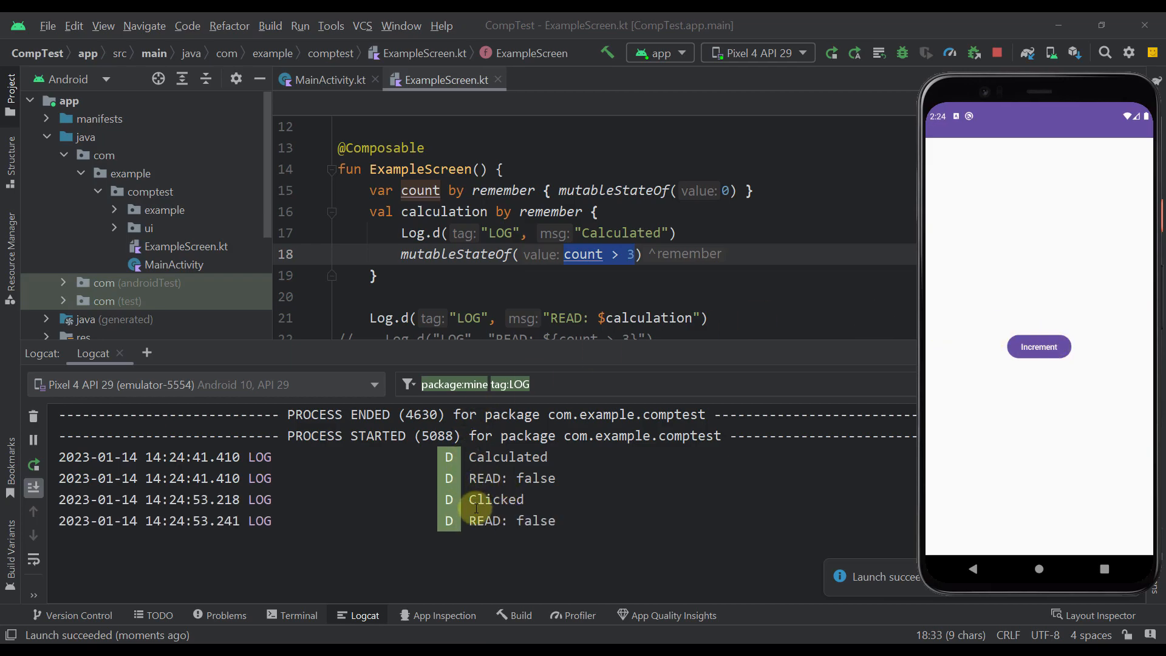
mouse_move(521, 457)
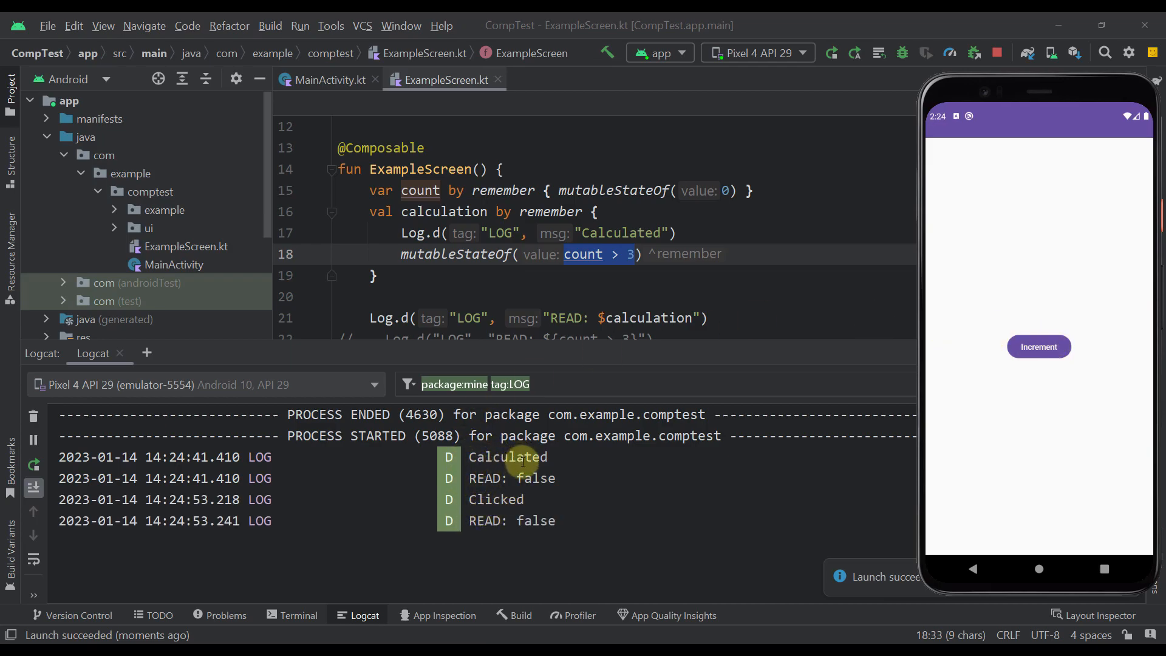
mouse_move(437, 508)
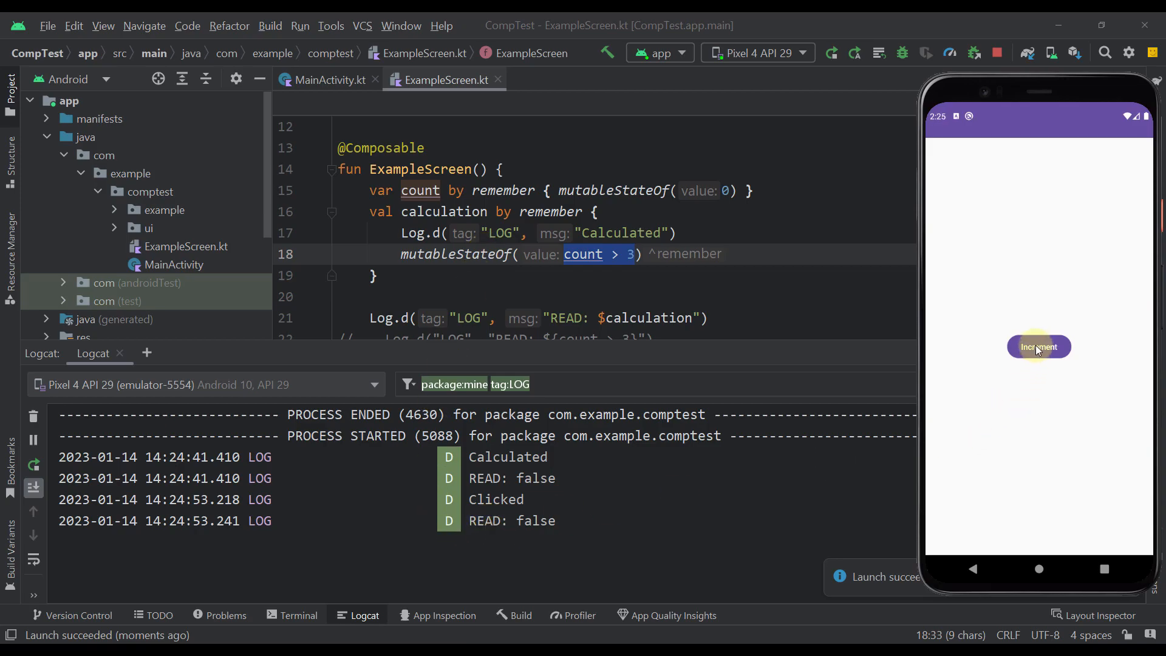
left_click(1038, 347)
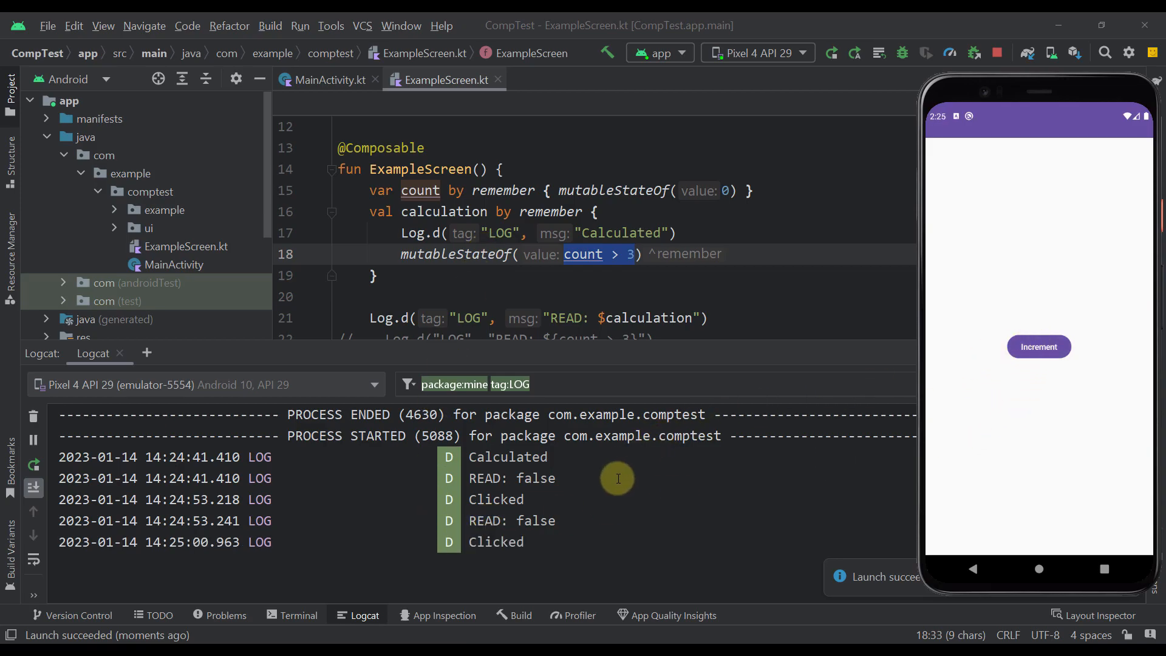
mouse_move(483, 528)
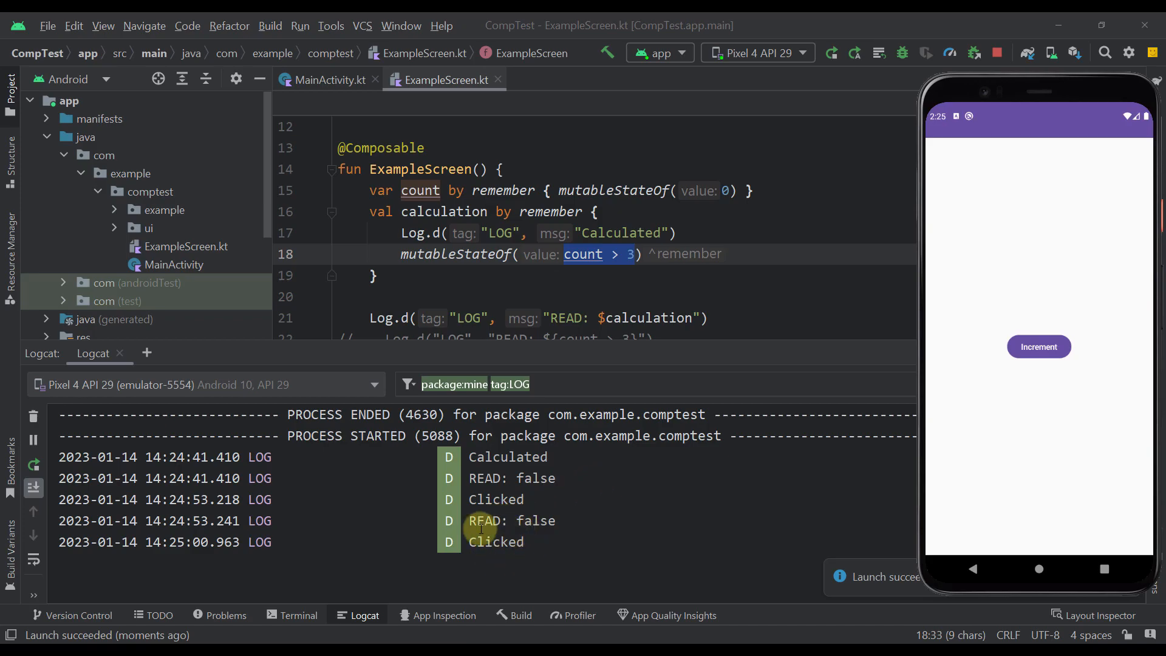
scroll("up", 3)
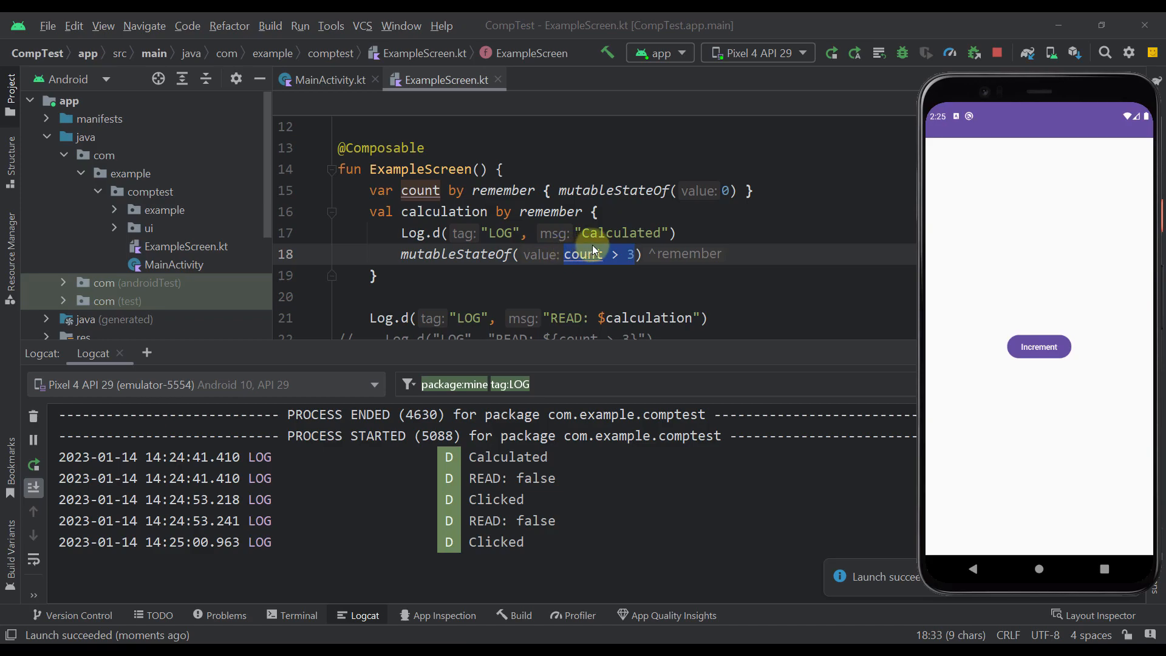
mouse_move(847, 320)
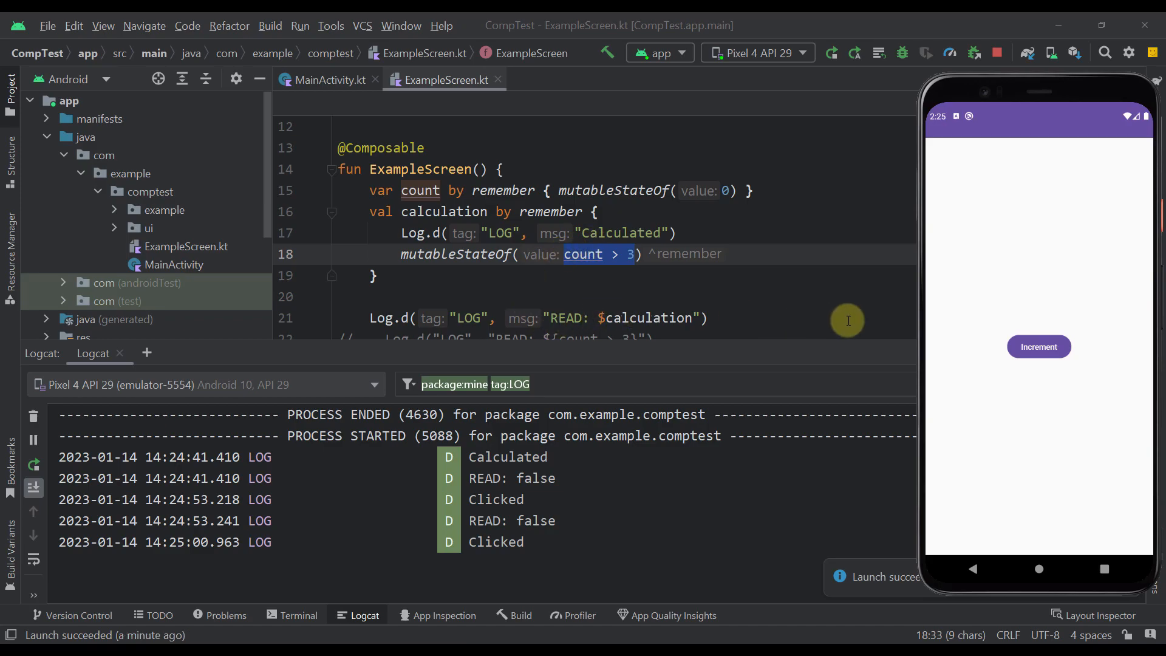
left_click(1038, 347)
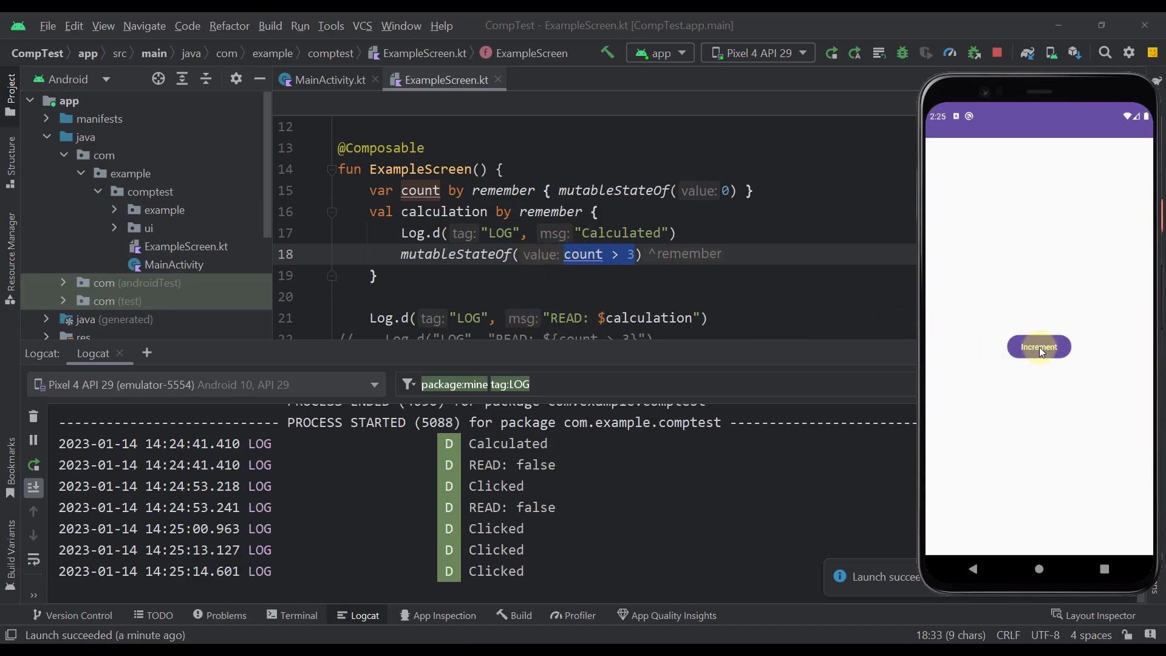
left_click(1038, 346)
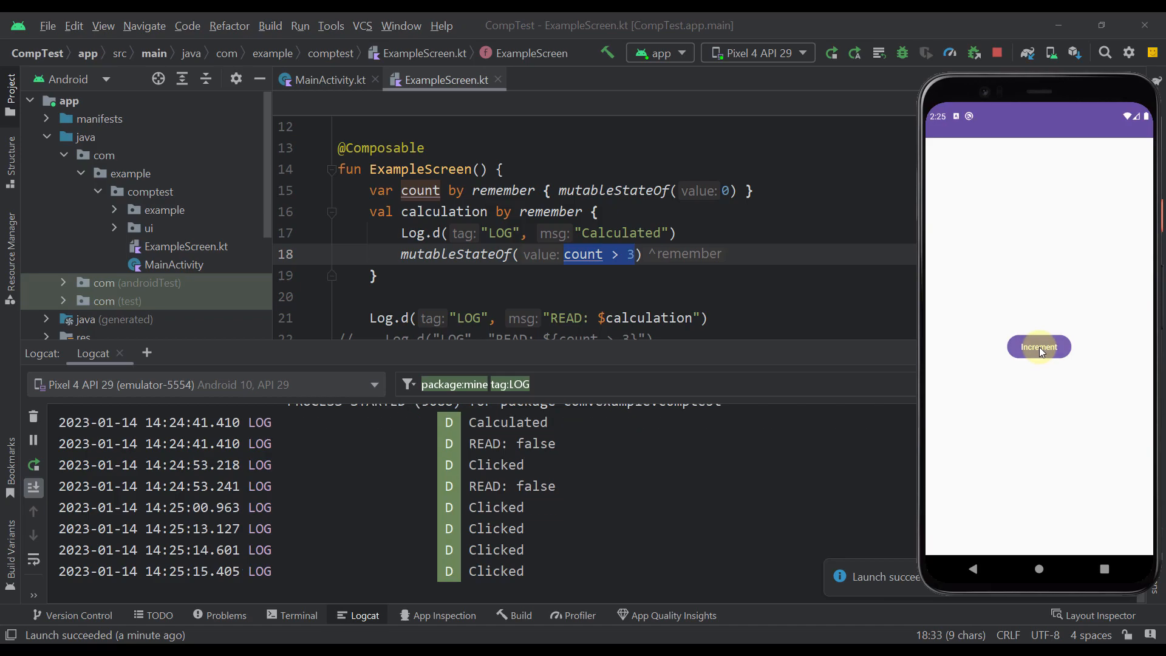
left_click(1038, 346)
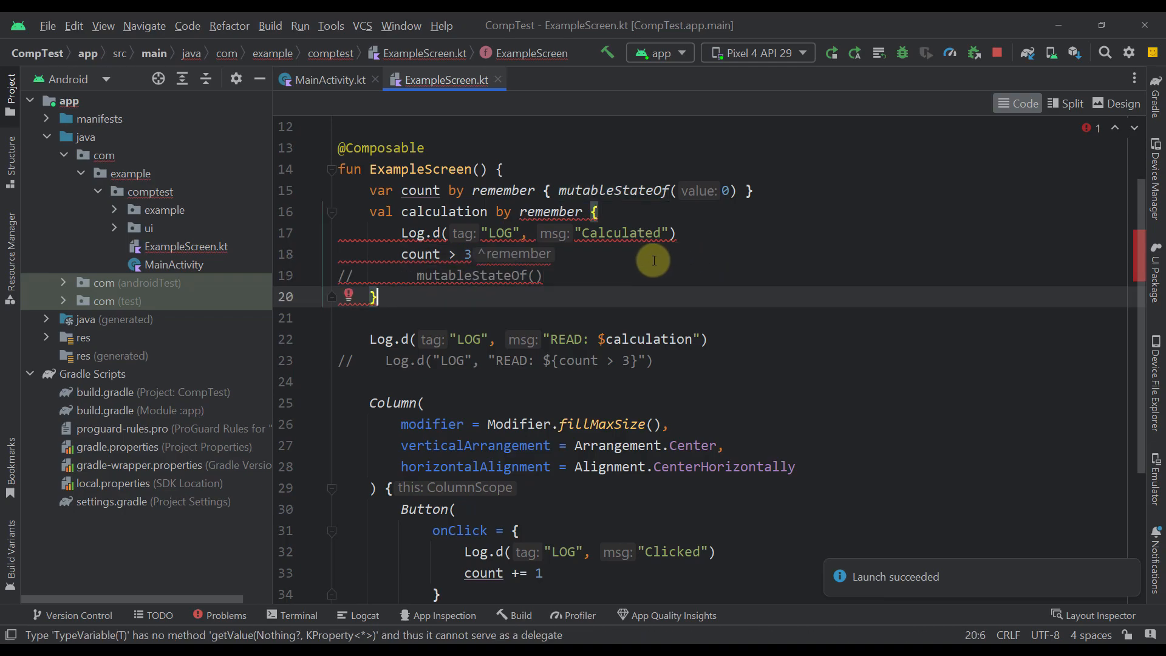
Change calculation from a 'by' delegate to '= remember' and rerun the app.
left_click(740, 212)
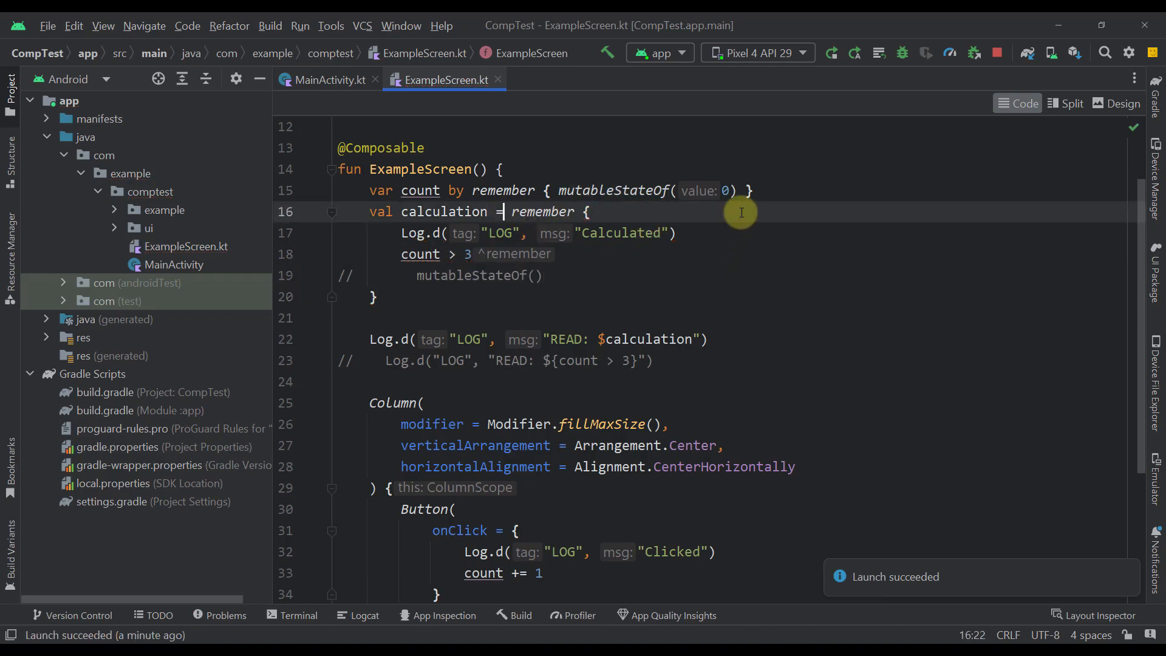
left_click(357, 615)
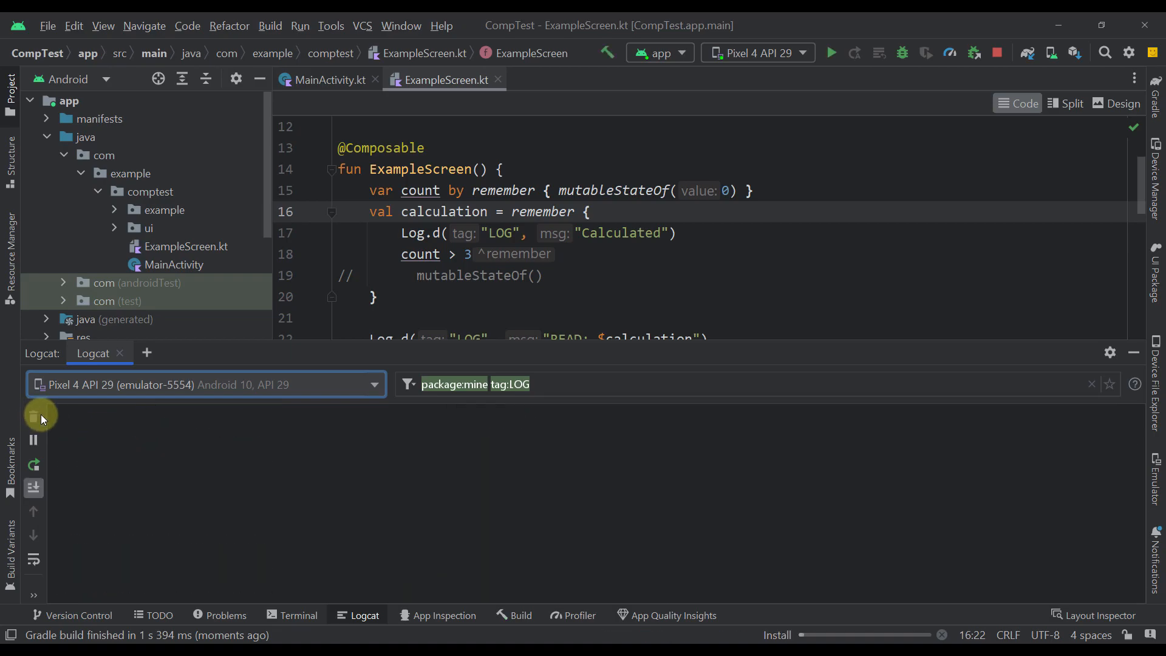
Clear Logcat and tap Increment three times, logging Clicked while READ stays false.
left_click(831, 52)
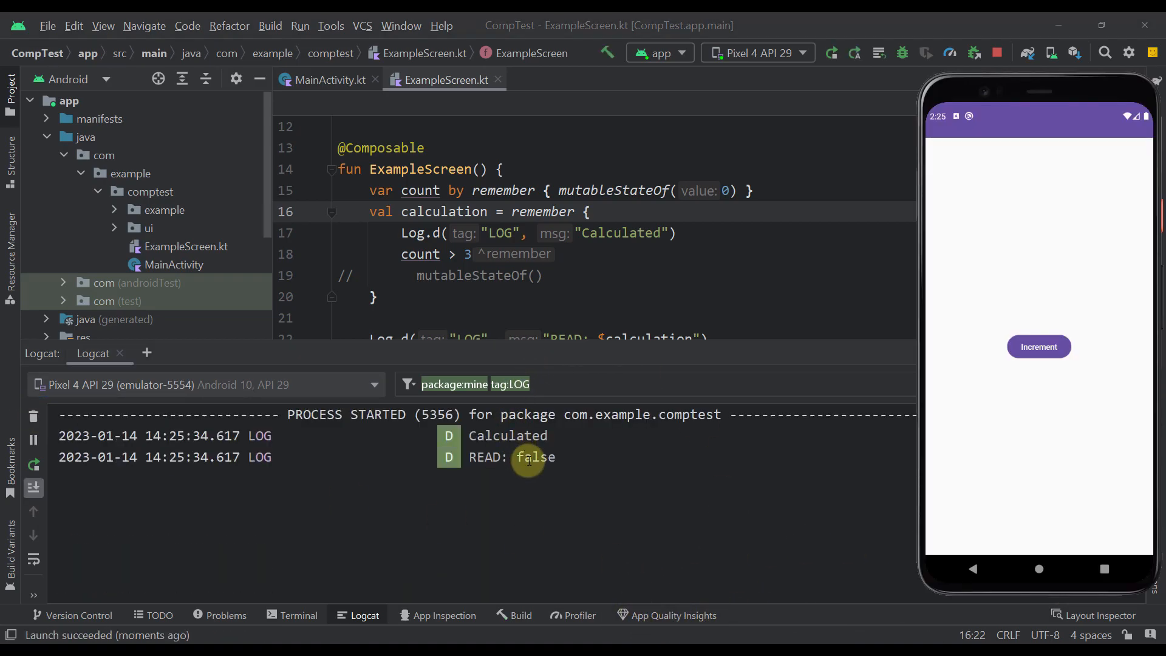
mouse_move(606, 481)
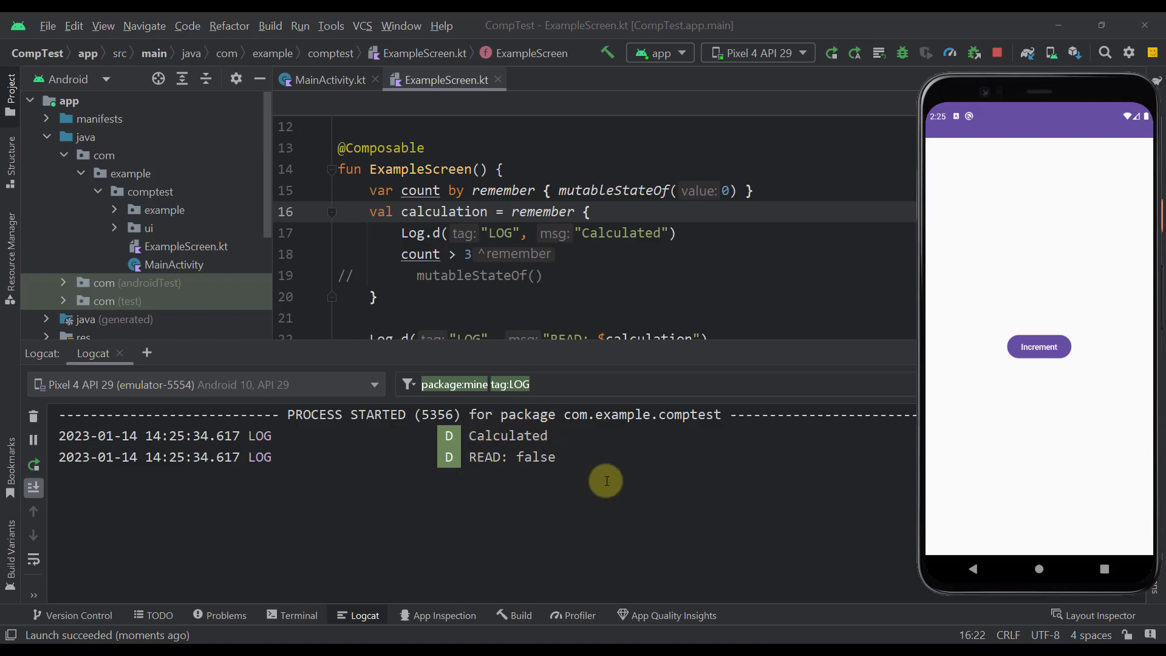
left_click(1038, 347)
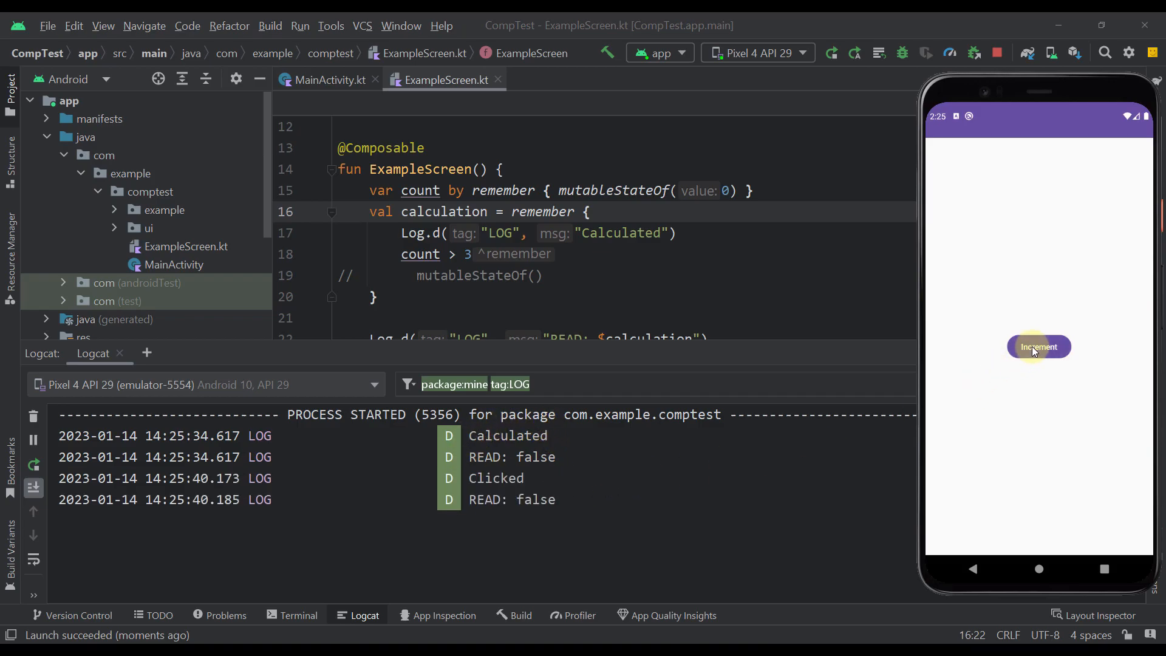
left_click(1038, 347)
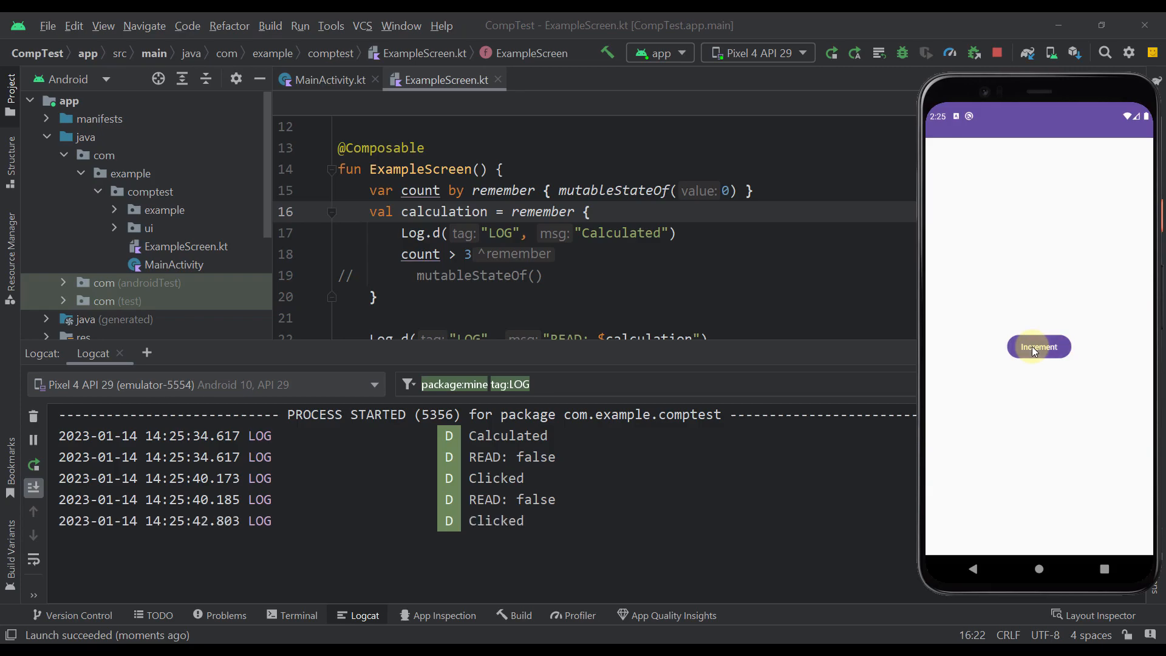
left_click(1038, 347)
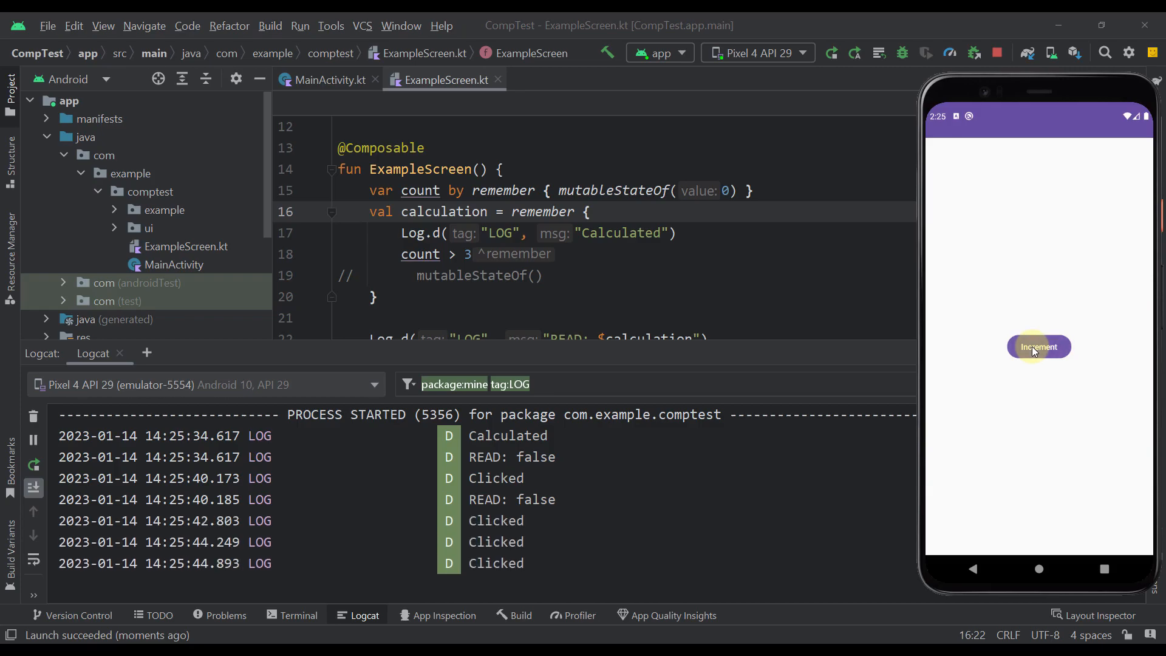
mouse_move(570, 496)
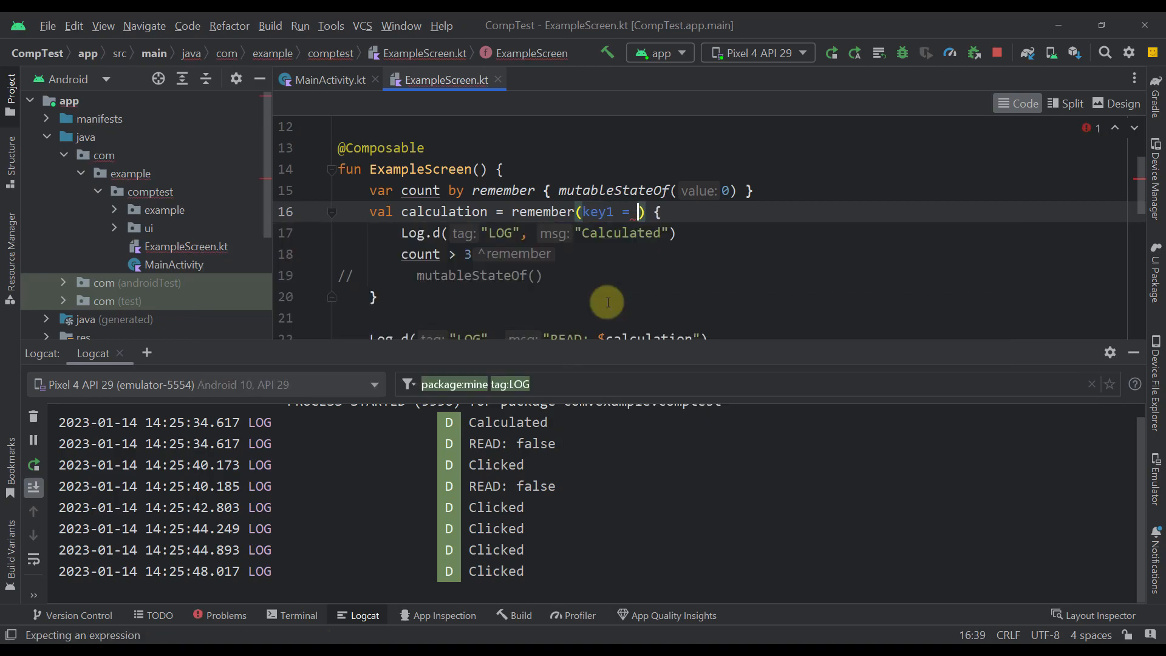
Type 'count' as the remember key, making it remember(key1 = count).
type("c")
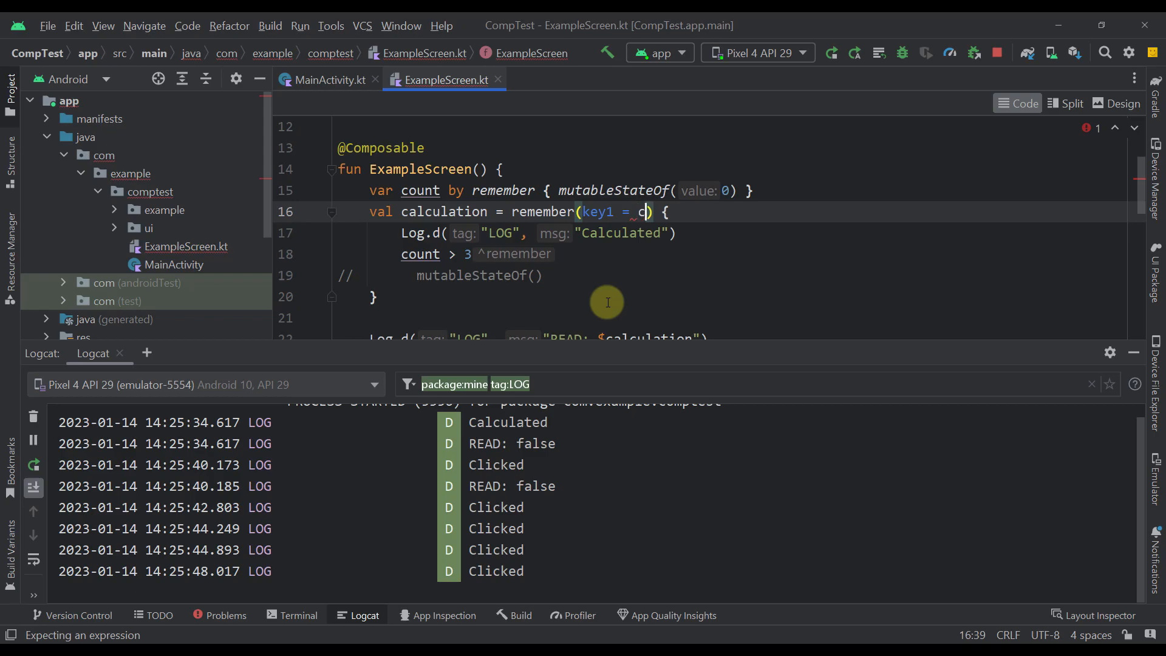
type("ount")
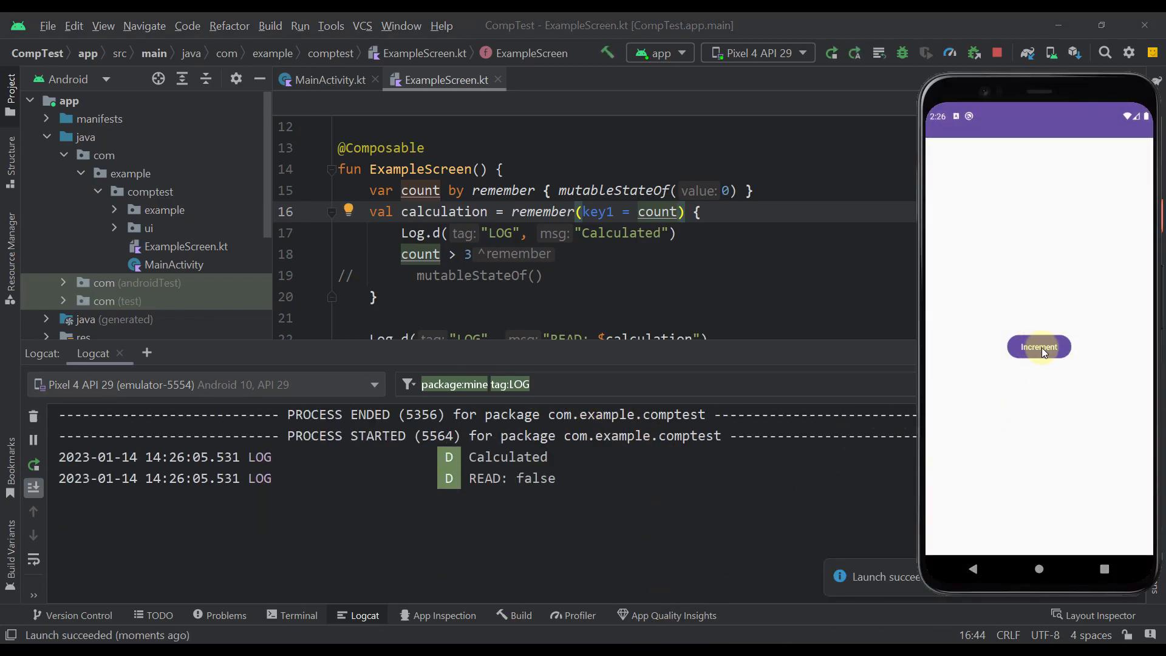
Tap Increment three times in the keyed version, each tap logging Calculated and READ.
left_click(1038, 346)
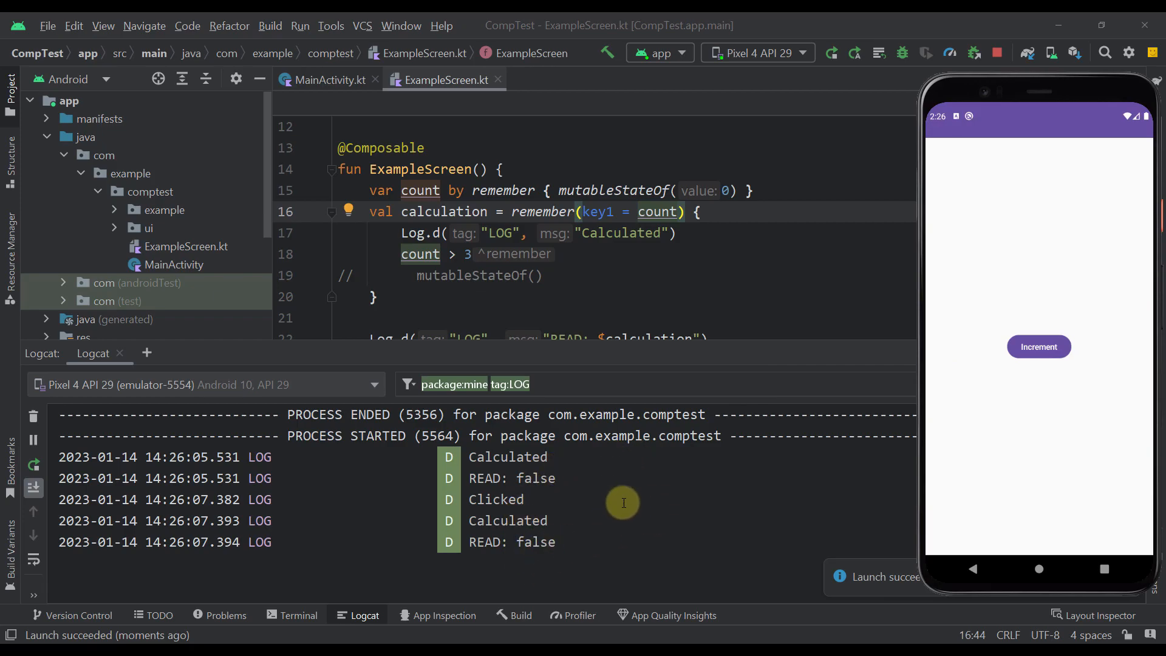
mouse_move(1038, 347)
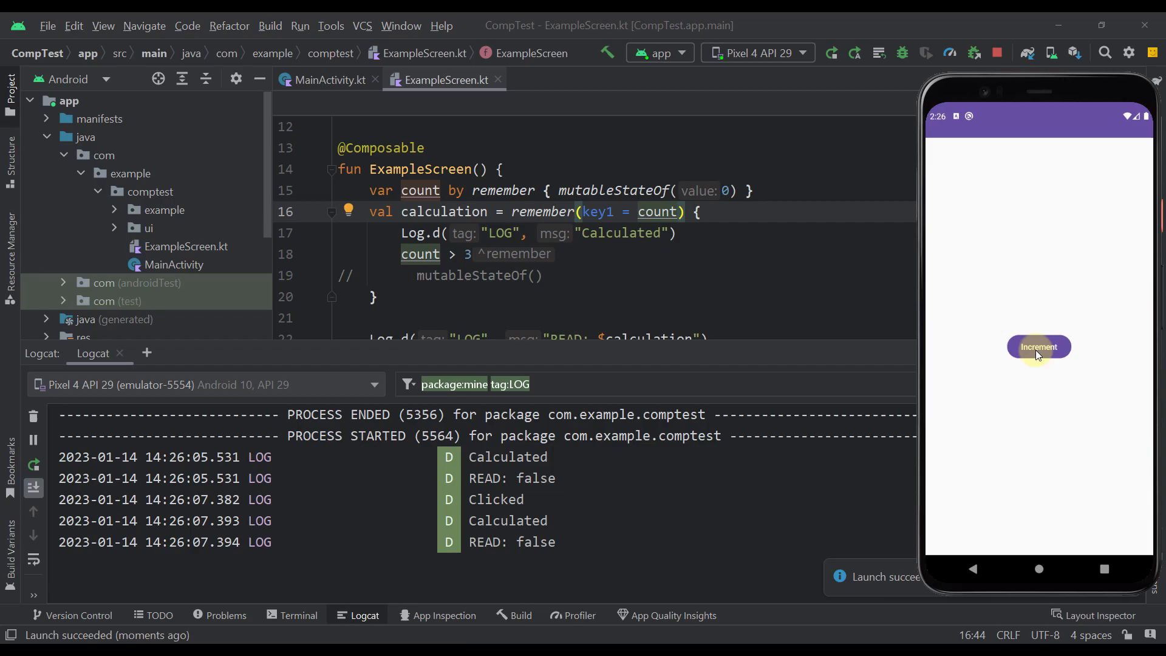
left_click(1038, 347)
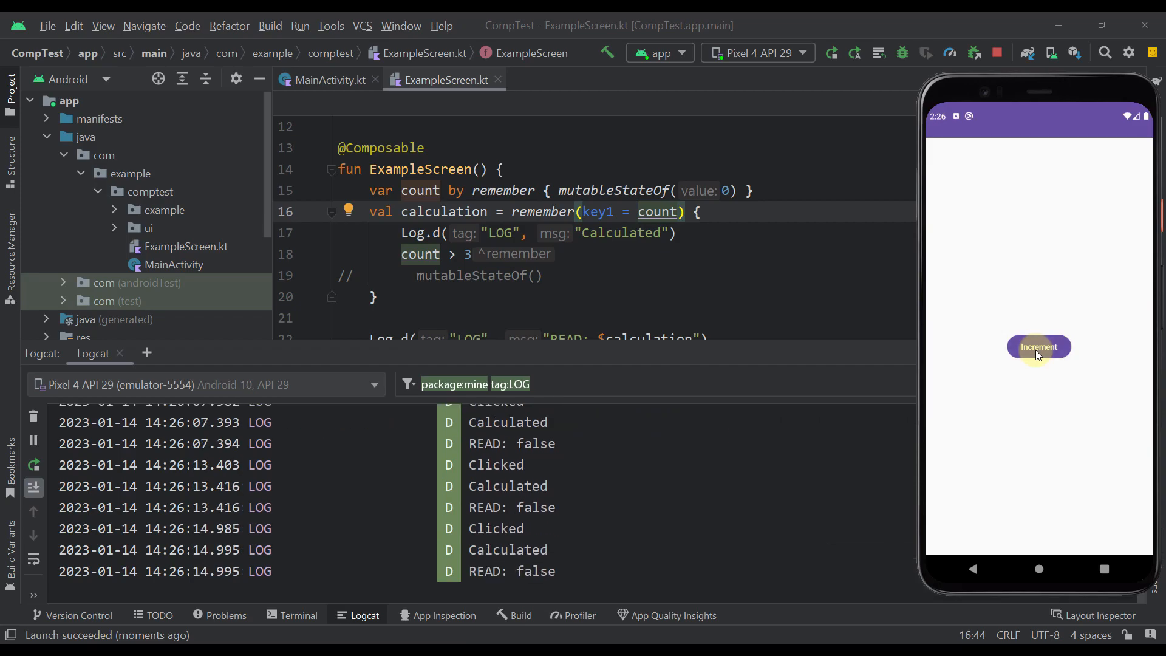
left_click(1037, 347)
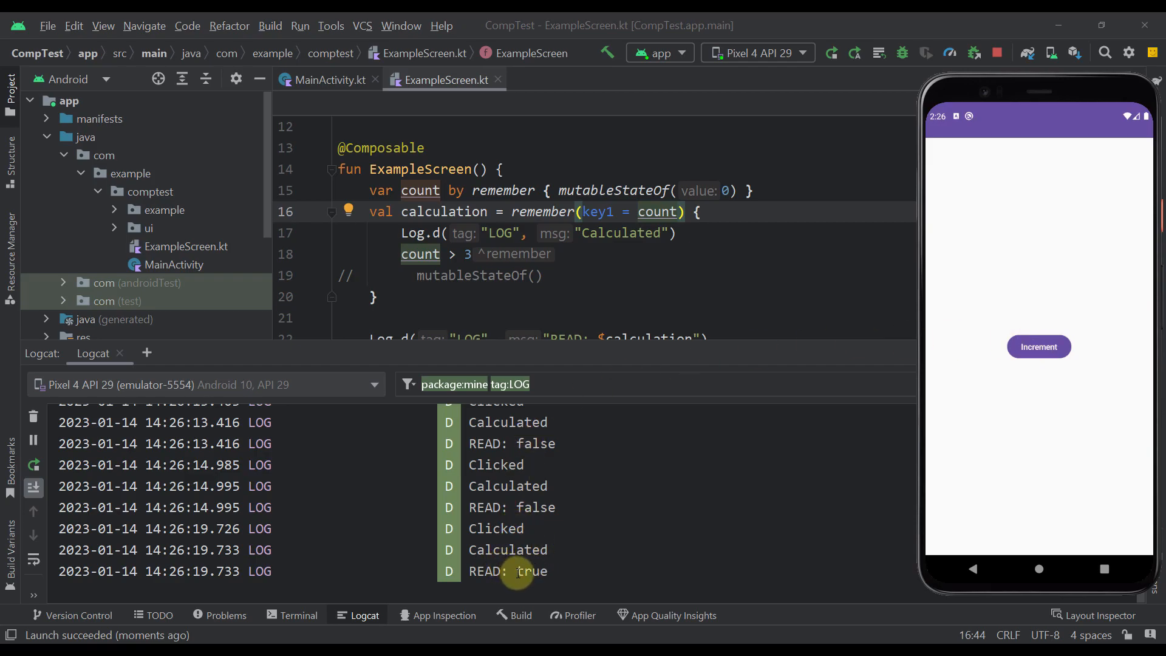
mouse_move(644, 536)
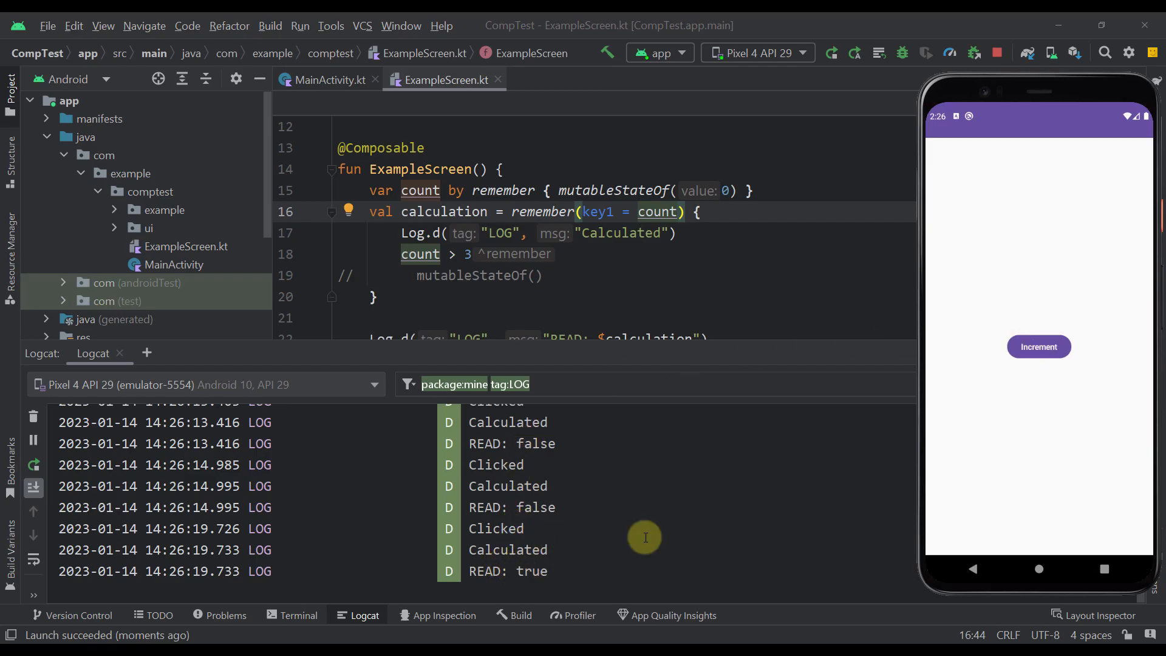
mouse_move(580, 347)
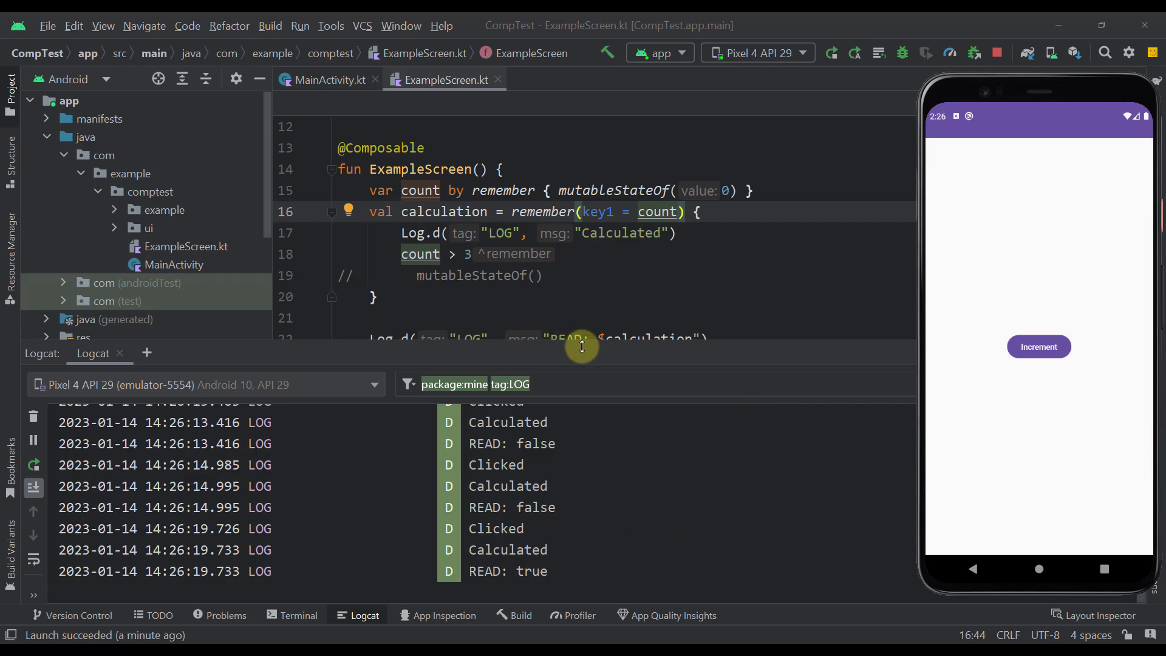
mouse_move(476, 444)
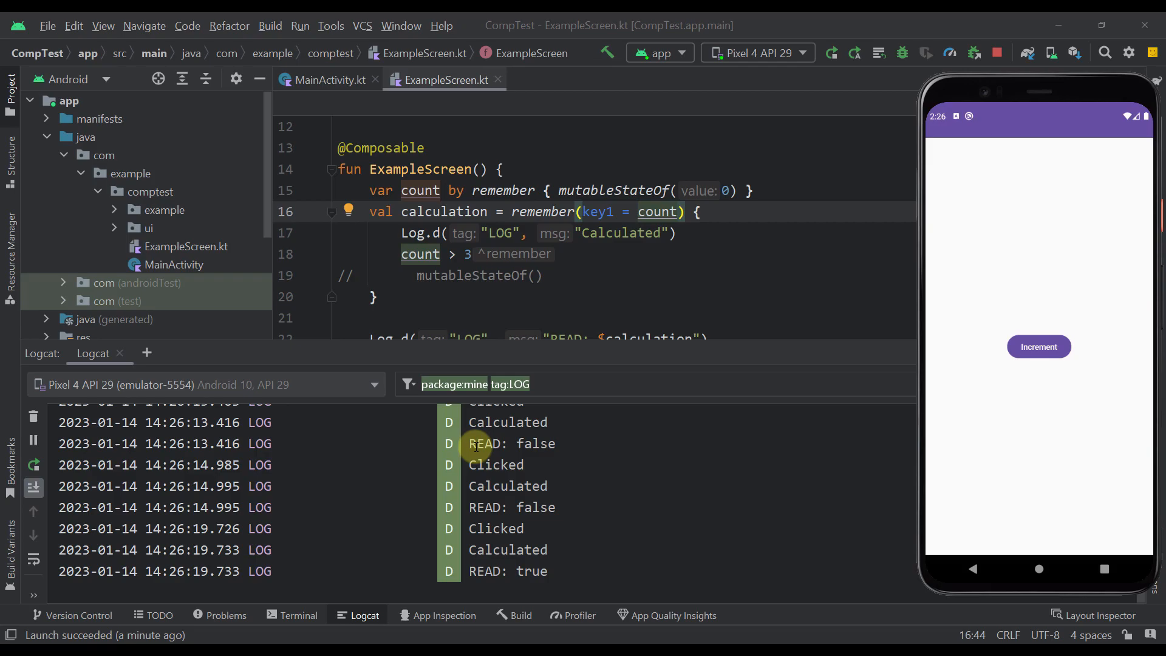
left_click(365, 614)
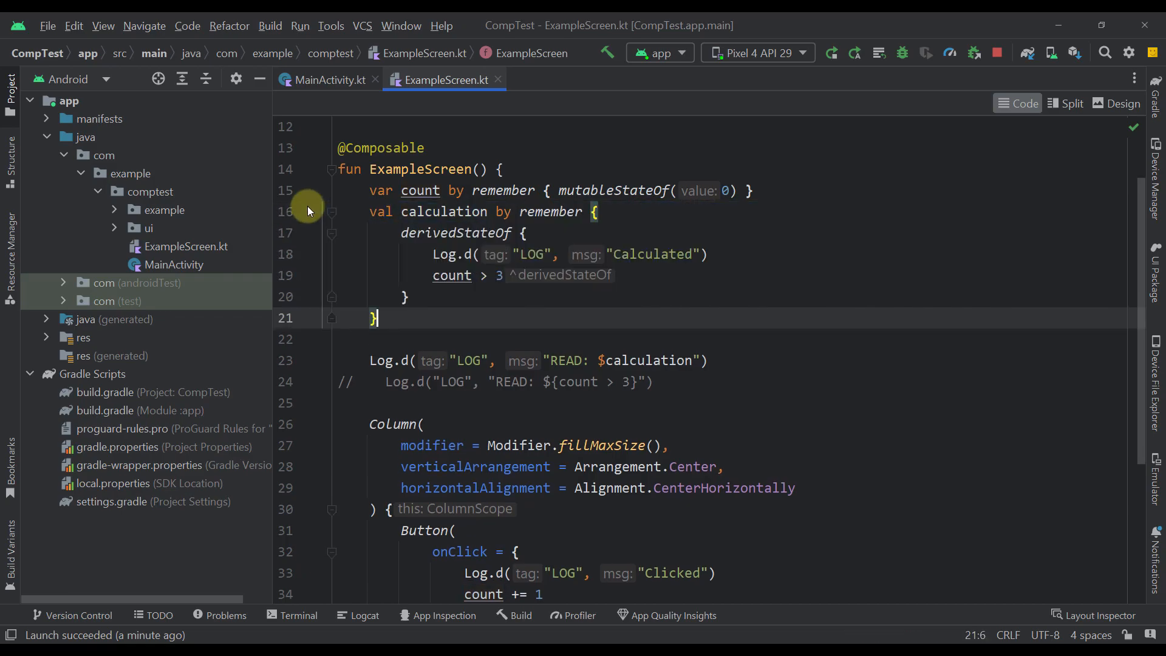
mouse_move(470, 242)
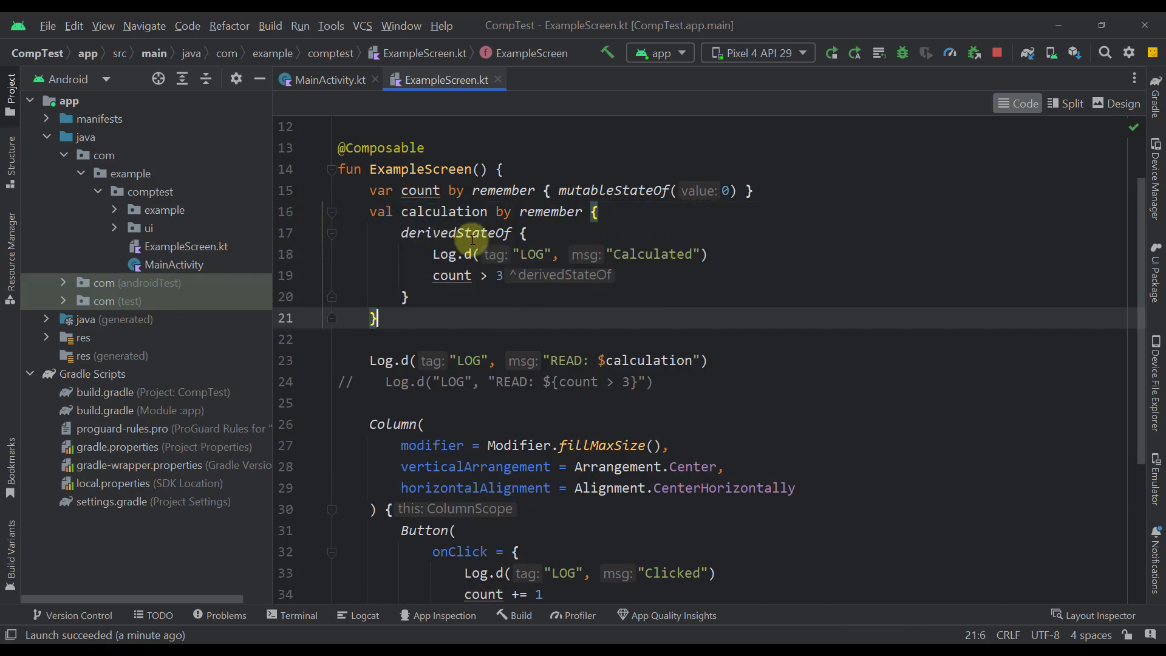
Switch the calculation to the derivedStateOf version and relaunch the app on the emulator.
left_click(550, 211)
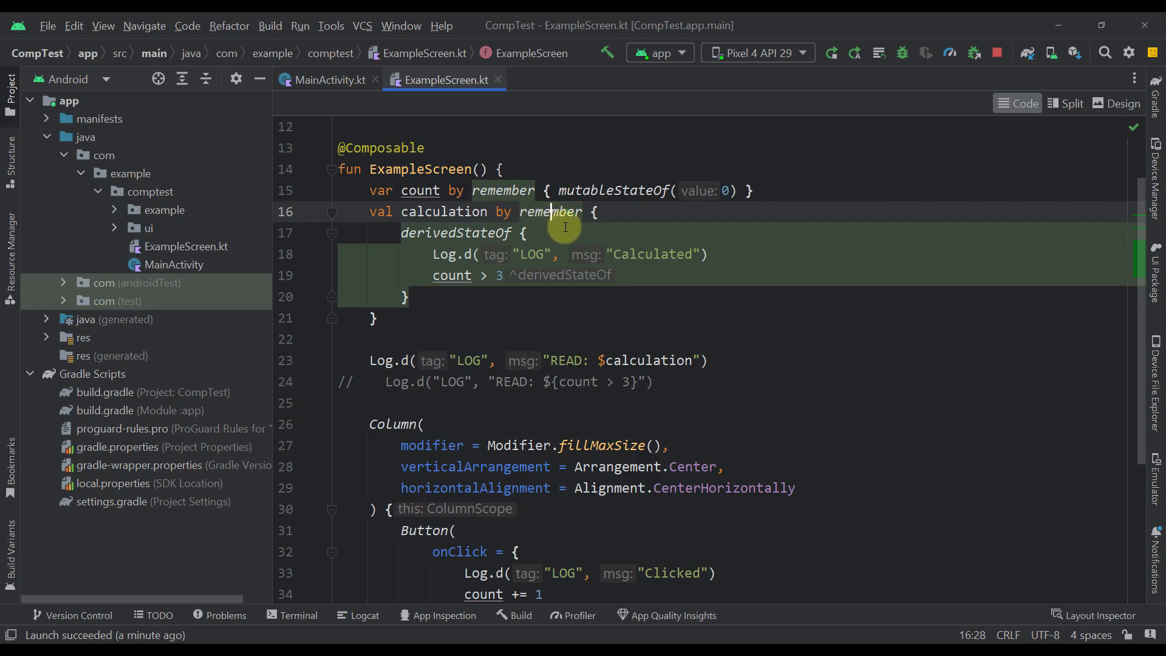
left_click(470, 233)
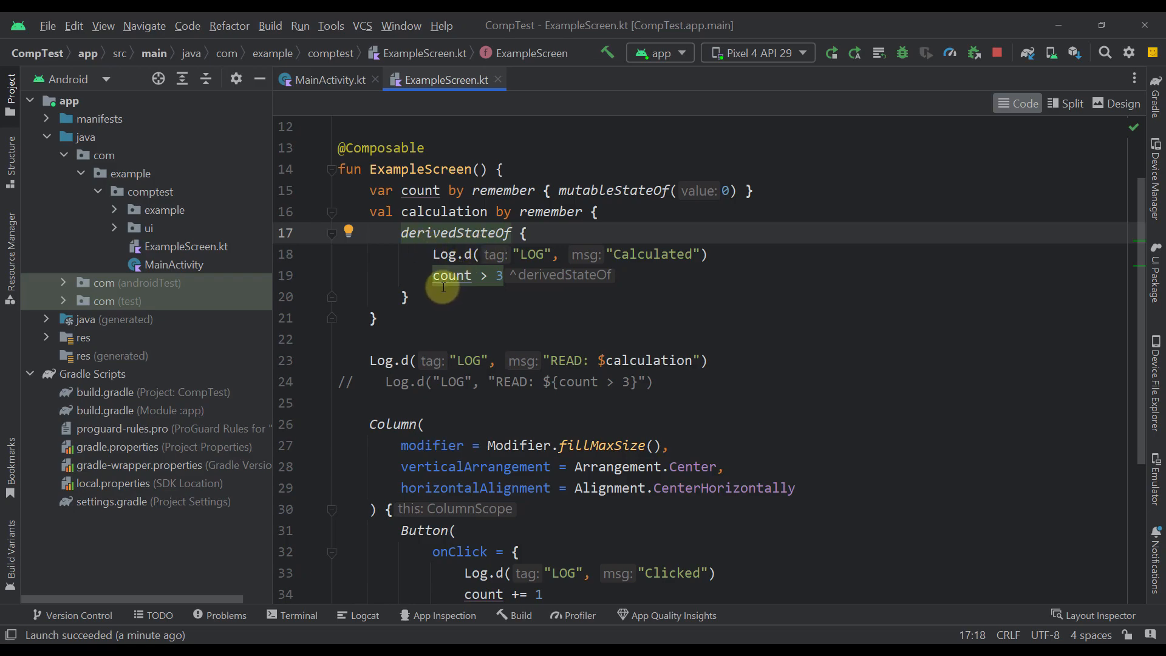
mouse_move(452, 275)
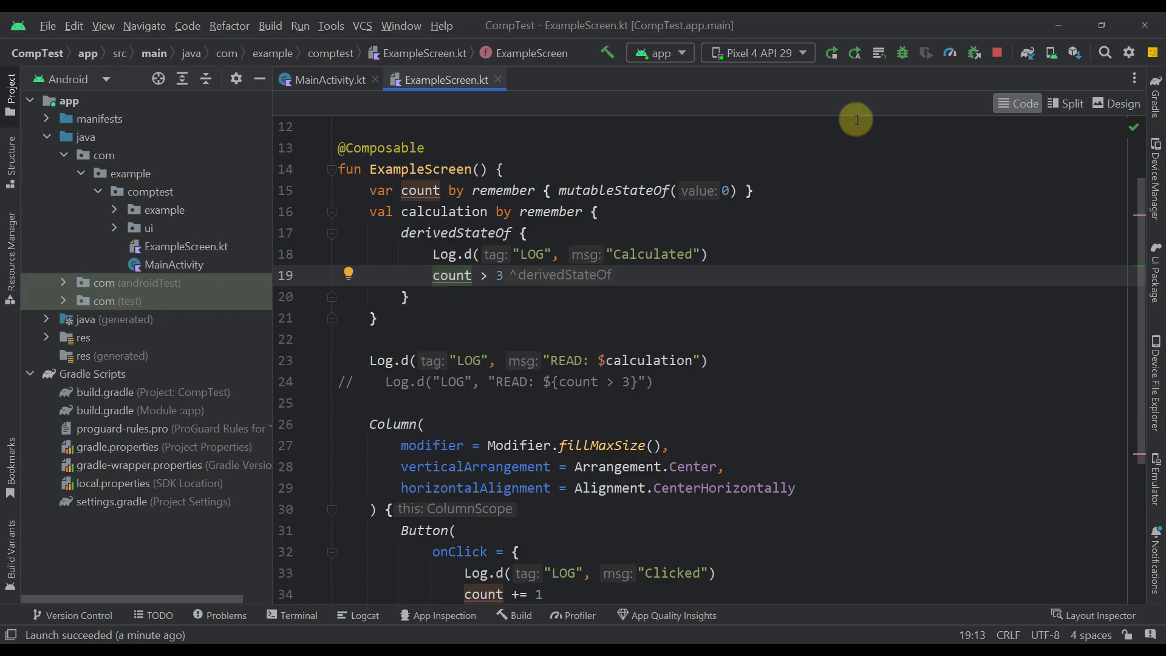
left_click(364, 615)
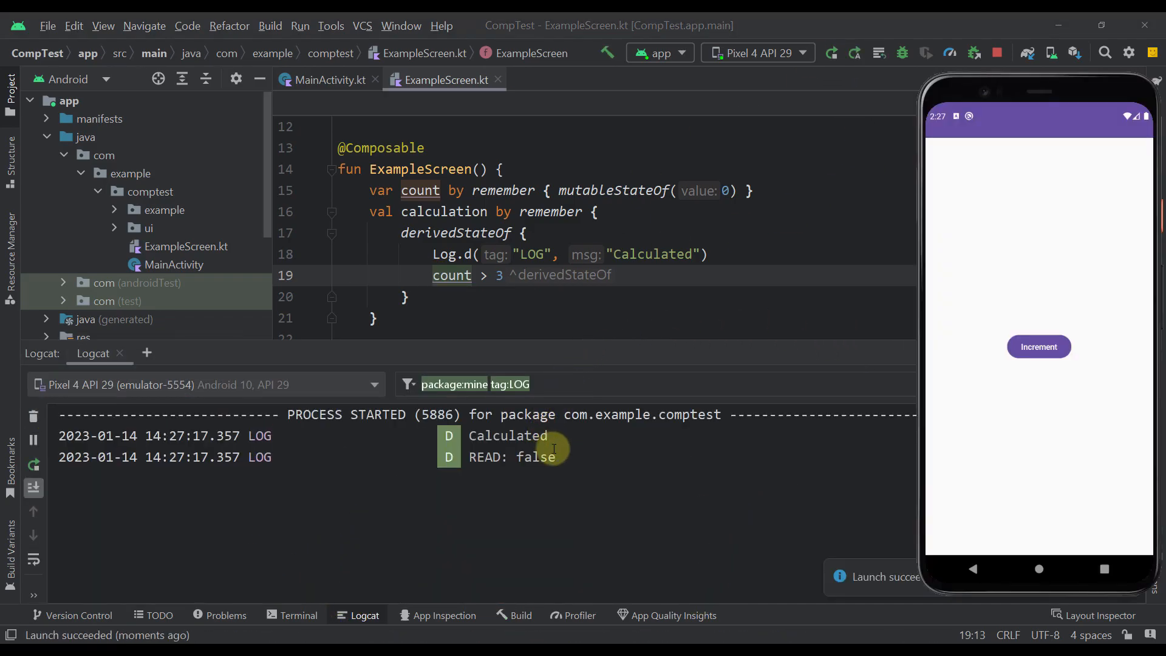
mouse_move(531, 465)
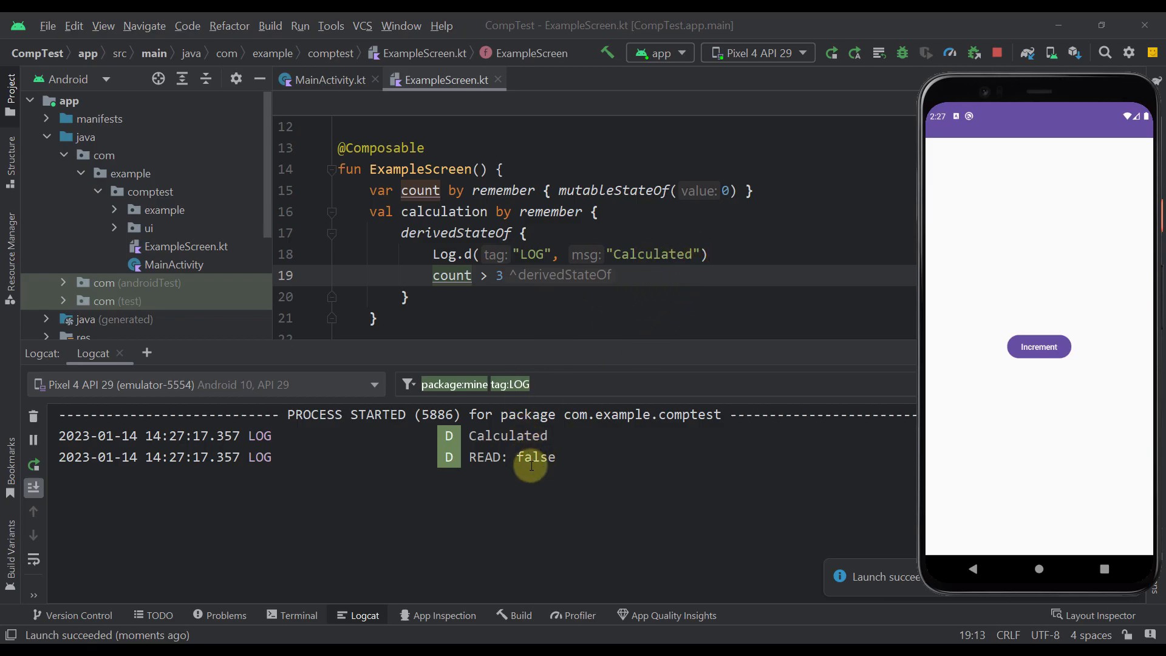
mouse_move(603, 306)
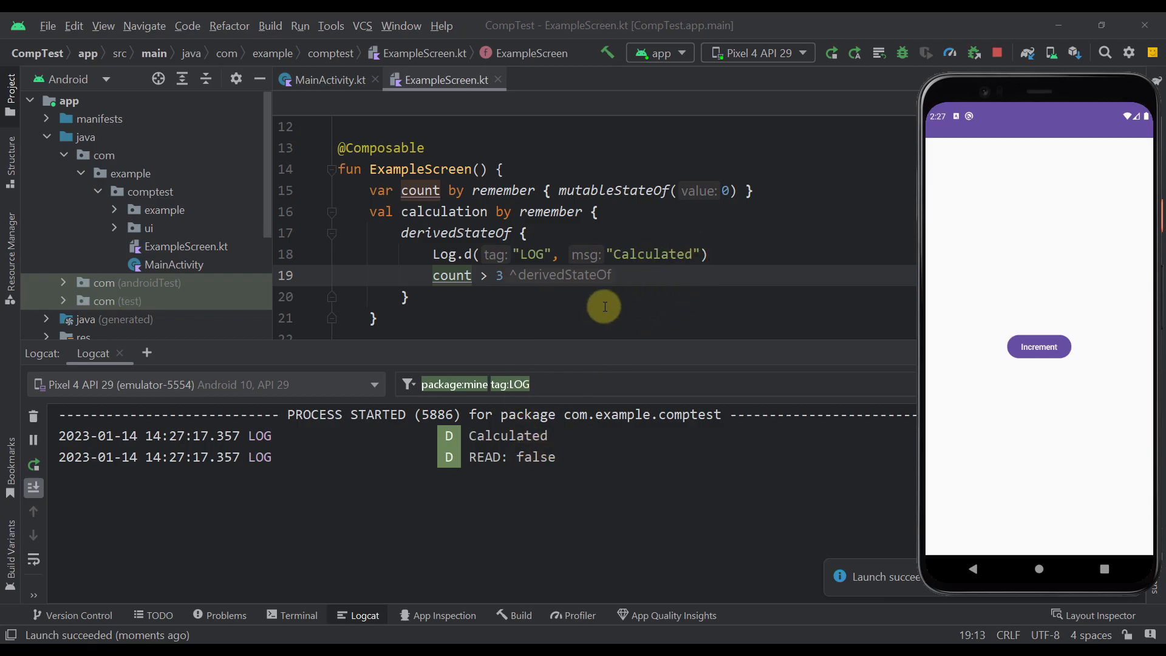
mouse_move(590, 269)
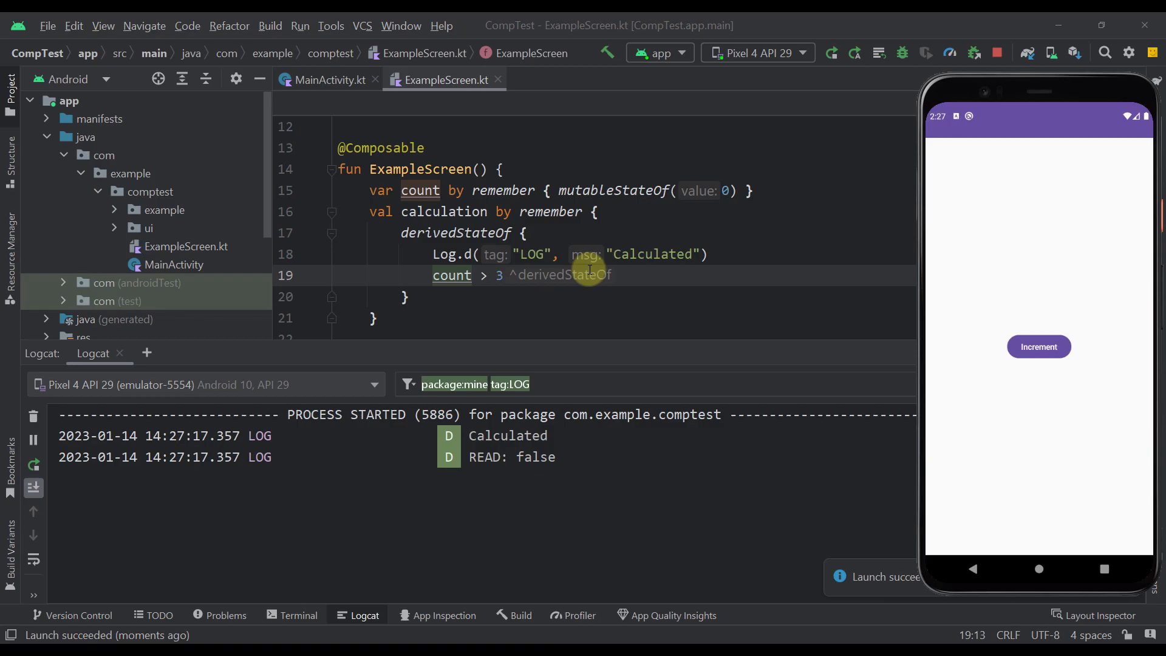
Tap Increment five times until count passes three and Logcat logs READ: true.
scroll("down", 3)
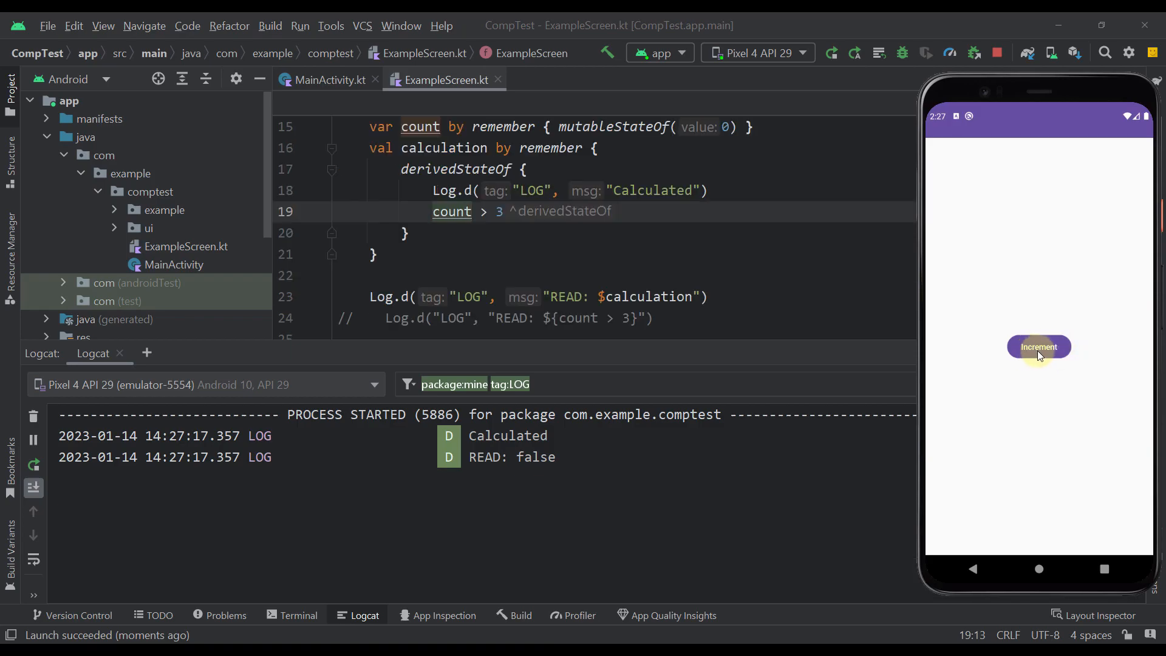
left_click(1038, 347)
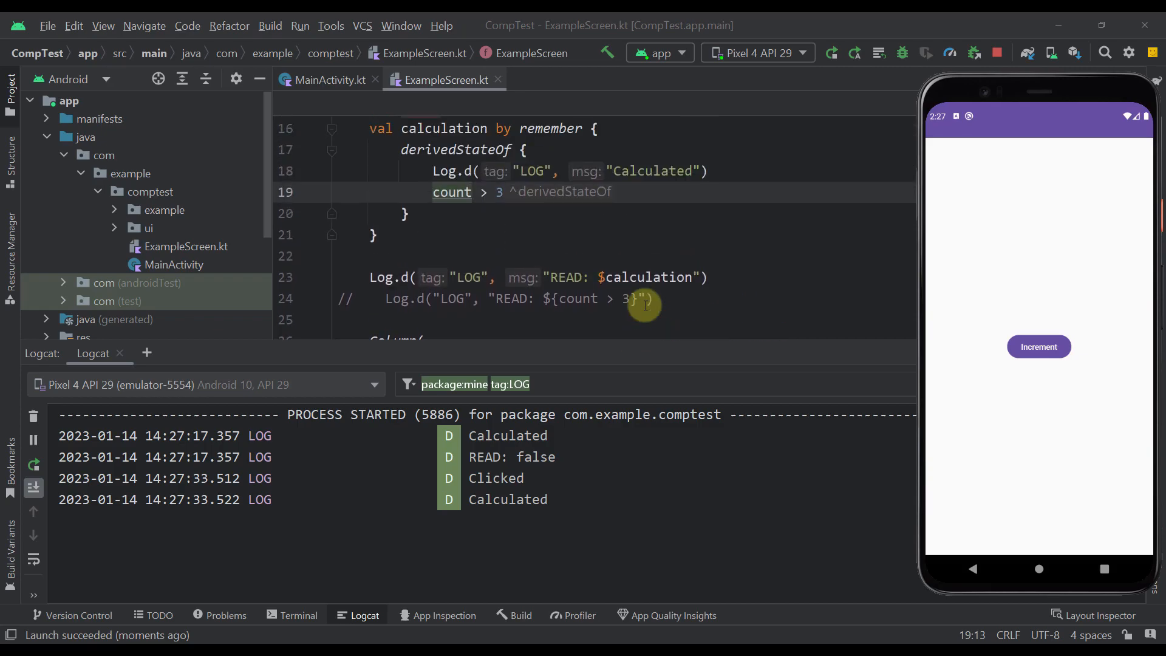
scroll("up", 3)
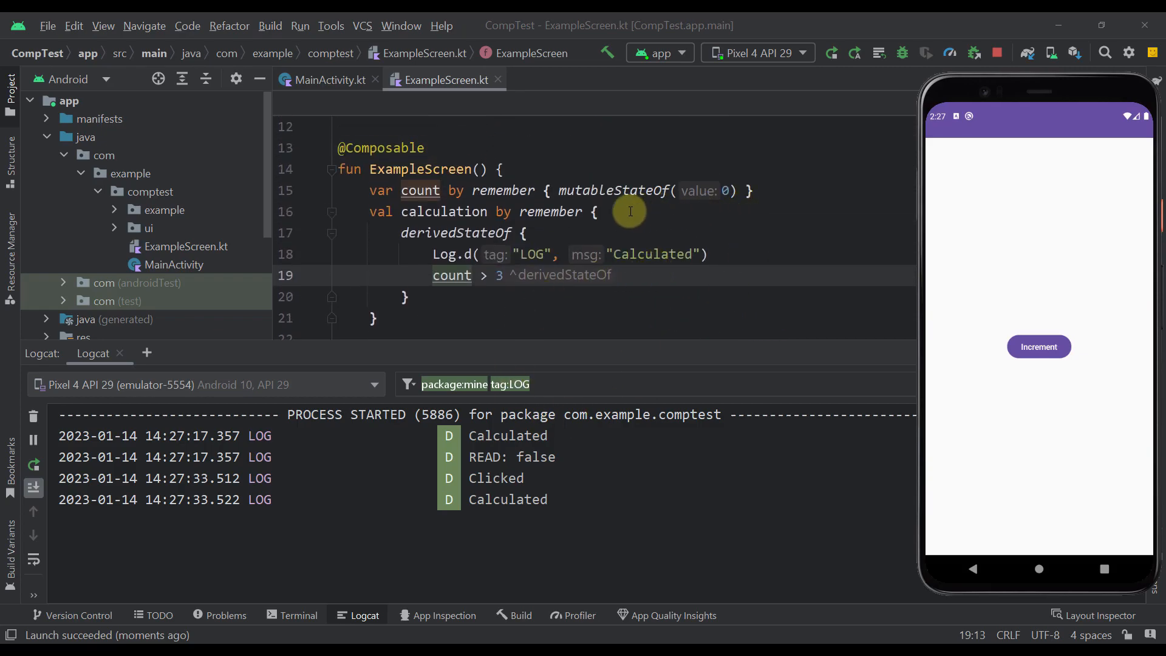
mouse_move(600, 256)
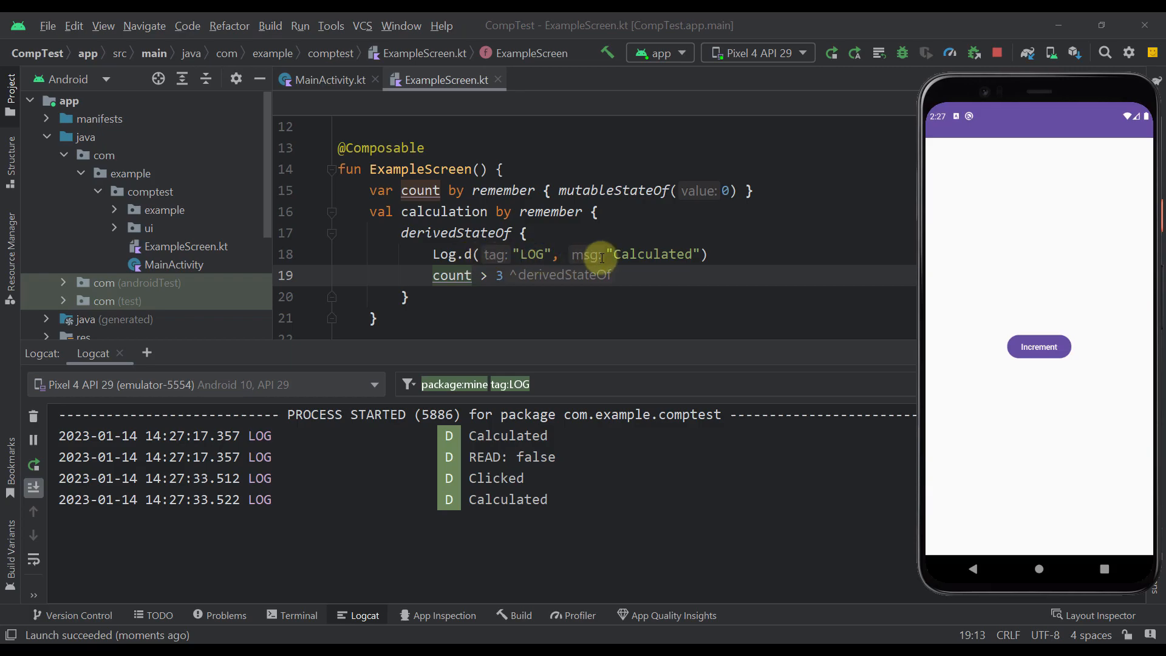
scroll("down", 3)
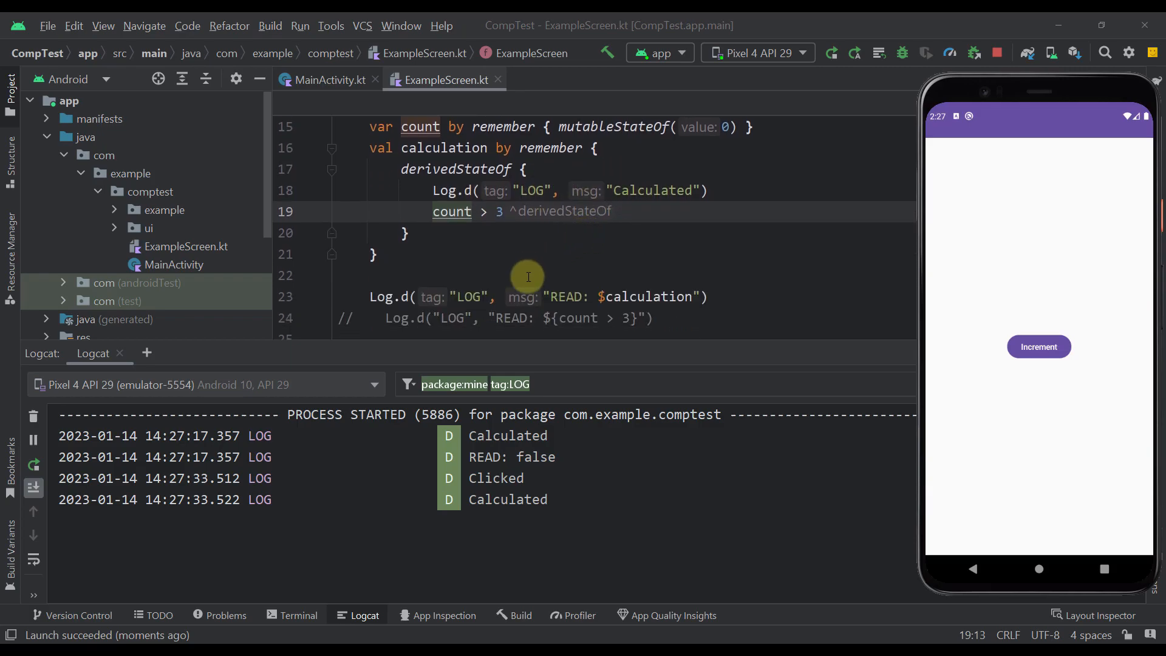
mouse_move(535, 424)
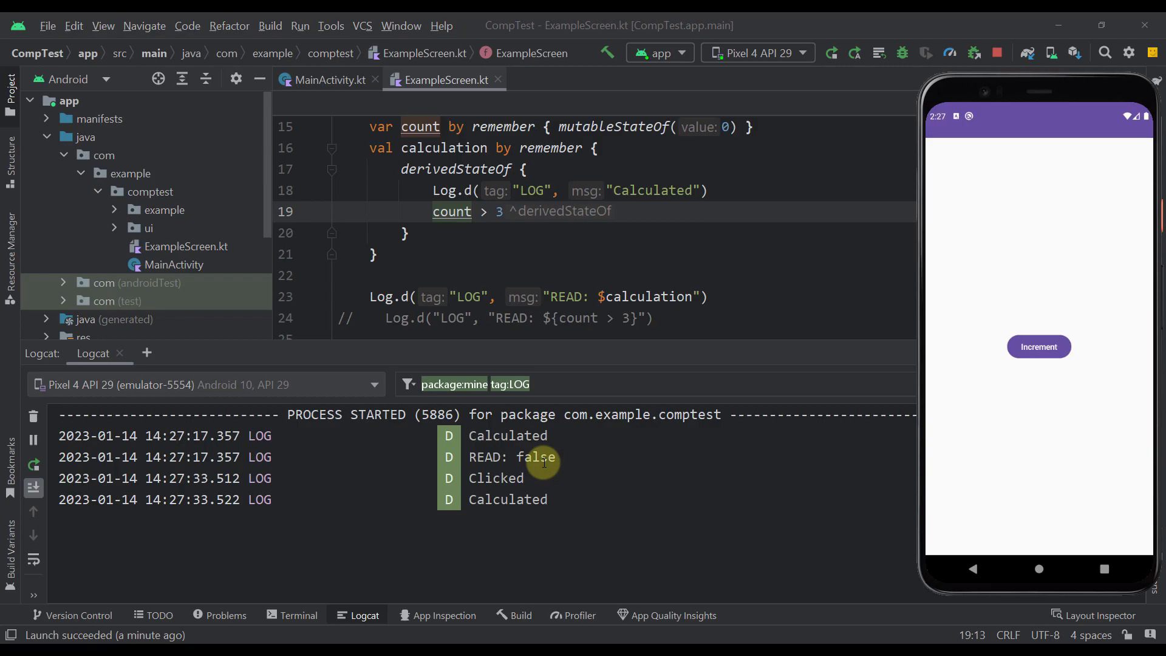
left_click(1038, 346)
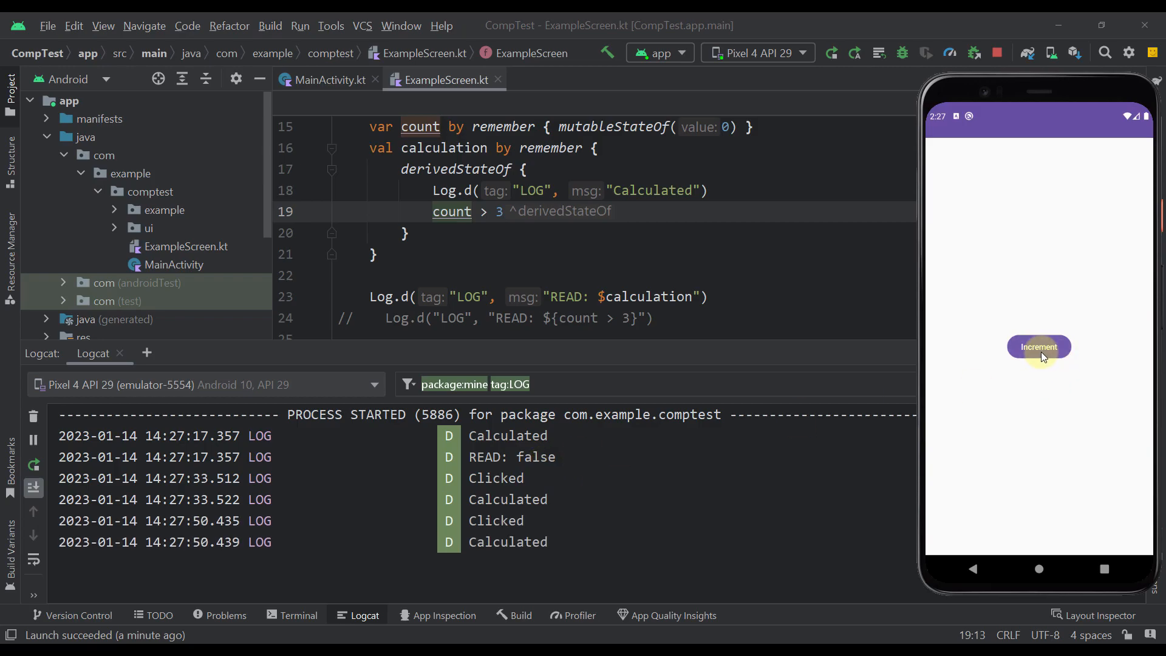
left_click(1038, 347)
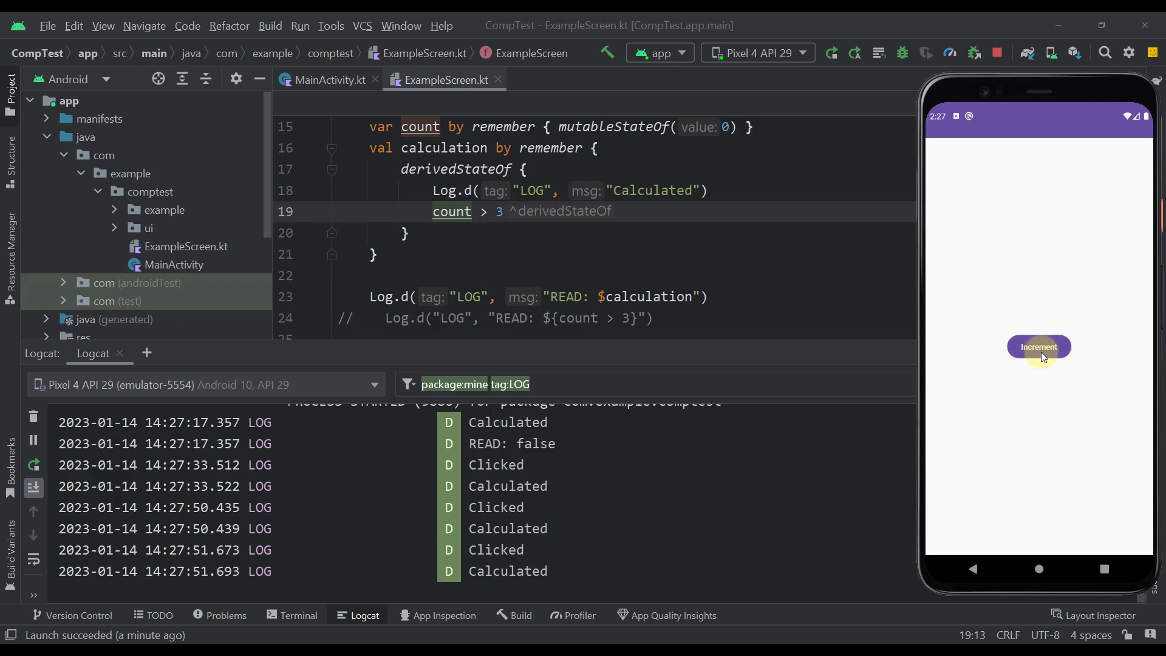
left_click(1038, 347)
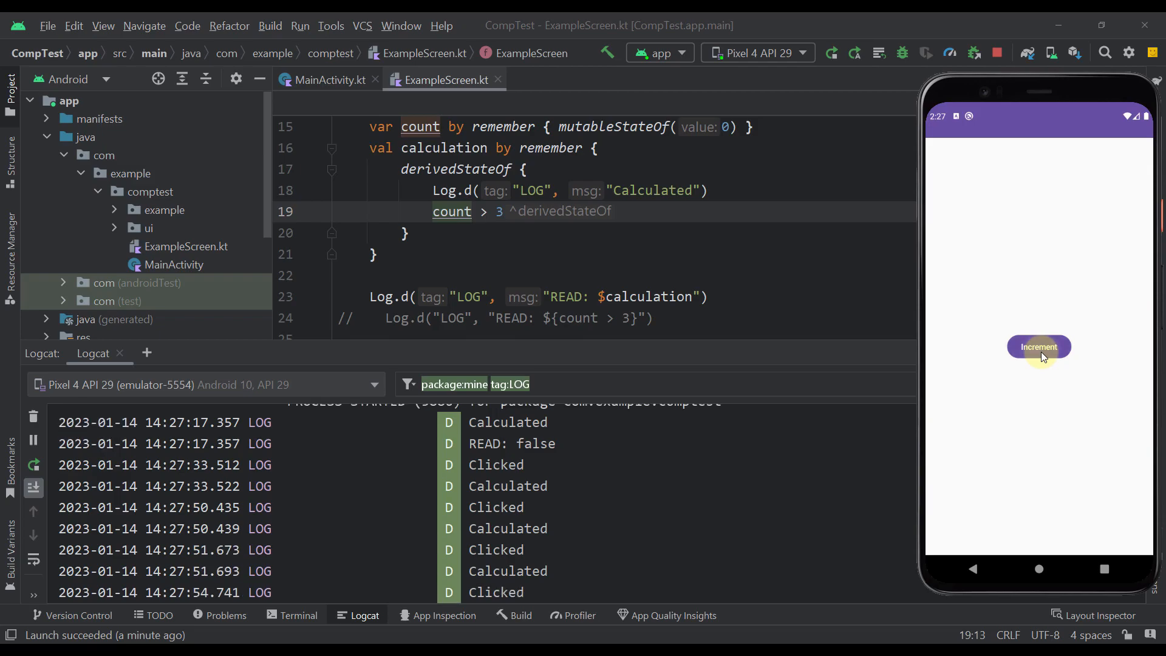
left_click(1038, 347)
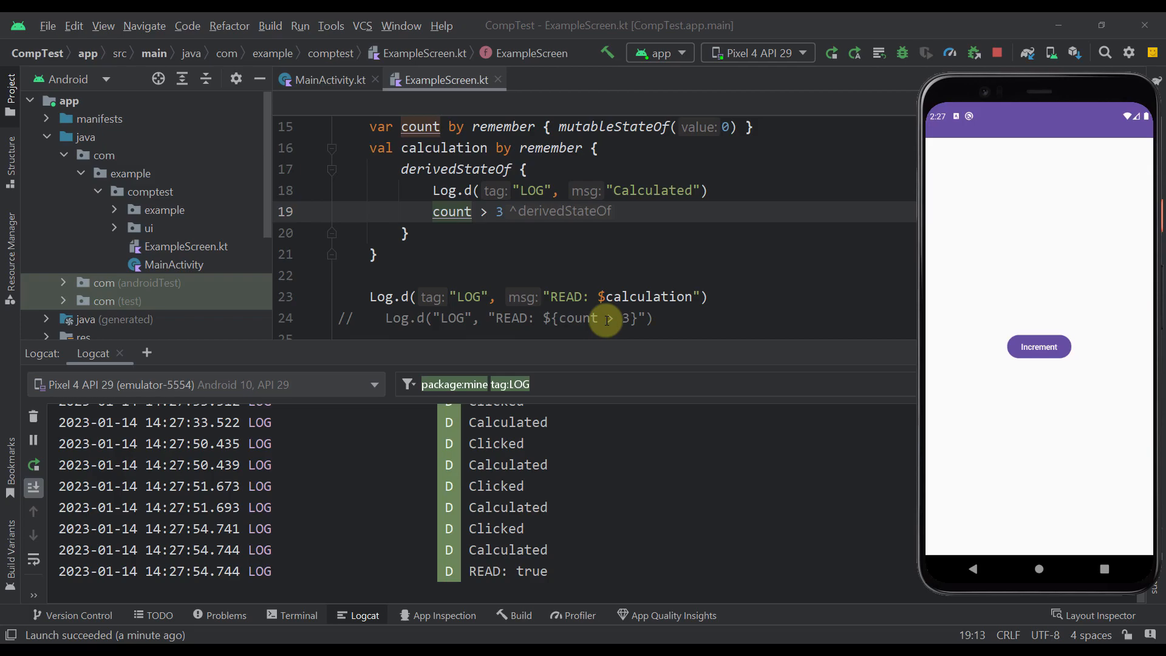
mouse_move(561, 302)
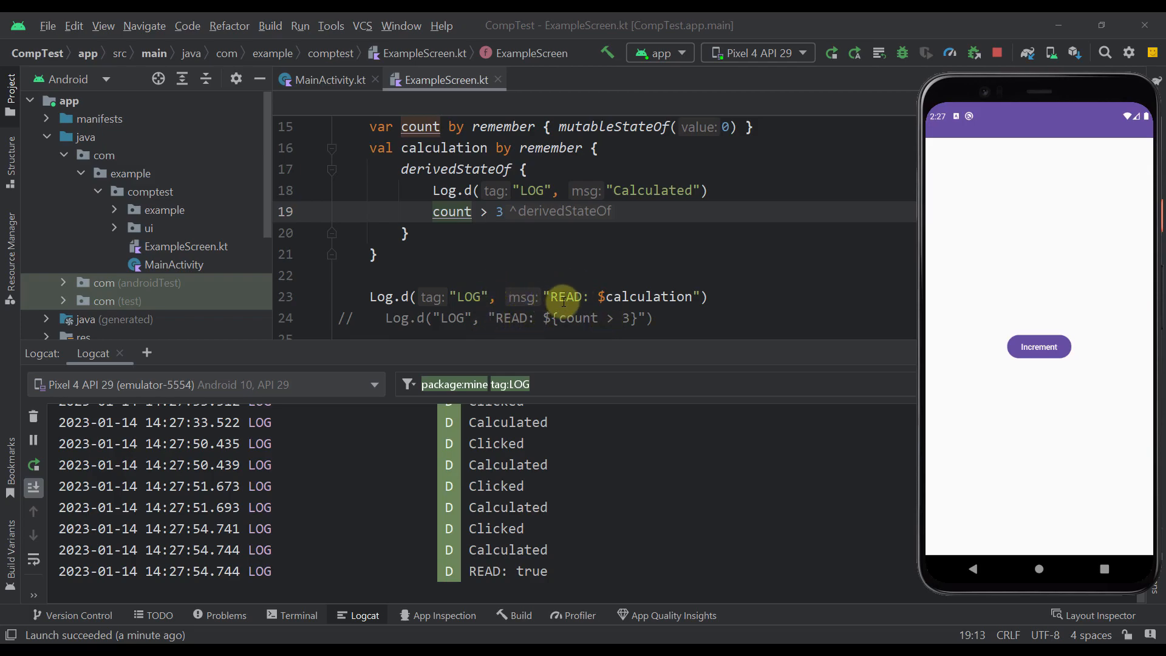
mouse_move(528, 579)
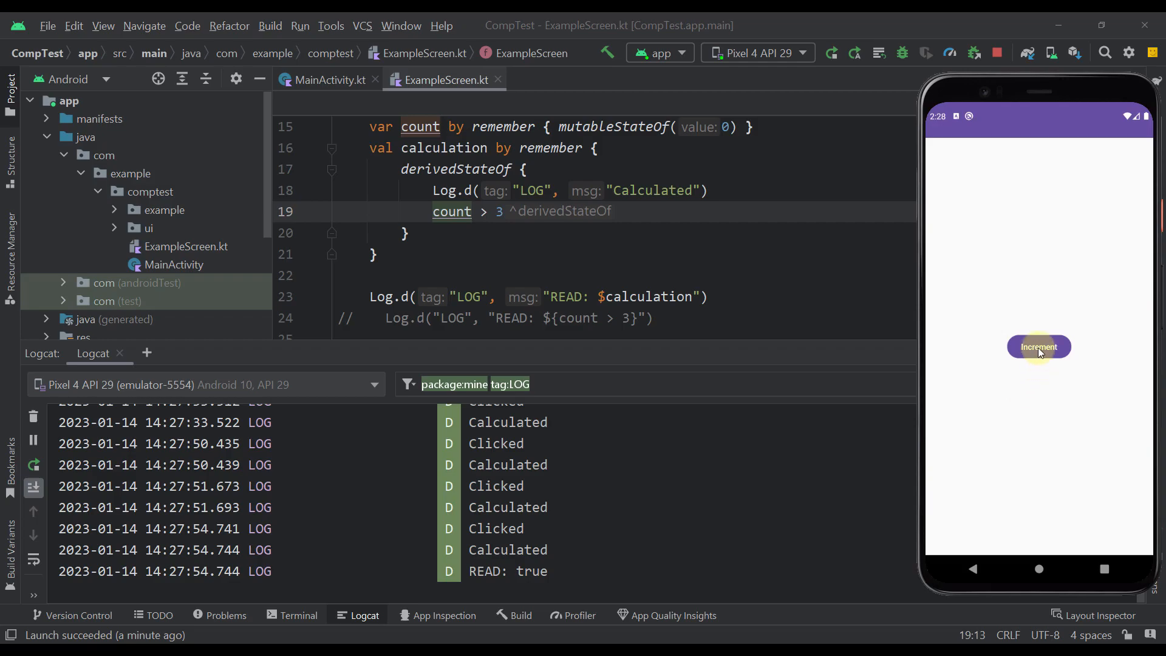
Tap Increment four more times, with READ: true not logged again.
left_click(1038, 347)
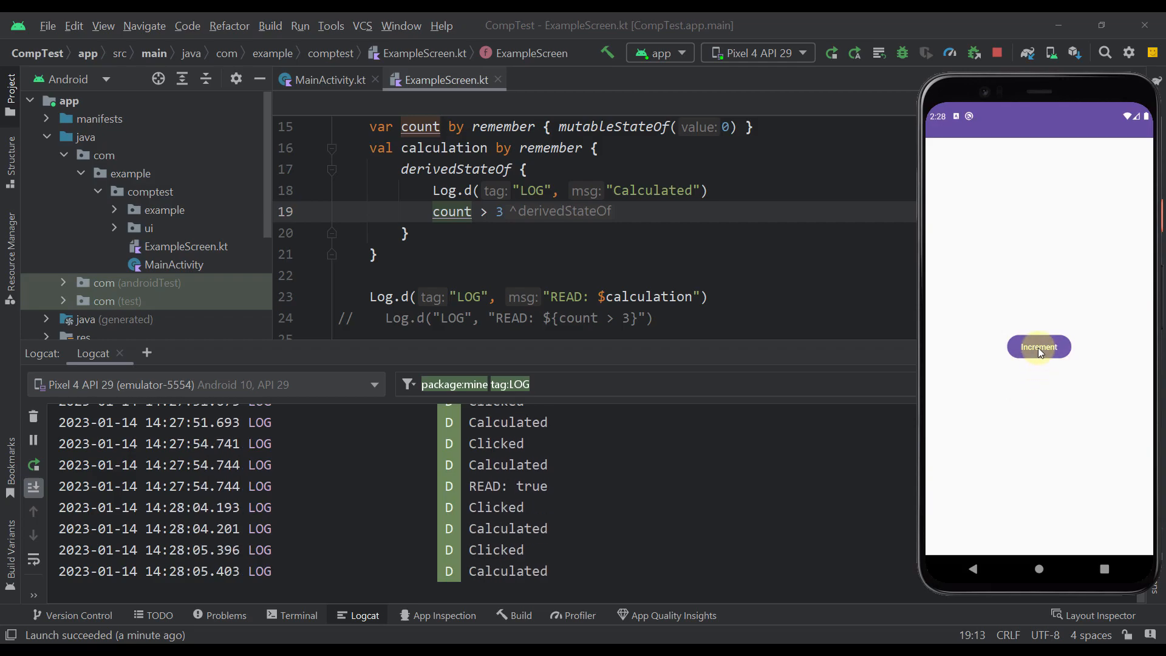
left_click(1038, 347)
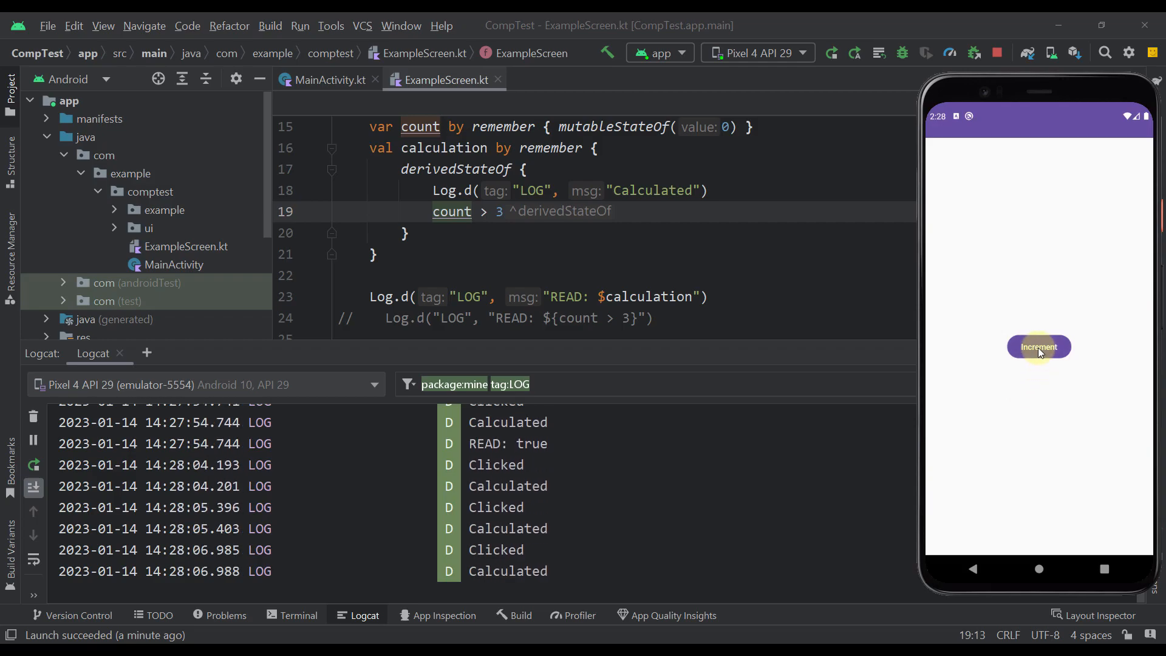
left_click(1037, 347)
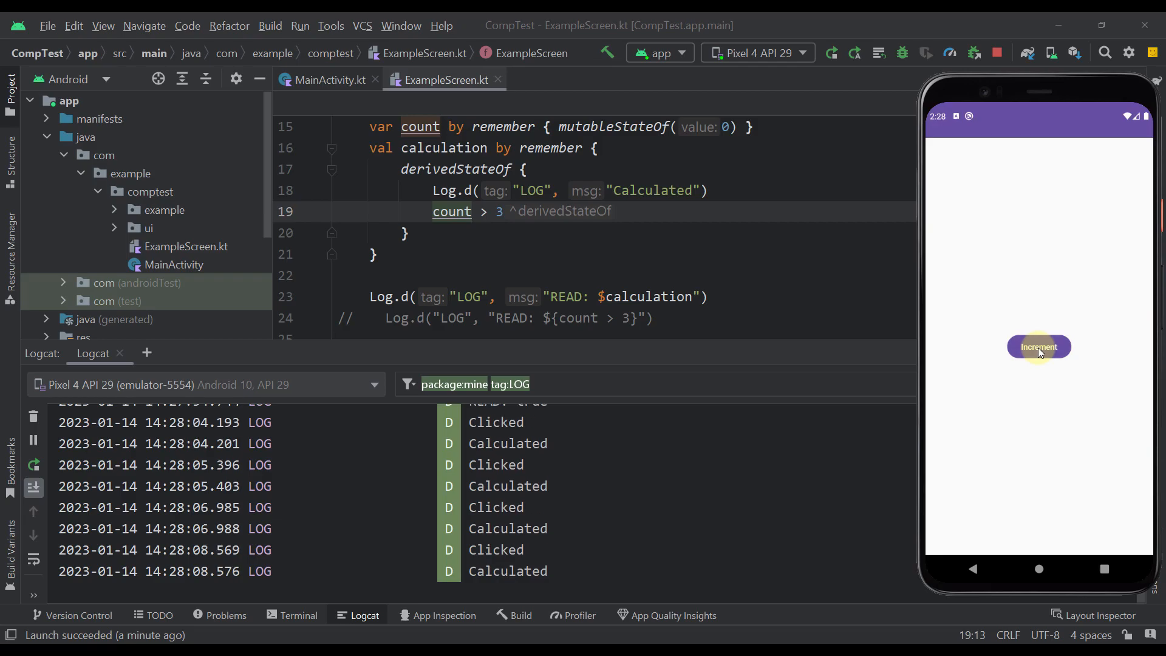
left_click(1039, 347)
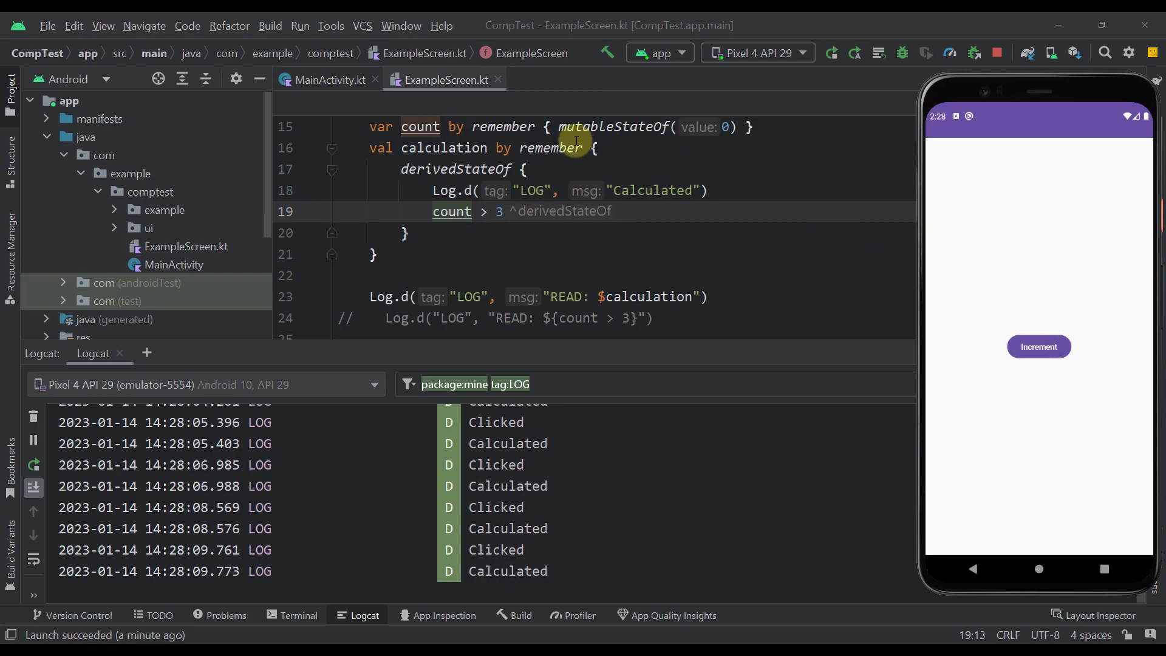
mouse_move(605, 260)
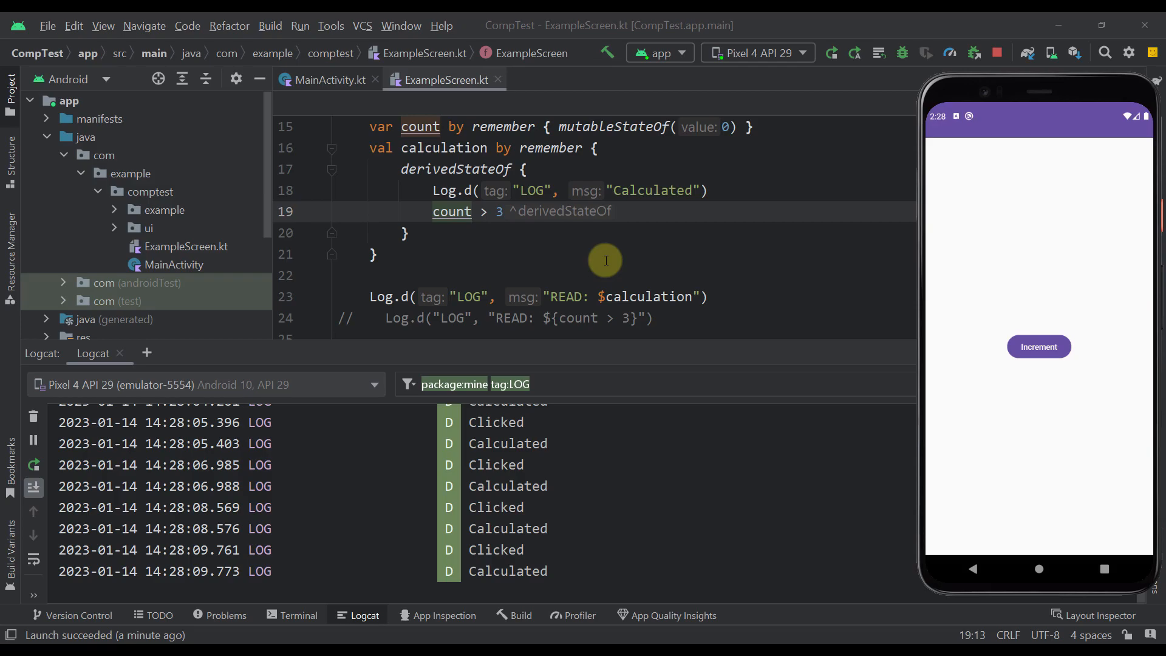
scroll("up", 3)
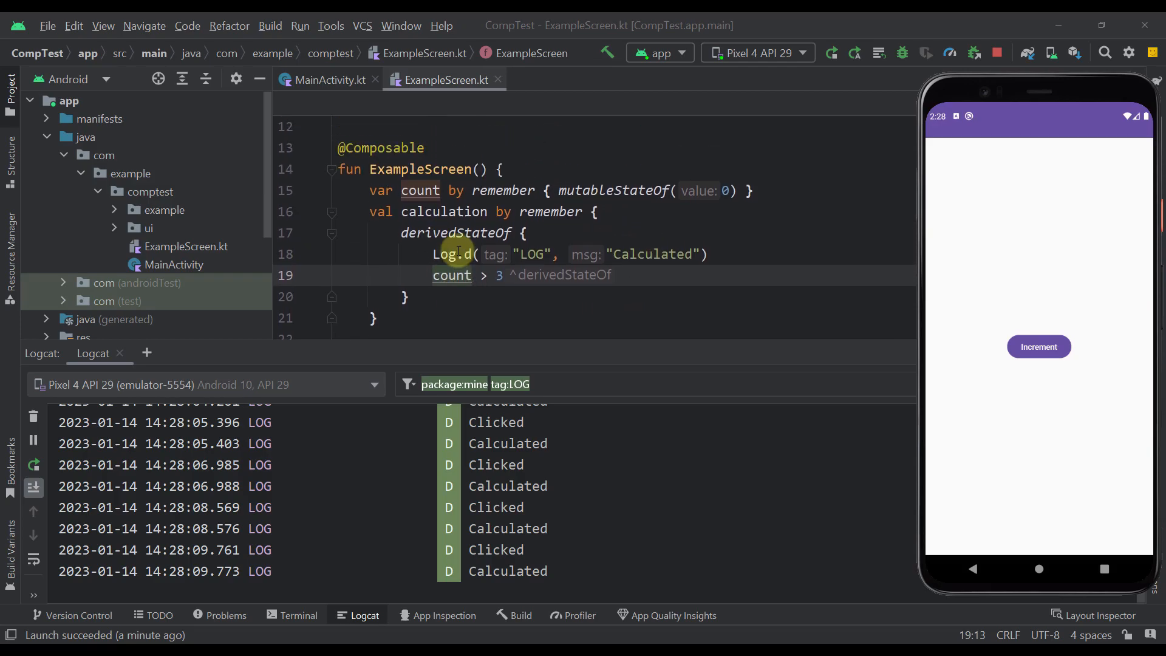
scroll("down", 3)
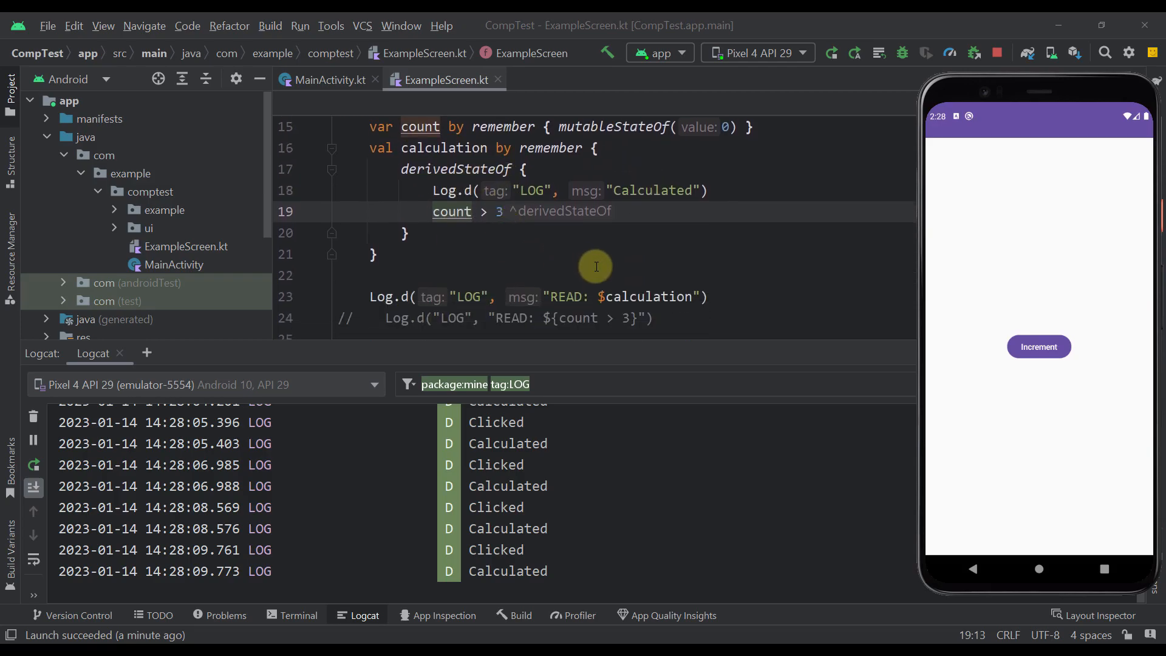
mouse_move(625, 296)
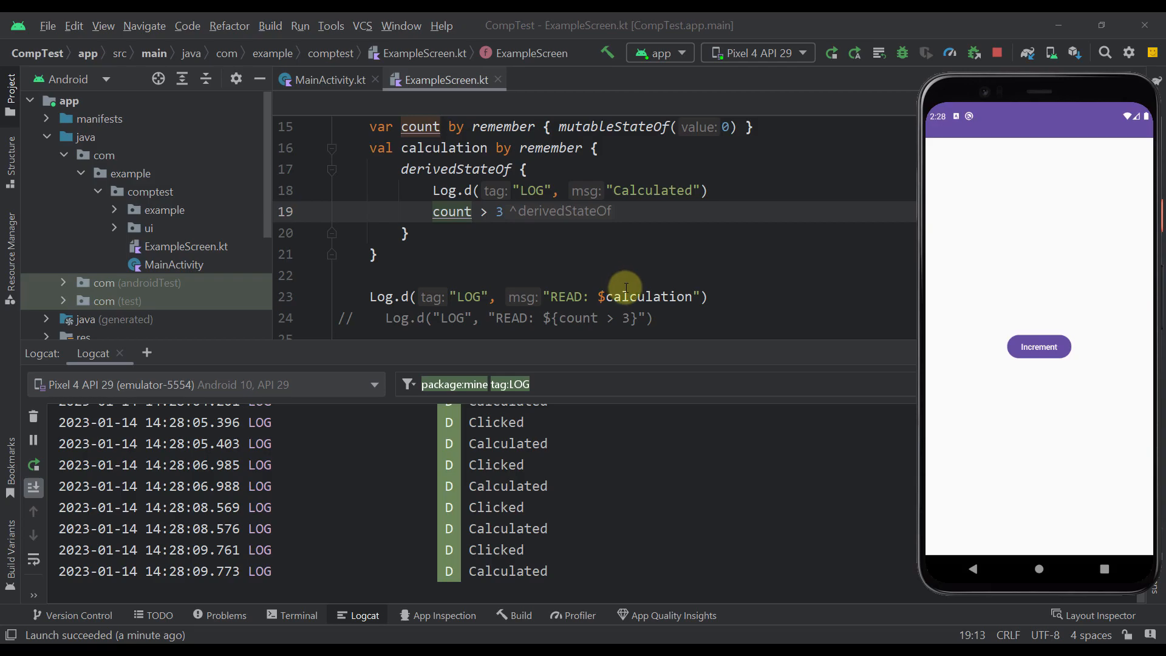
mouse_move(666, 292)
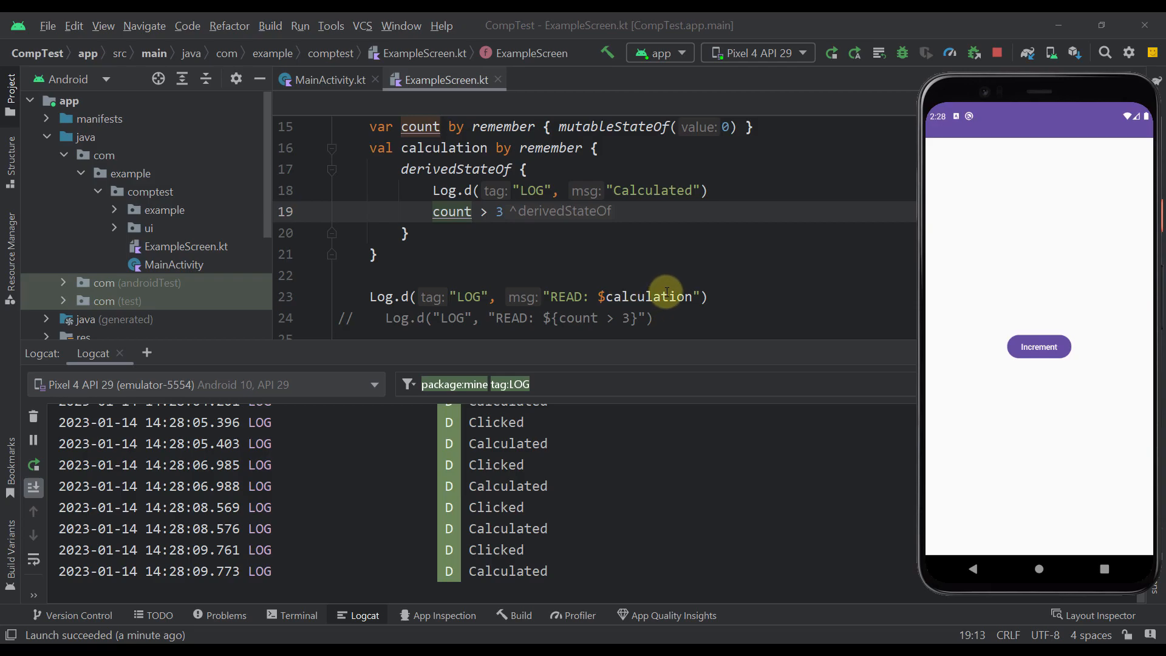
mouse_move(990, 341)
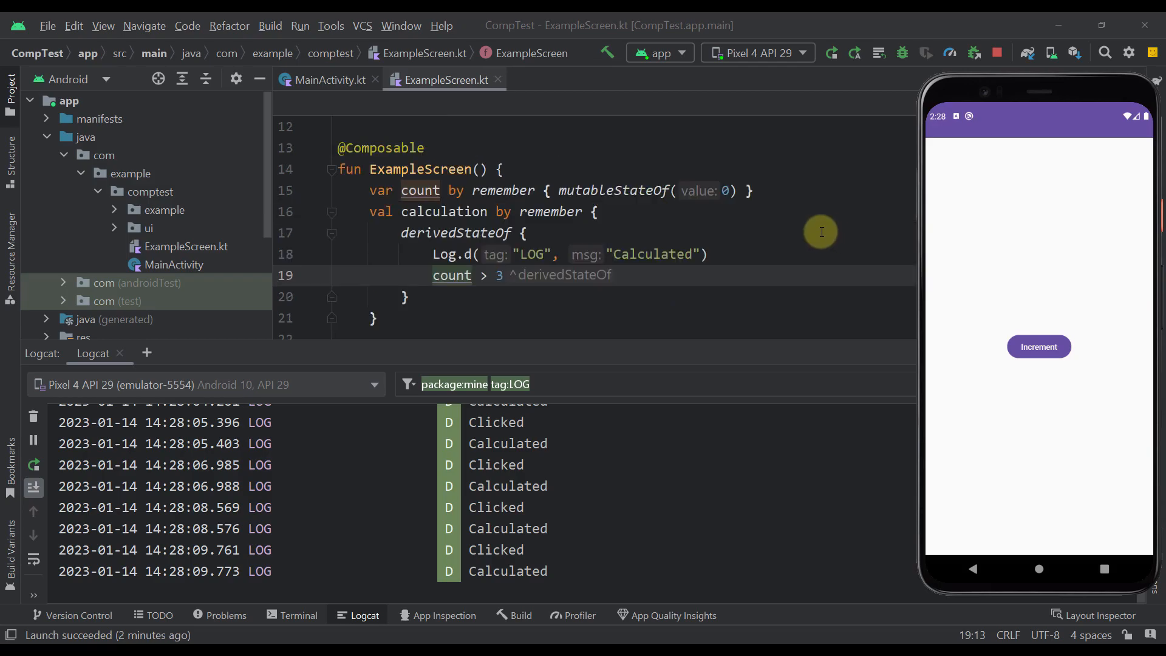
mouse_move(686, 232)
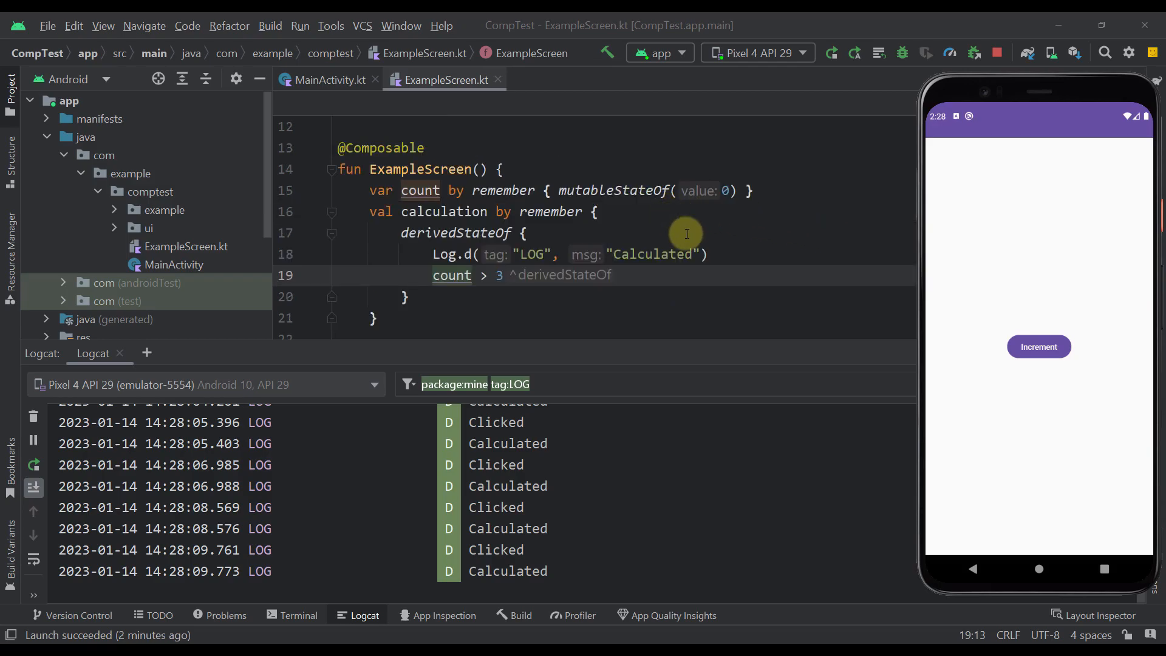
mouse_move(814, 248)
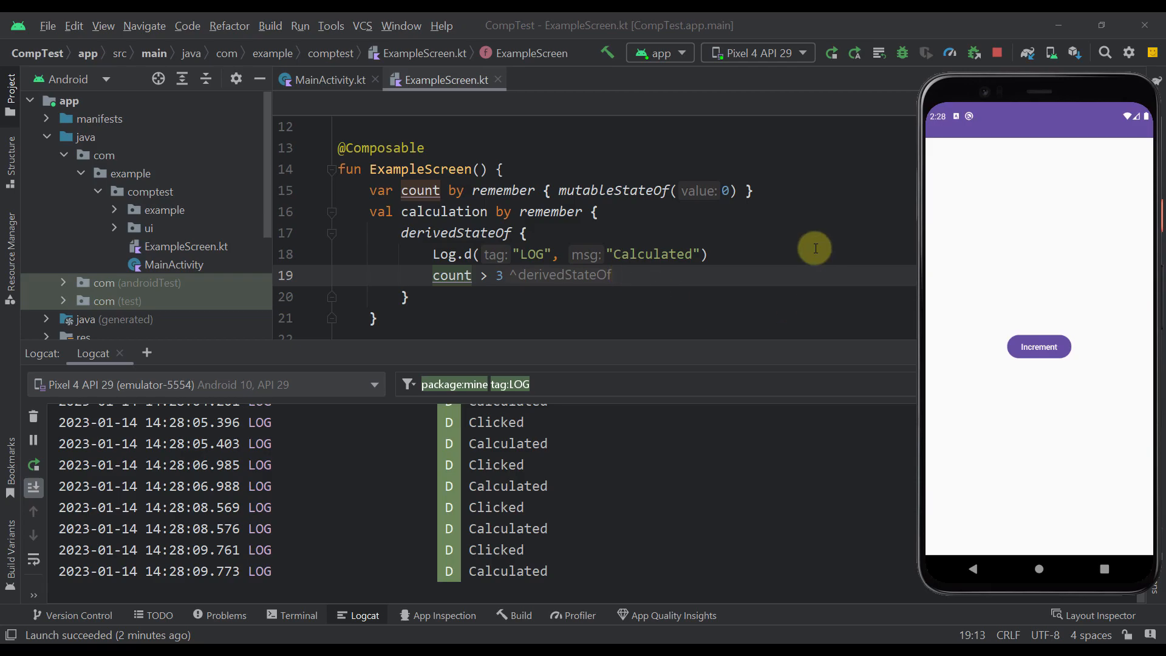
mouse_move(750, 232)
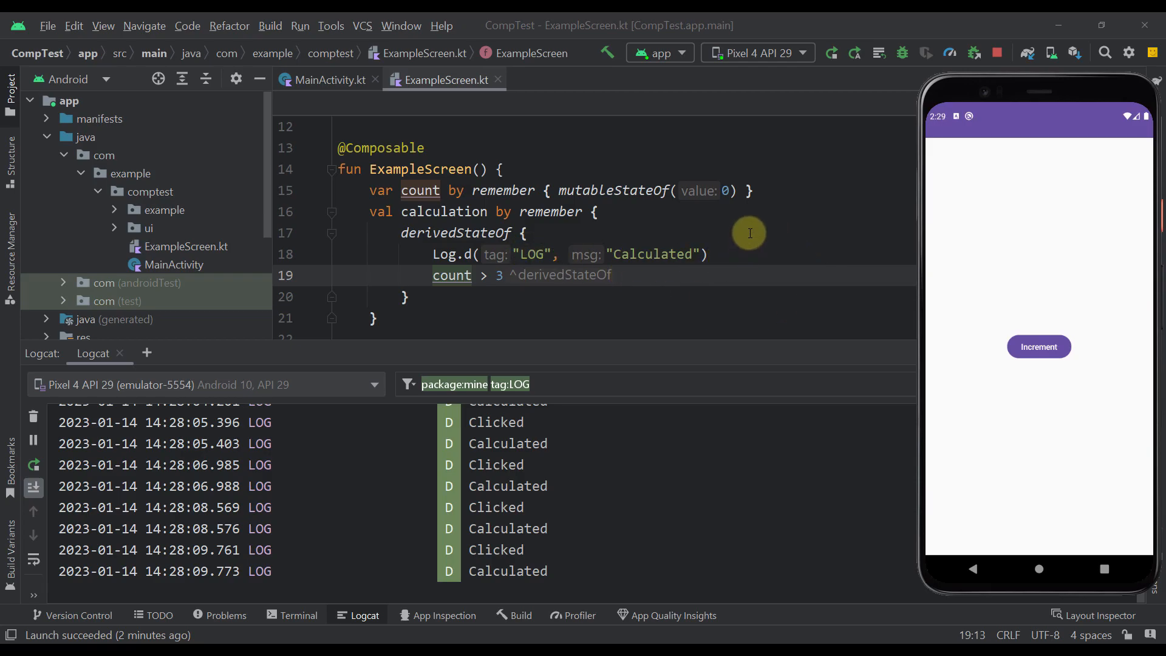
mouse_move(559, 270)
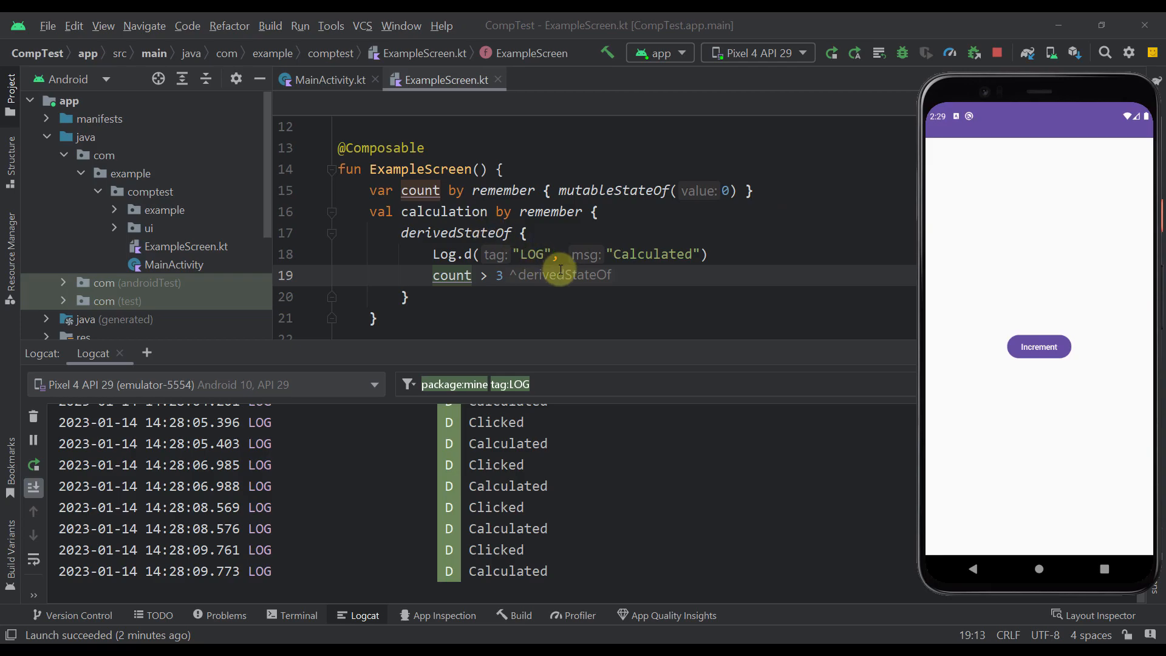